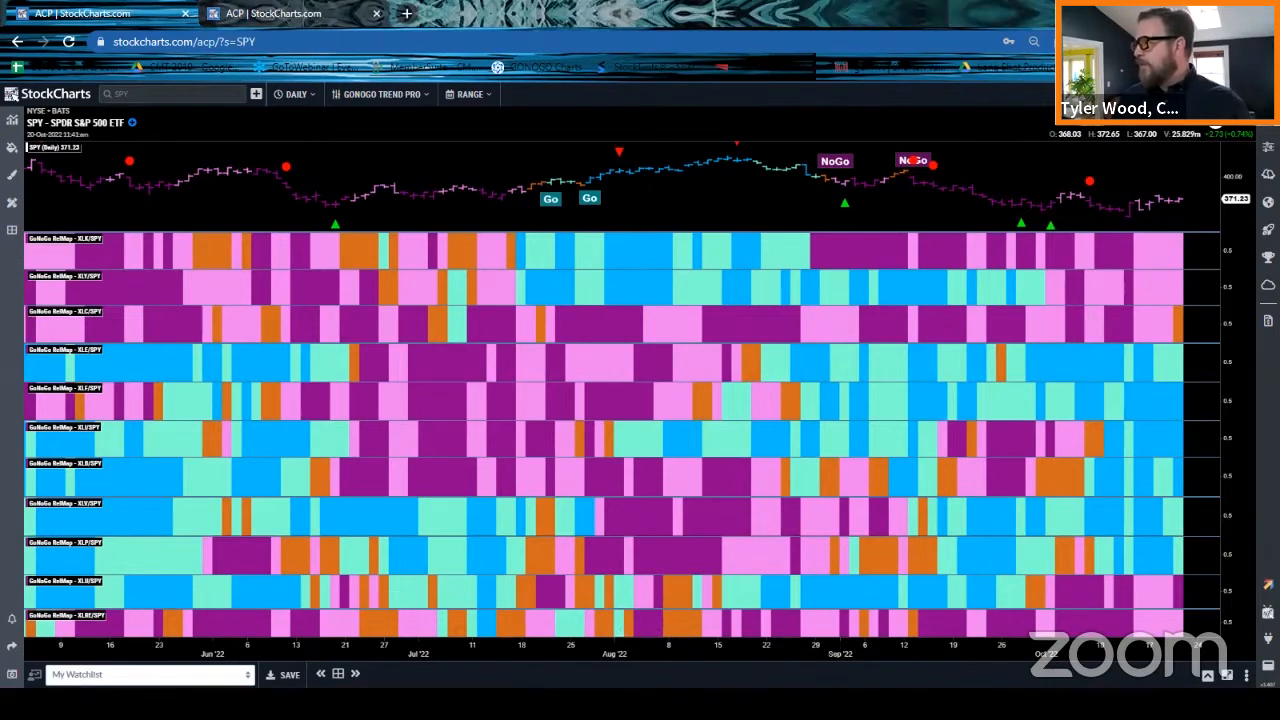
Switch the browser to full-screen so the SPY sector RelMap panels expand.
key("f11")
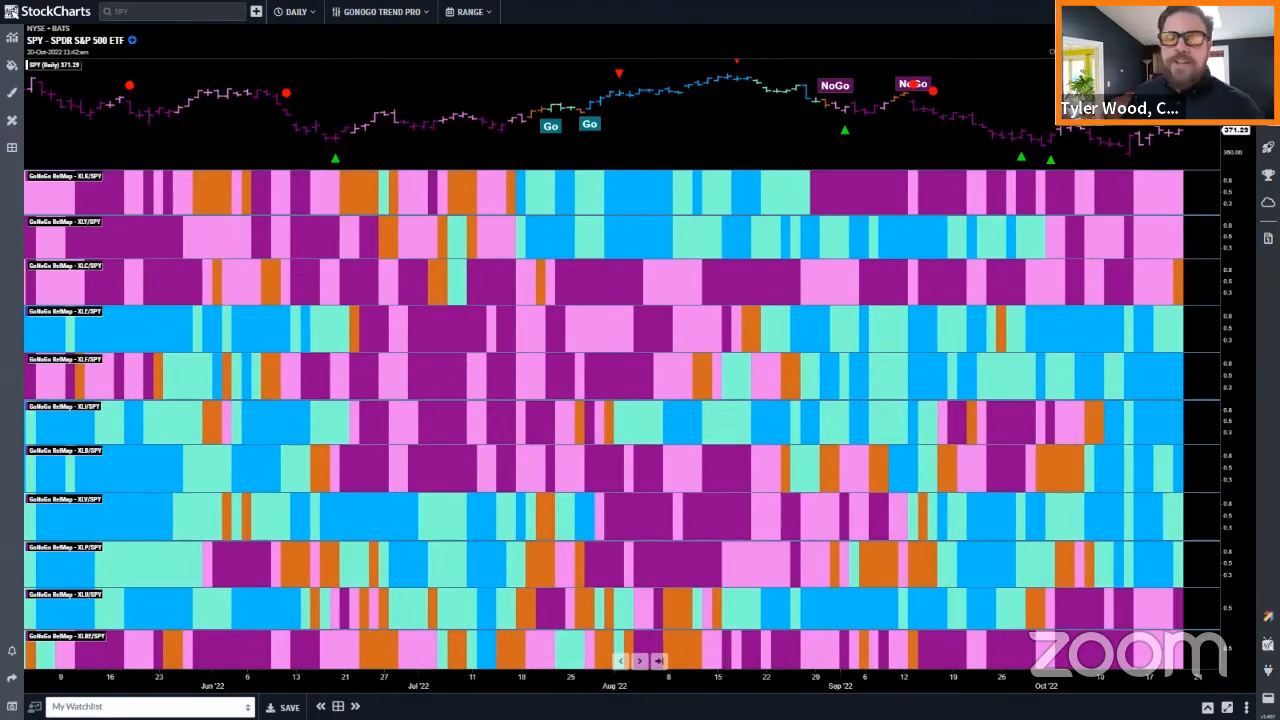
mouse_move(1045, 215)
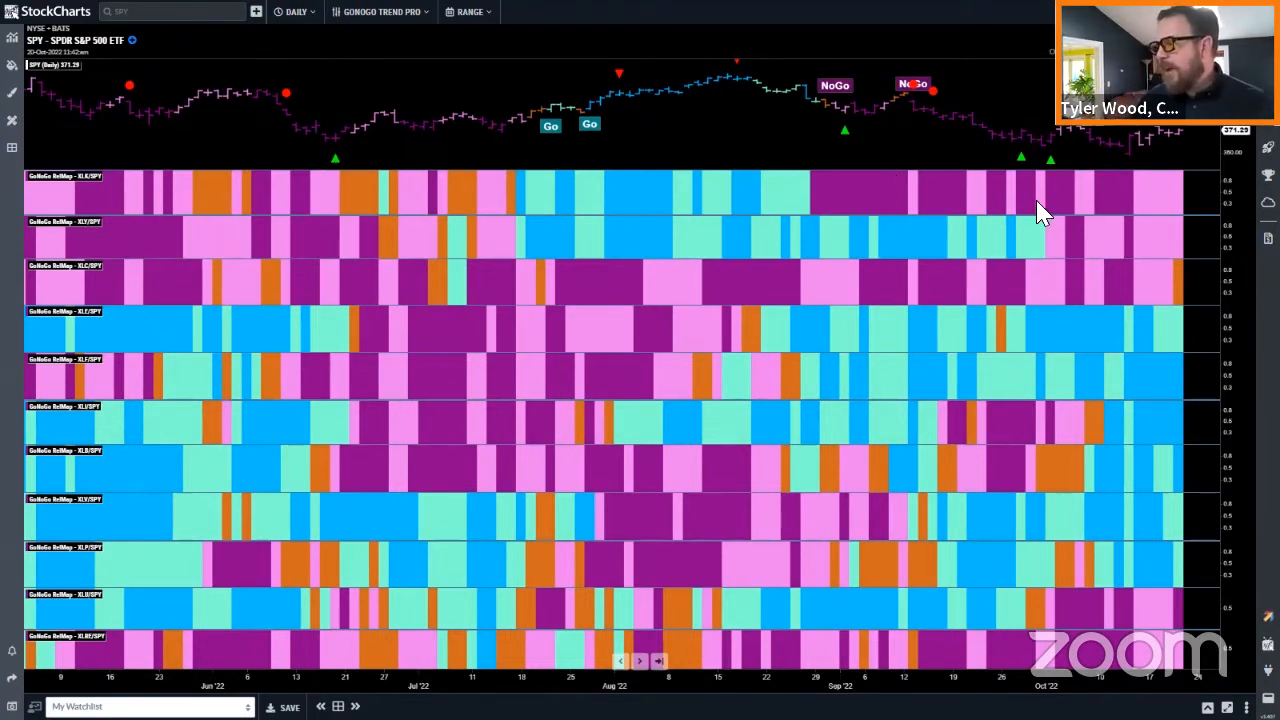
mouse_move(1090, 220)
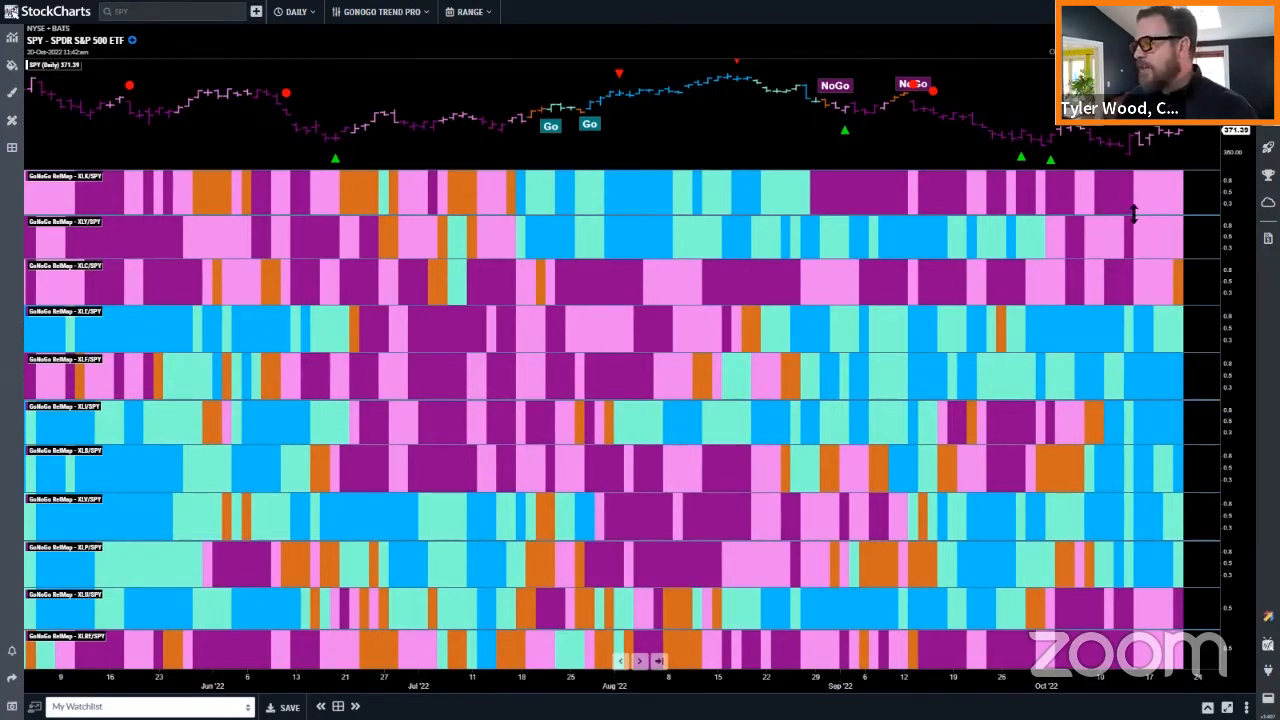
mouse_move(1070, 210)
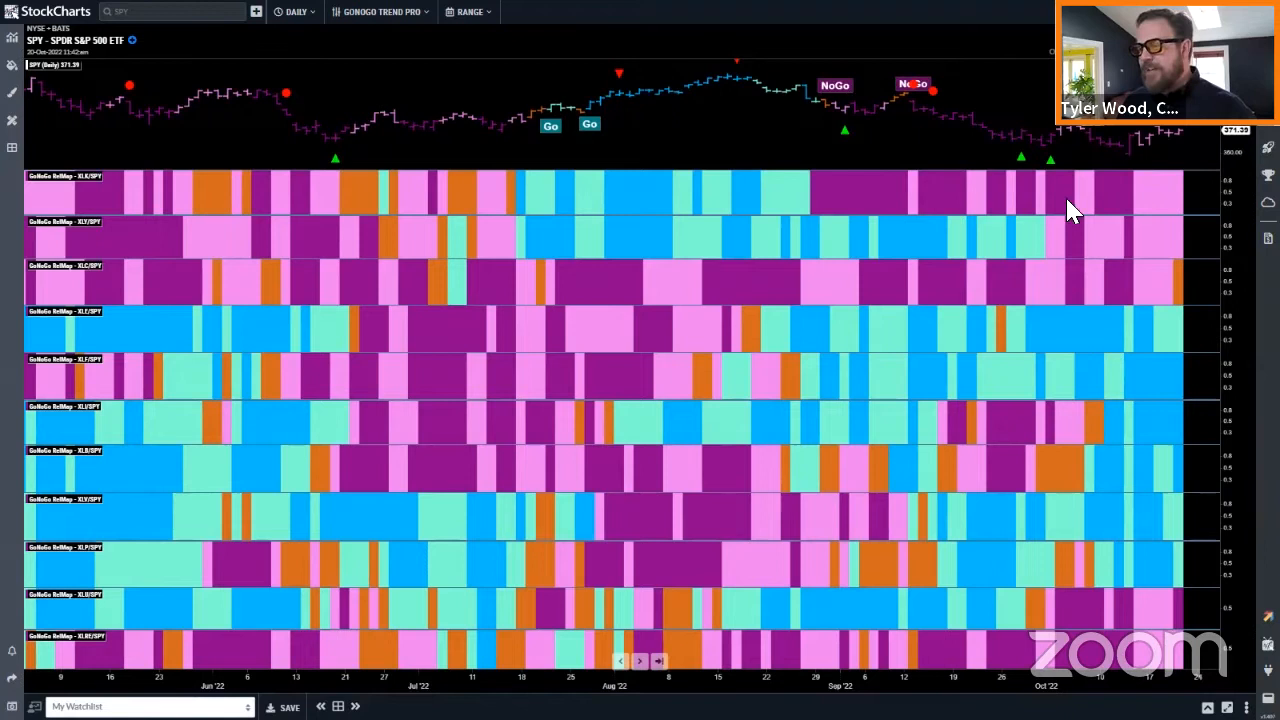
mouse_move(1087, 315)
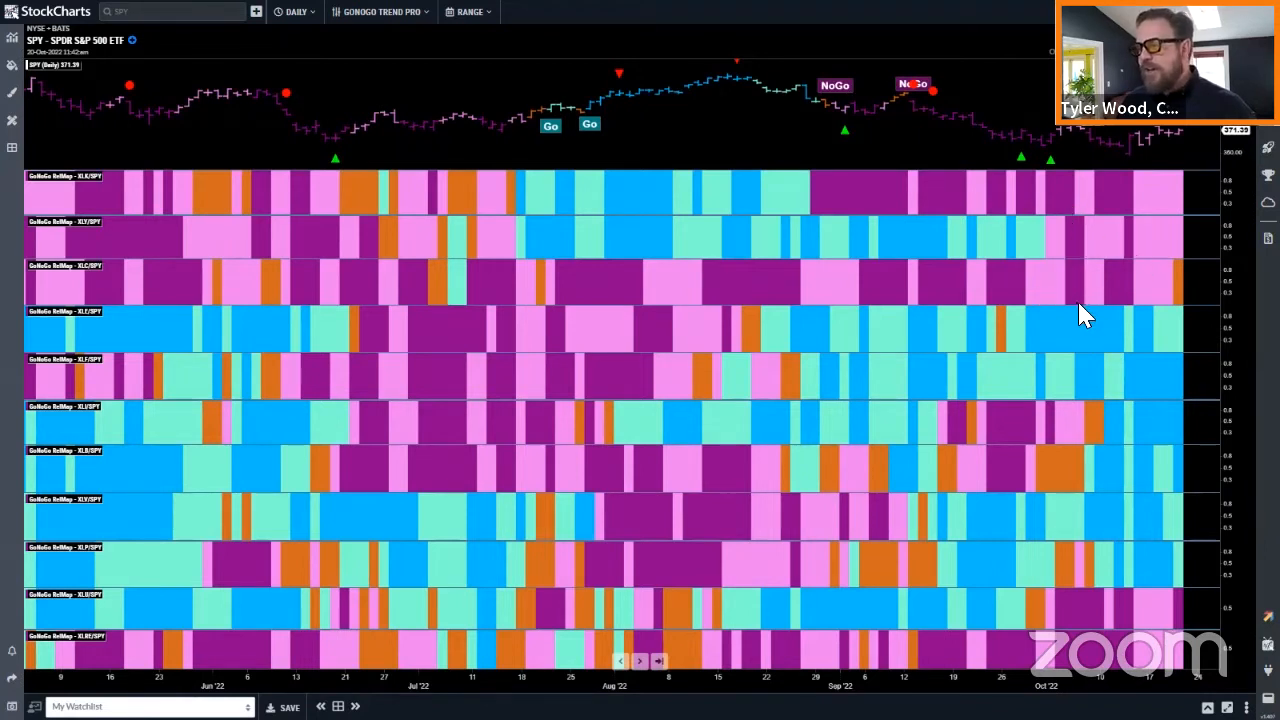
mouse_move(500, 293)
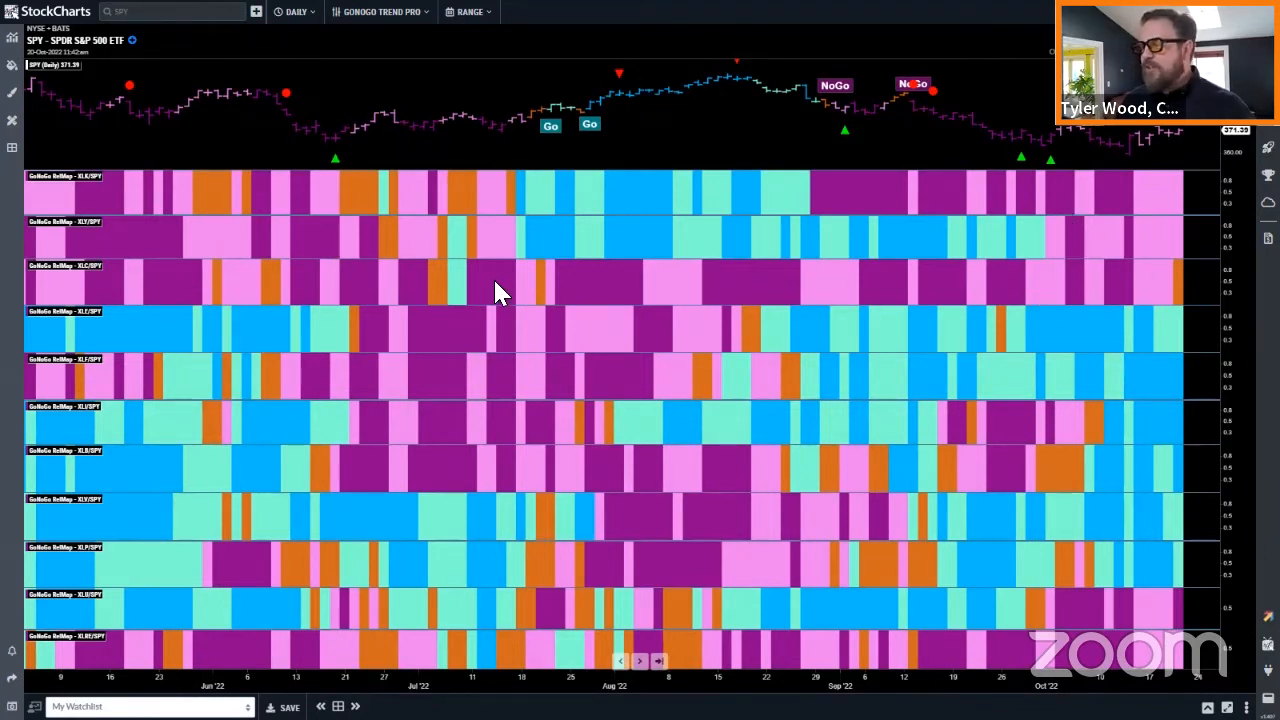
mouse_move(570, 297)
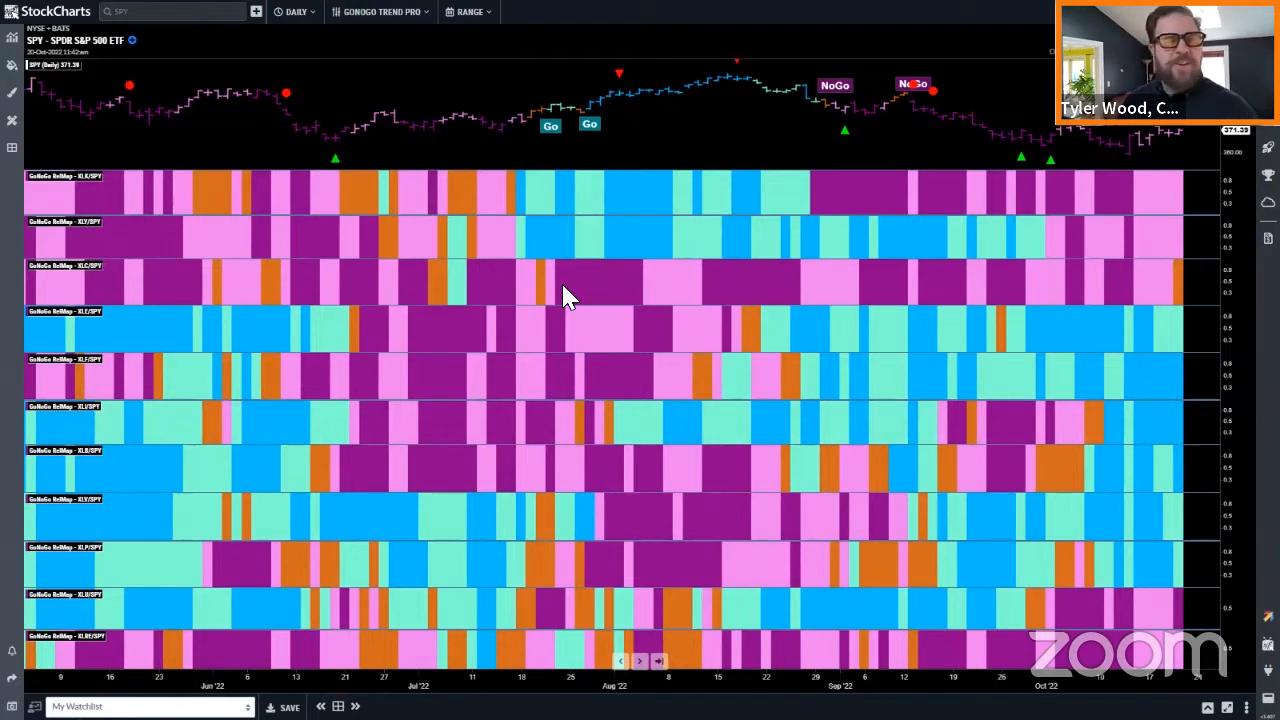
mouse_move(825, 300)
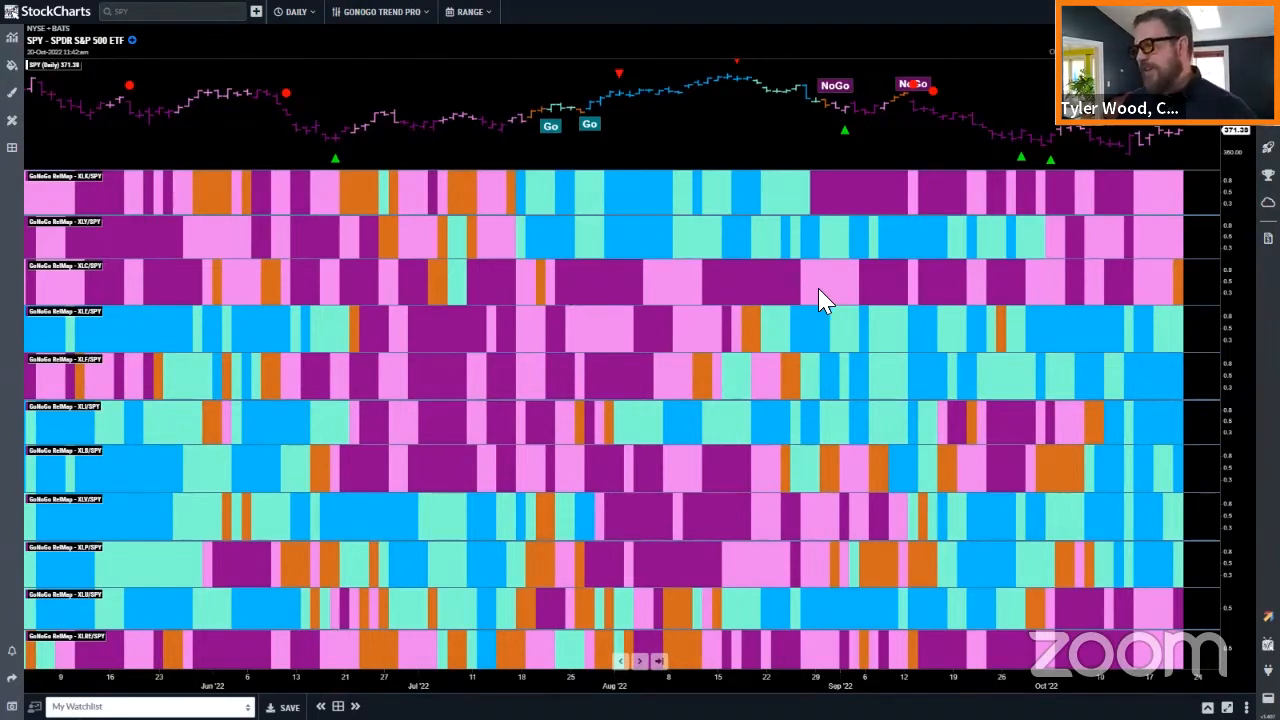
mouse_move(675, 248)
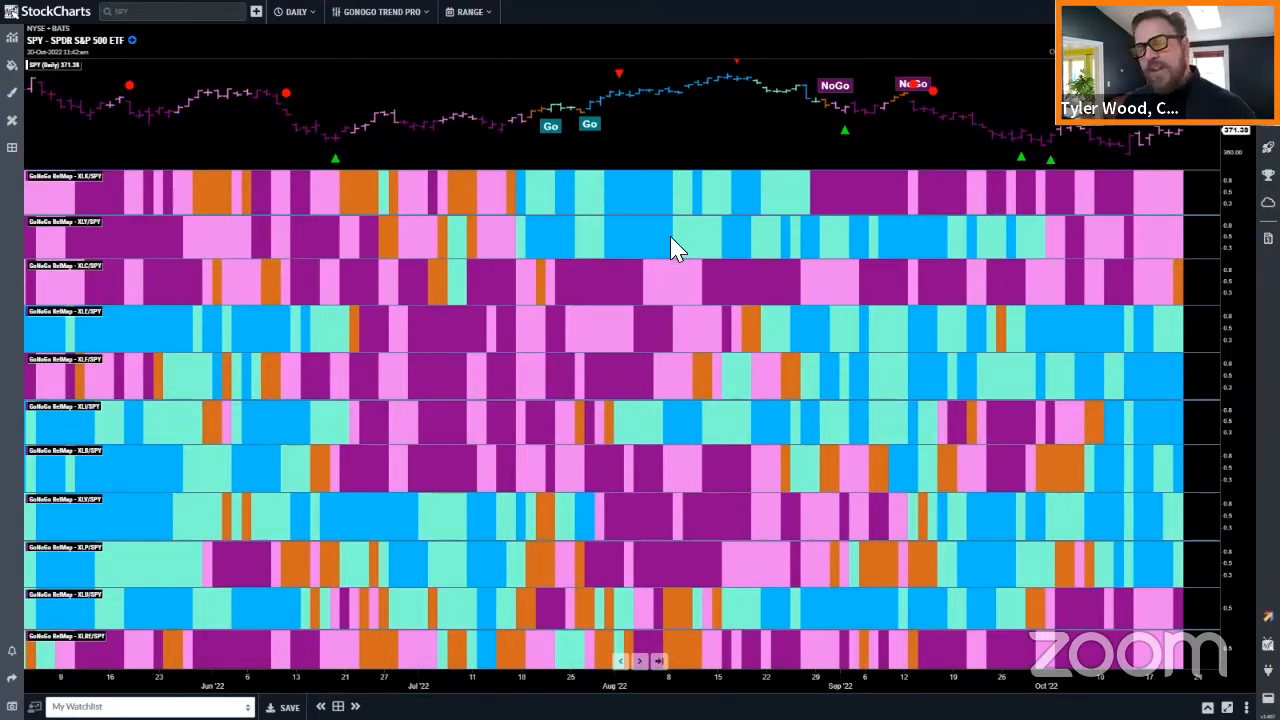
mouse_move(643, 238)
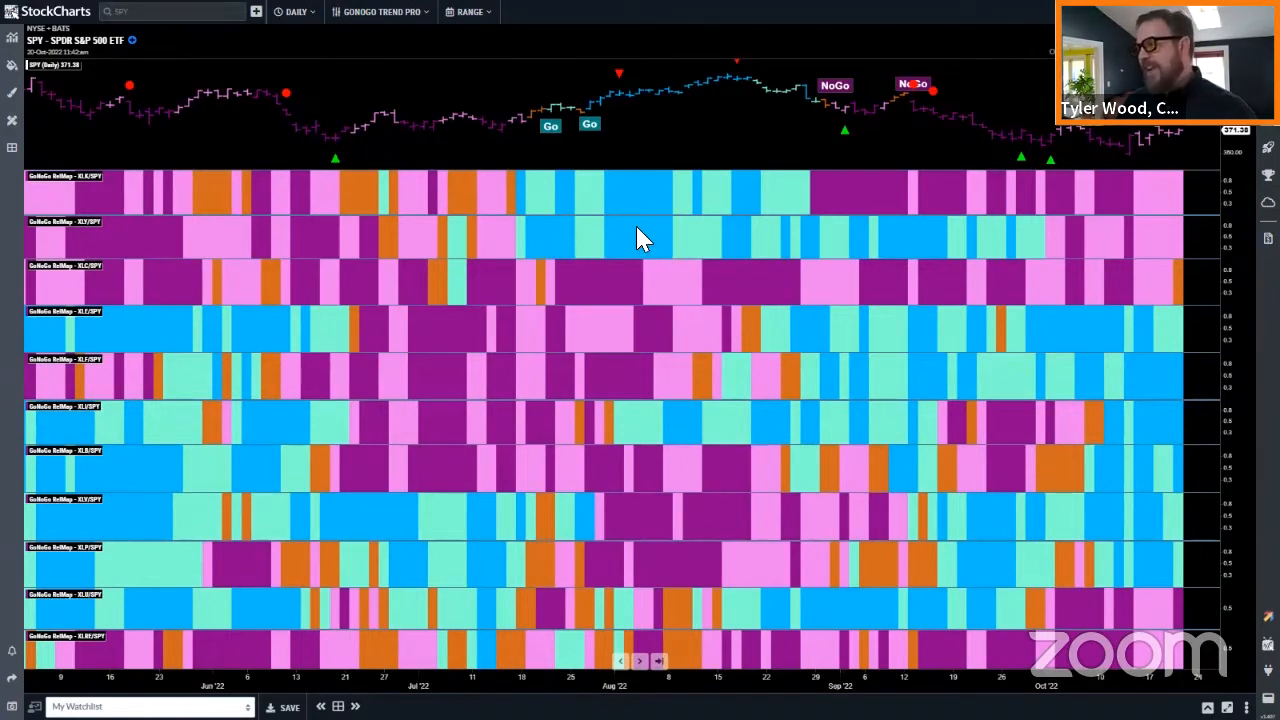
mouse_move(695, 248)
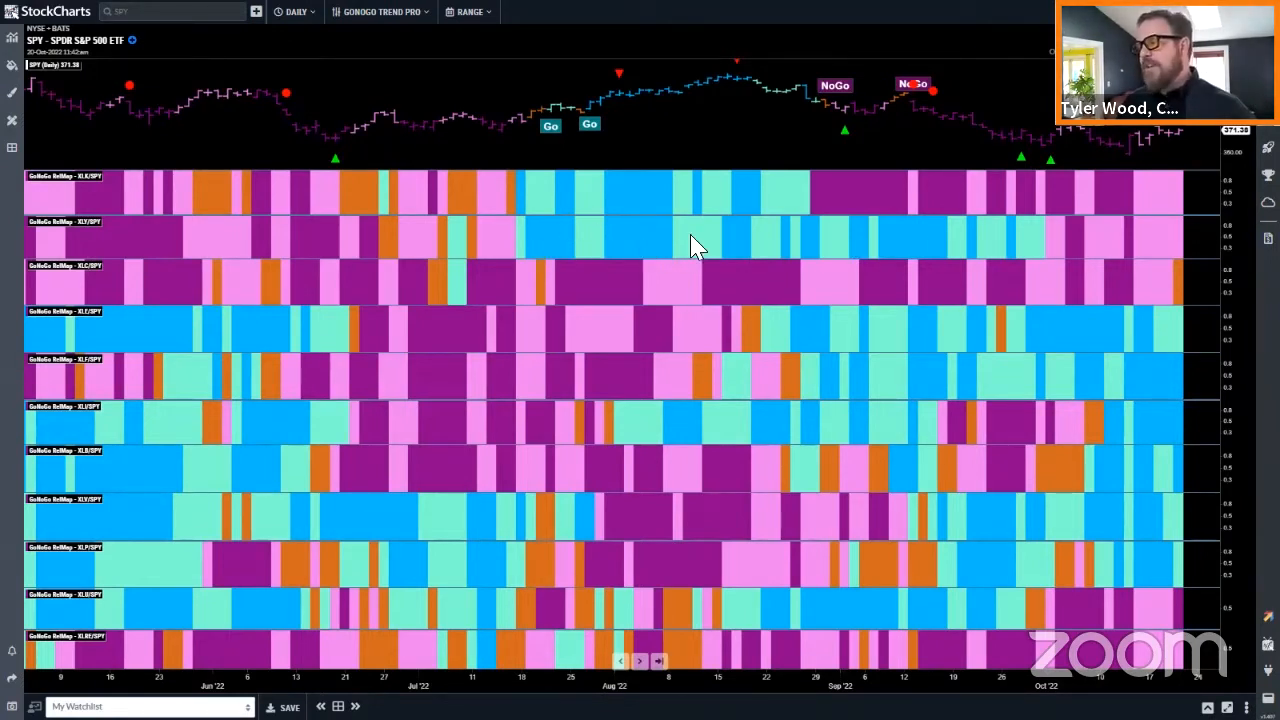
mouse_move(1125, 223)
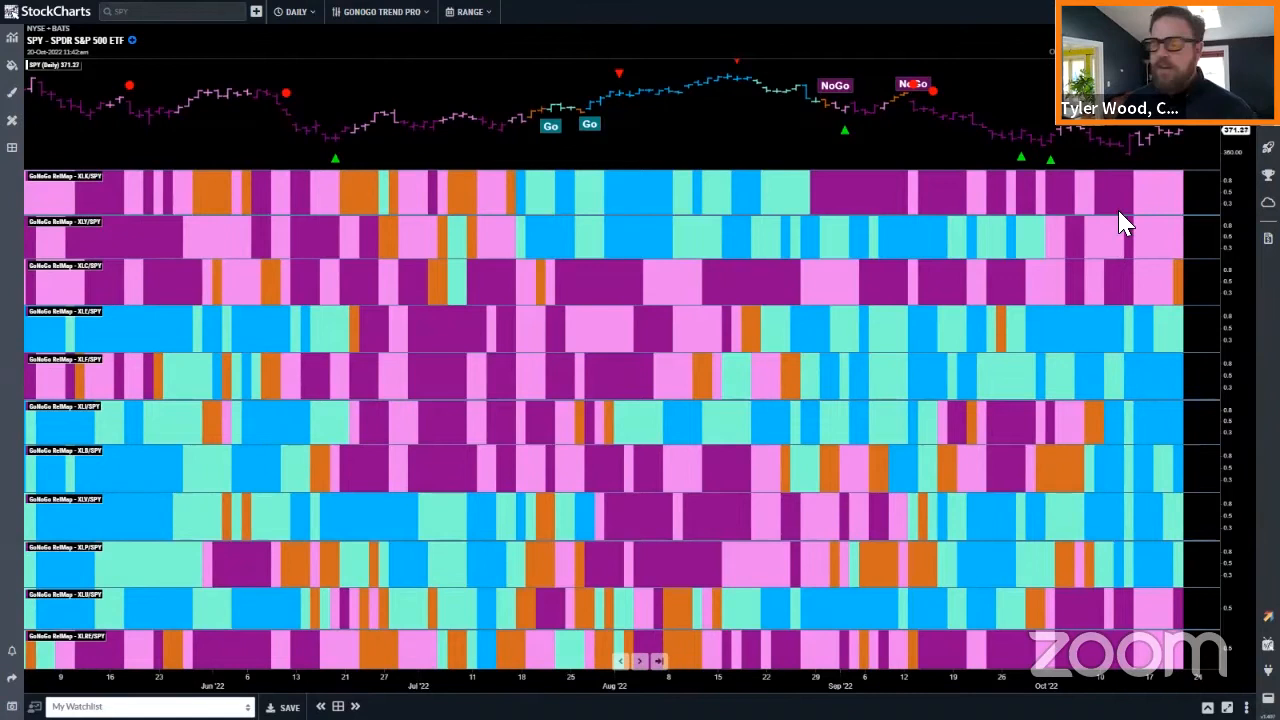
mouse_move(1118, 220)
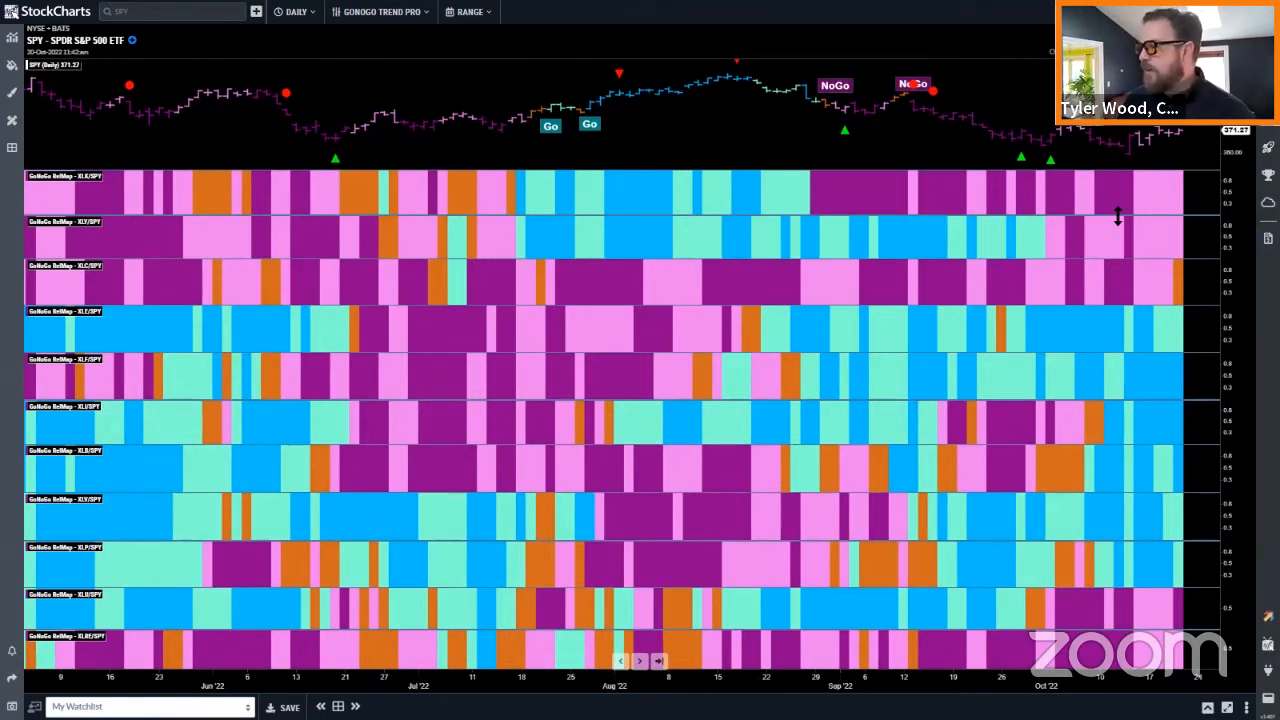
mouse_move(1105, 363)
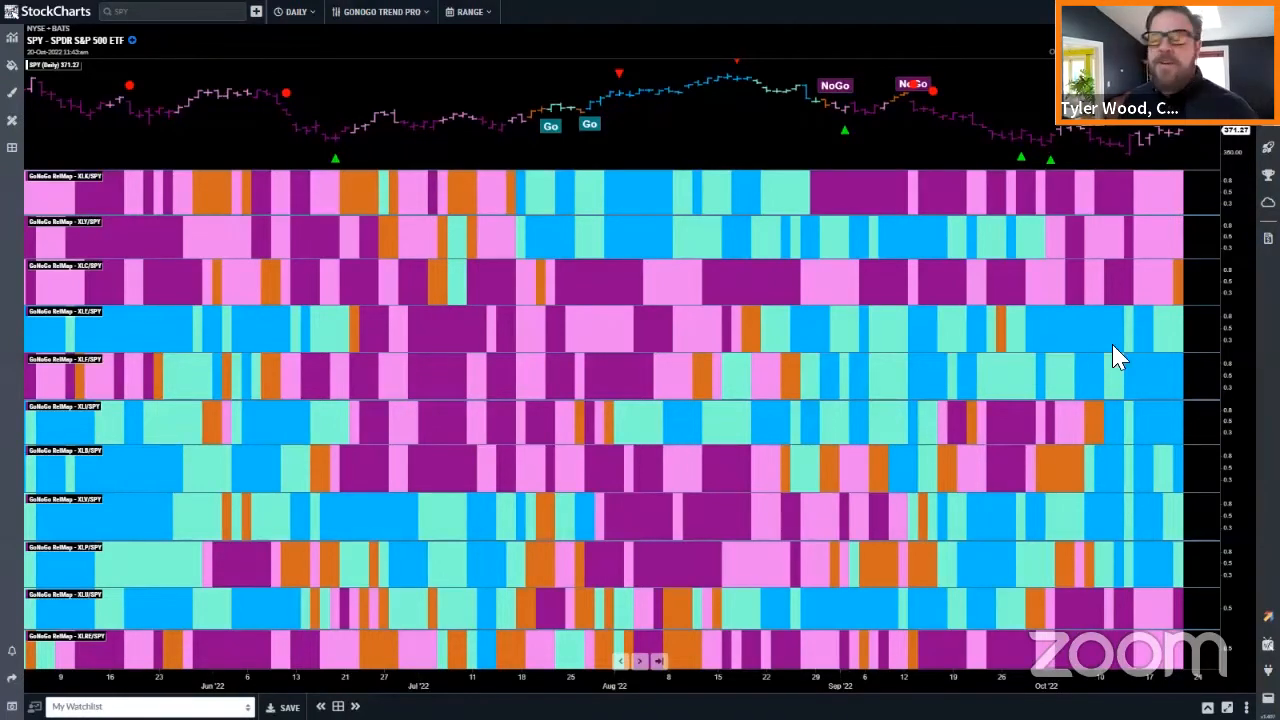
mouse_move(1138, 348)
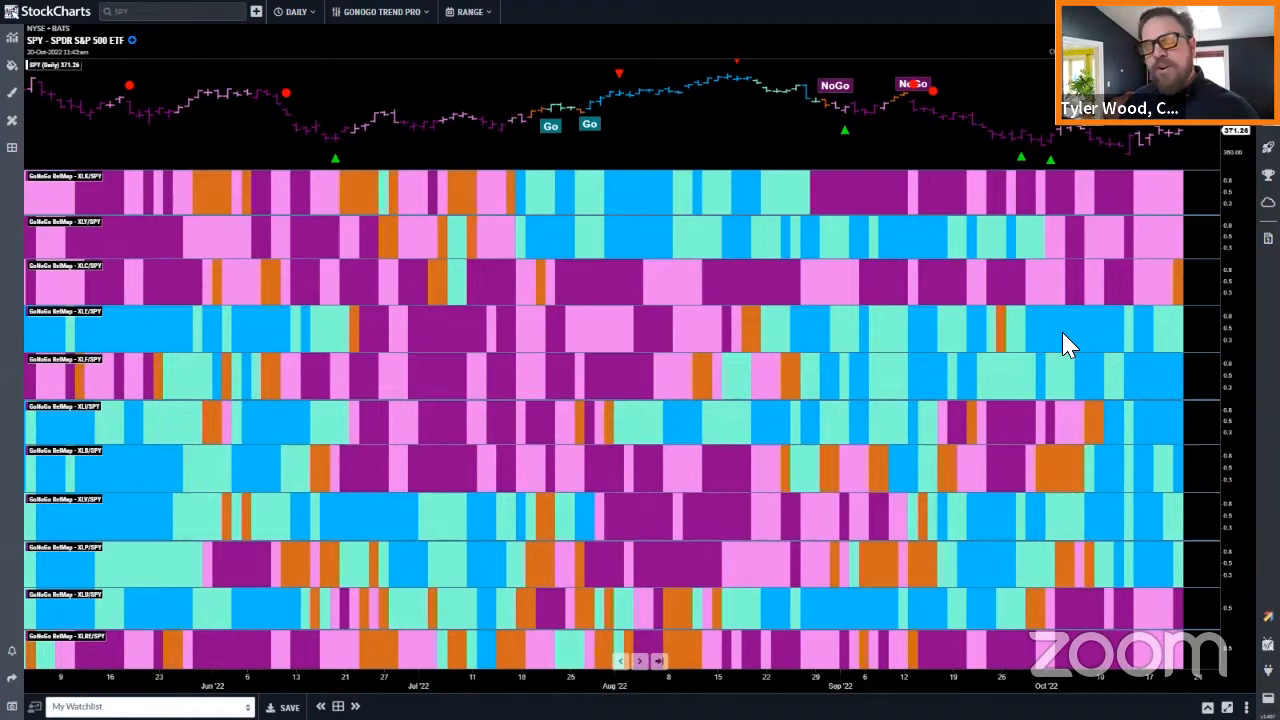
mouse_move(1115, 340)
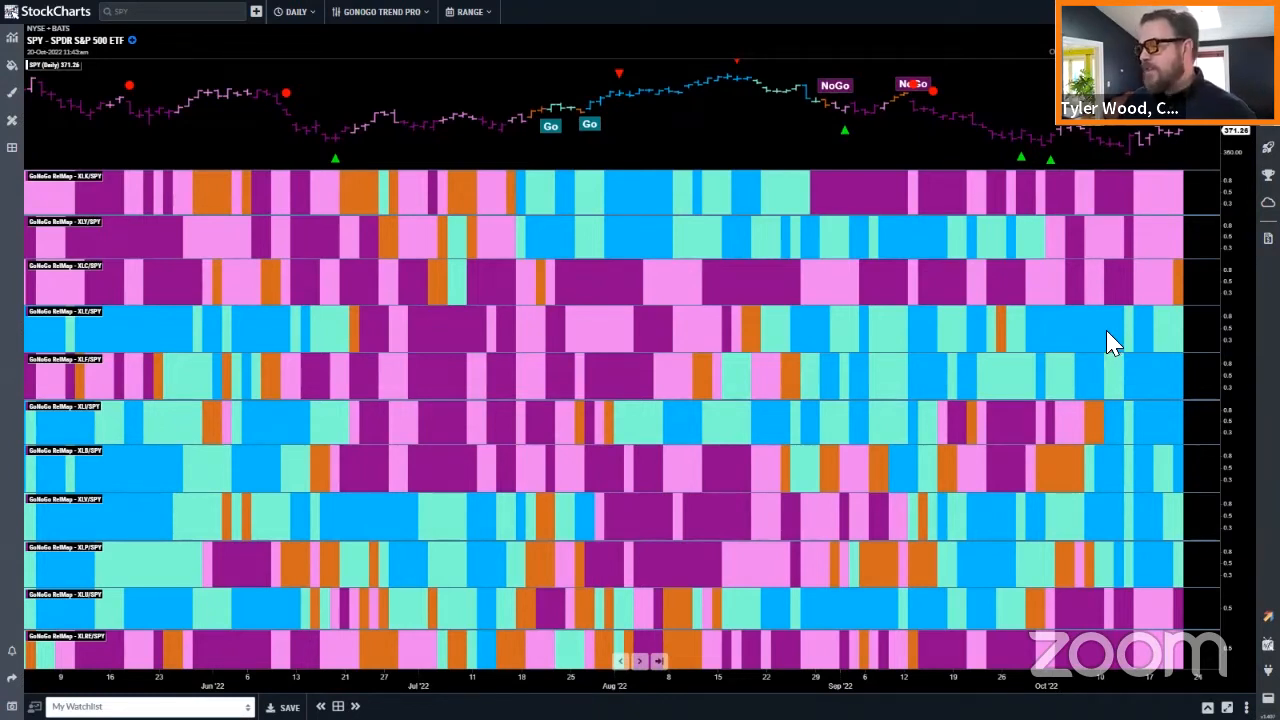
mouse_move(1155, 435)
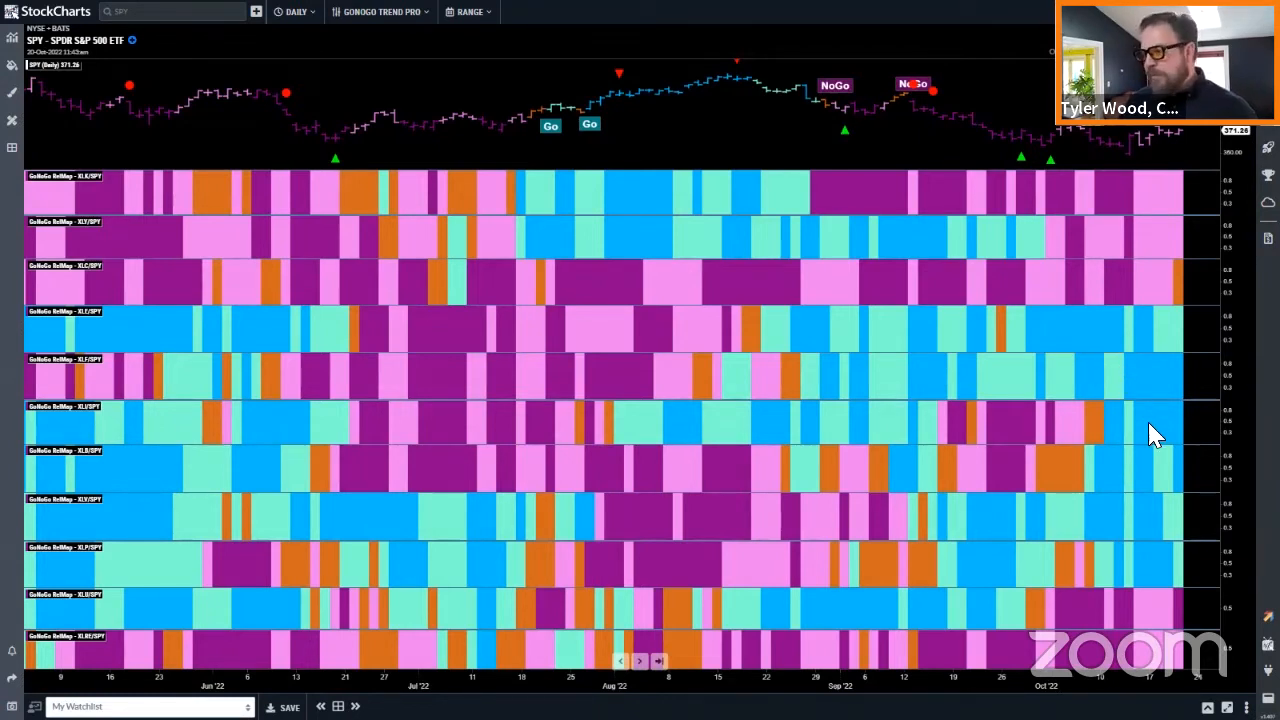
mouse_move(1147, 437)
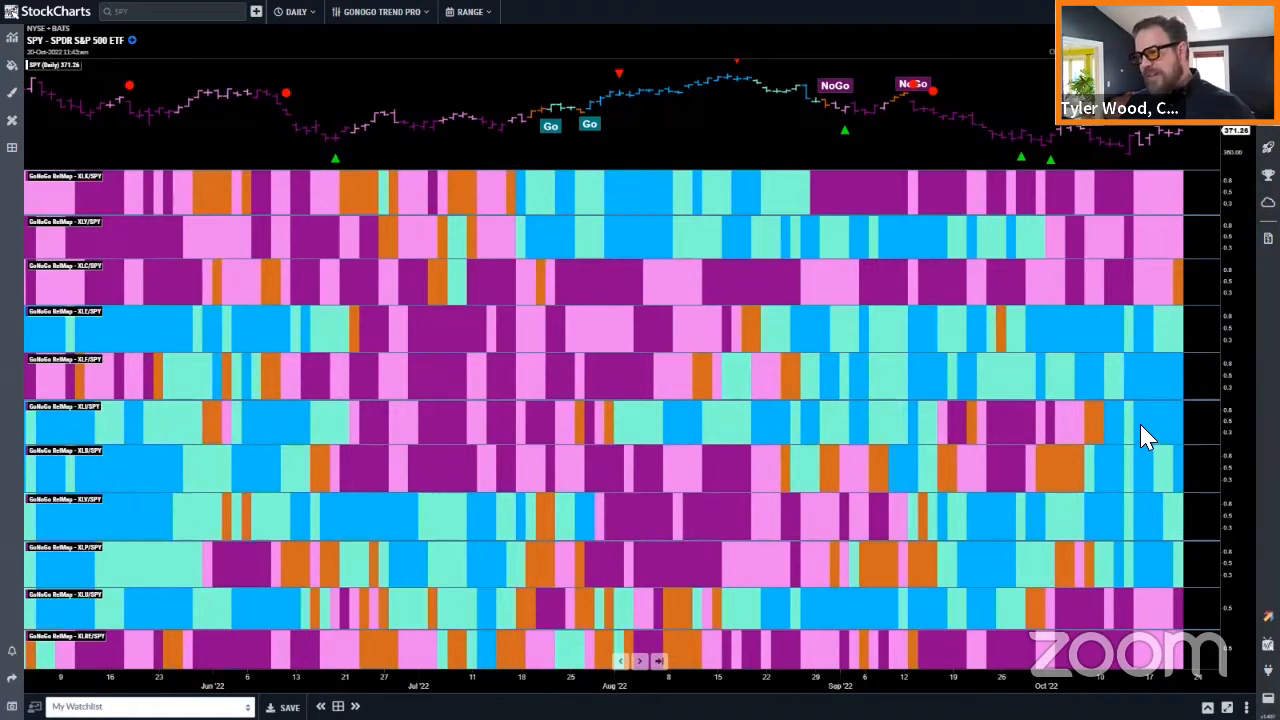
mouse_move(1155, 425)
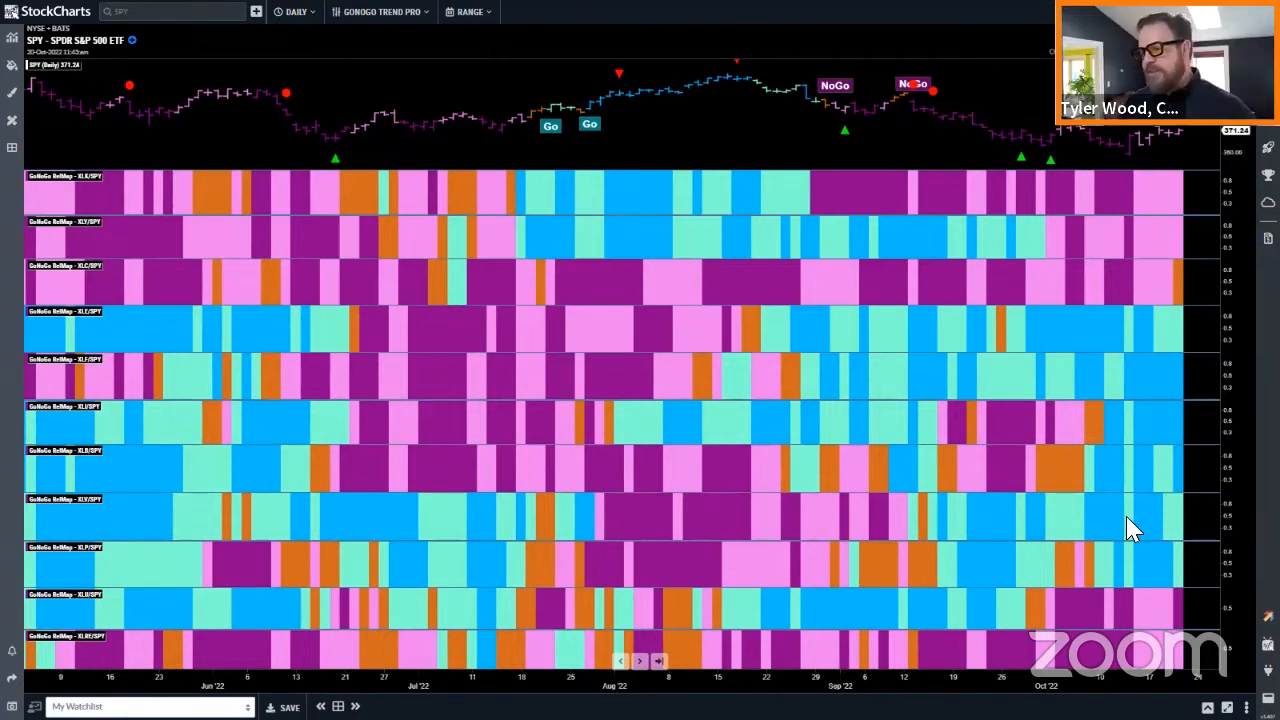
mouse_move(1140, 580)
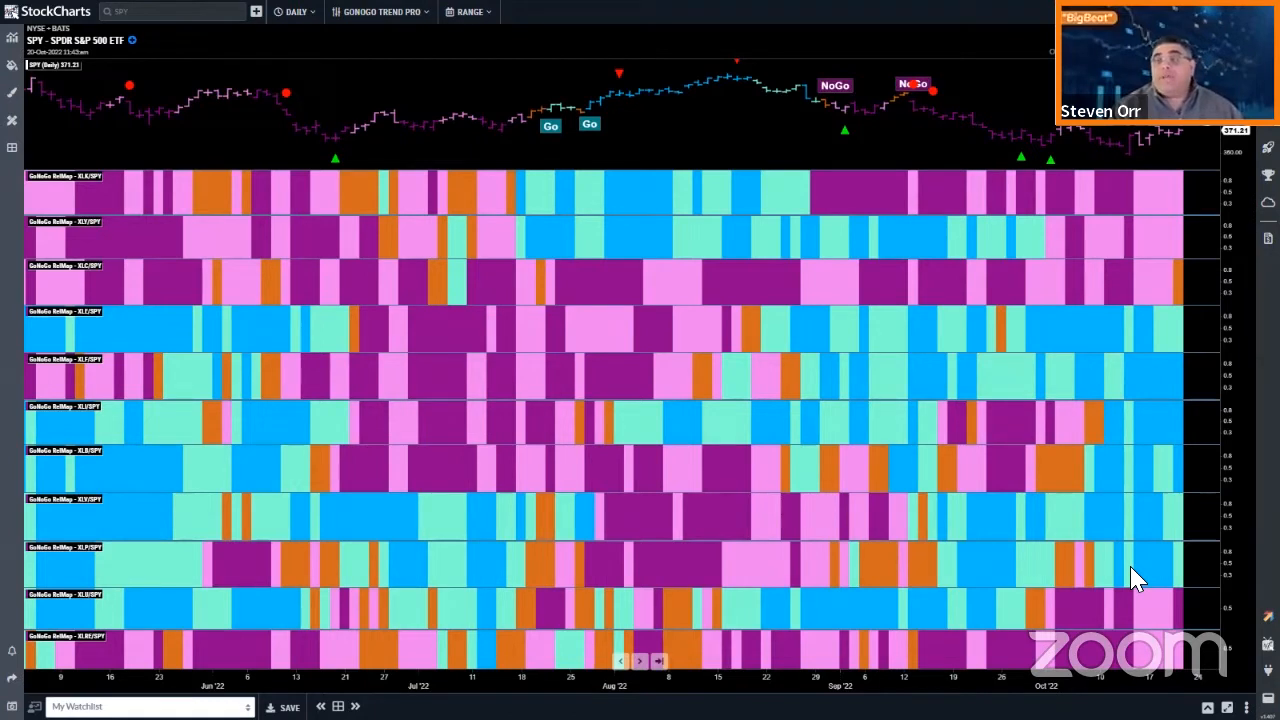
mouse_move(1000, 452)
type("XLE")
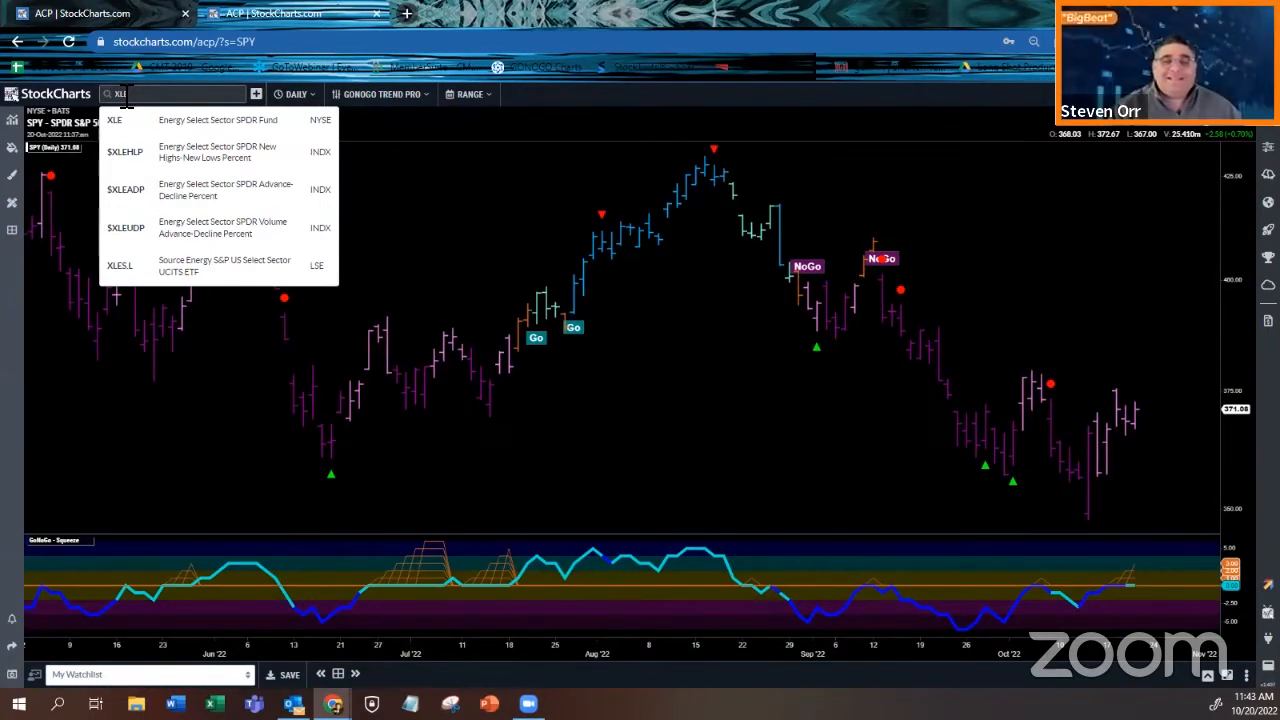
Load the XLE daily GoNoGo Trend chart from the symbol suggestions.
left_click(114, 119)
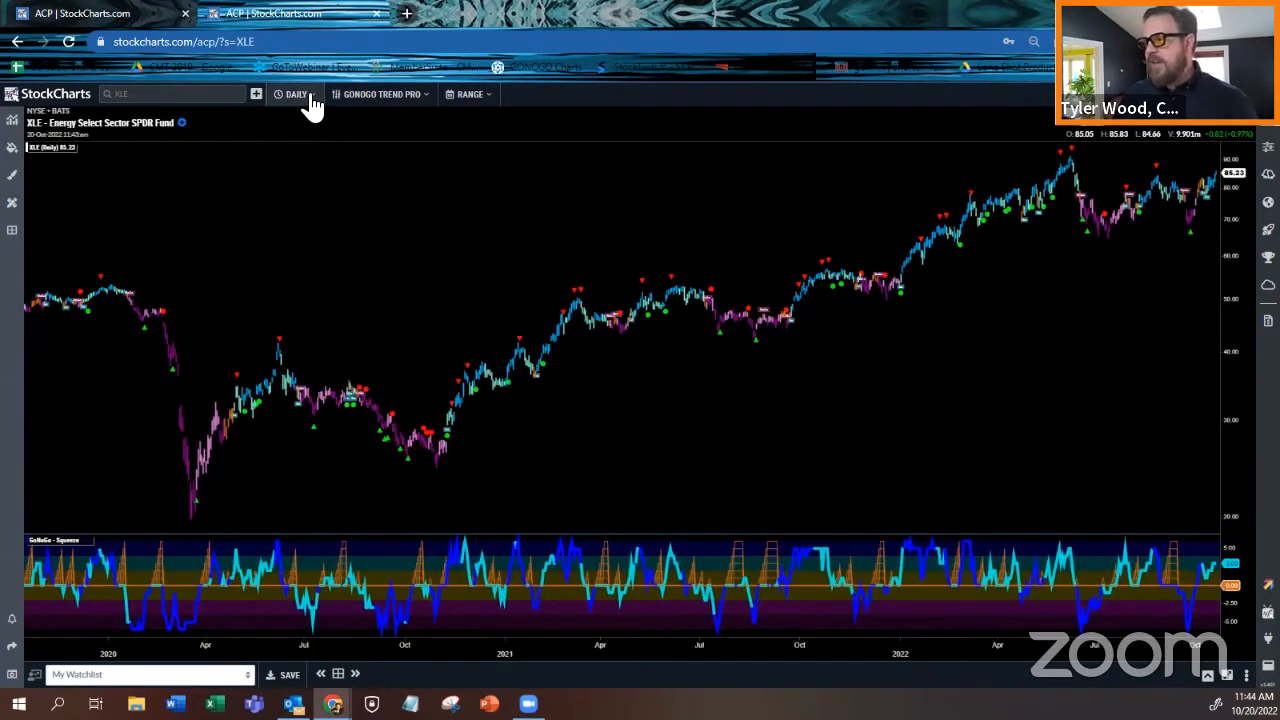
Switch the XLE chart period to Weekly.
left_click(294, 94)
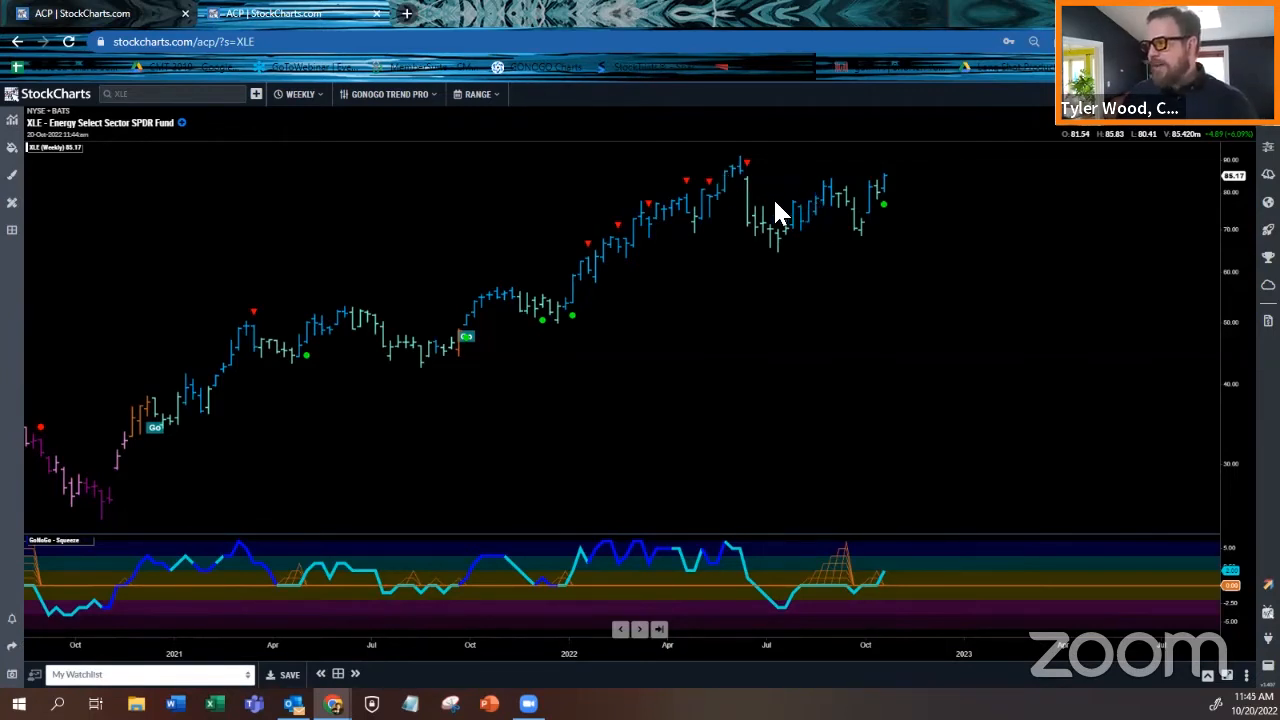
mouse_move(835, 220)
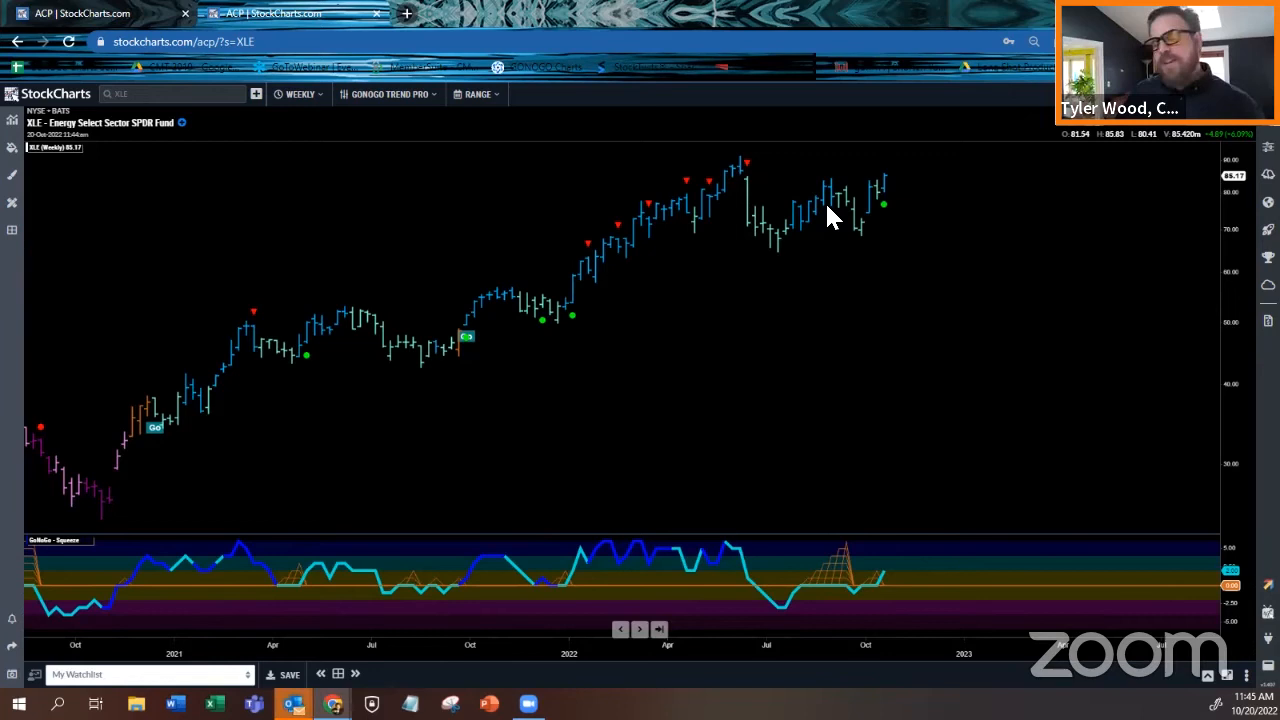
mouse_move(882, 588)
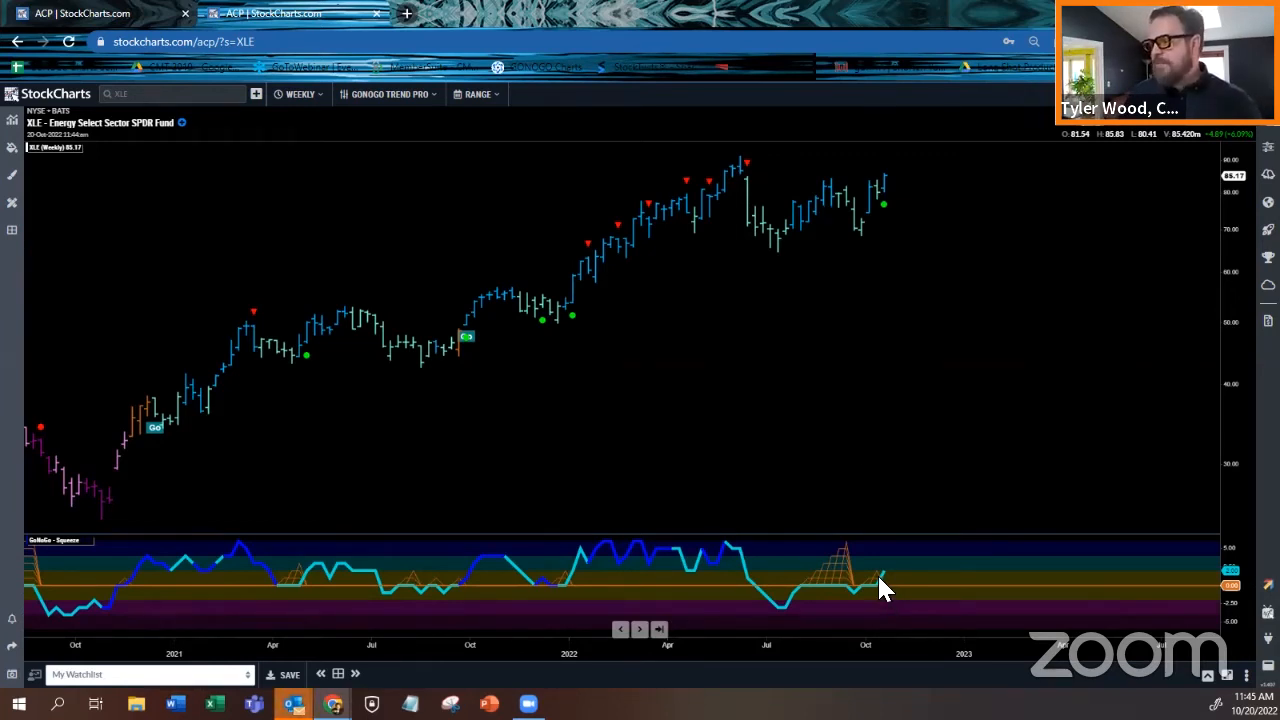
mouse_move(893, 207)
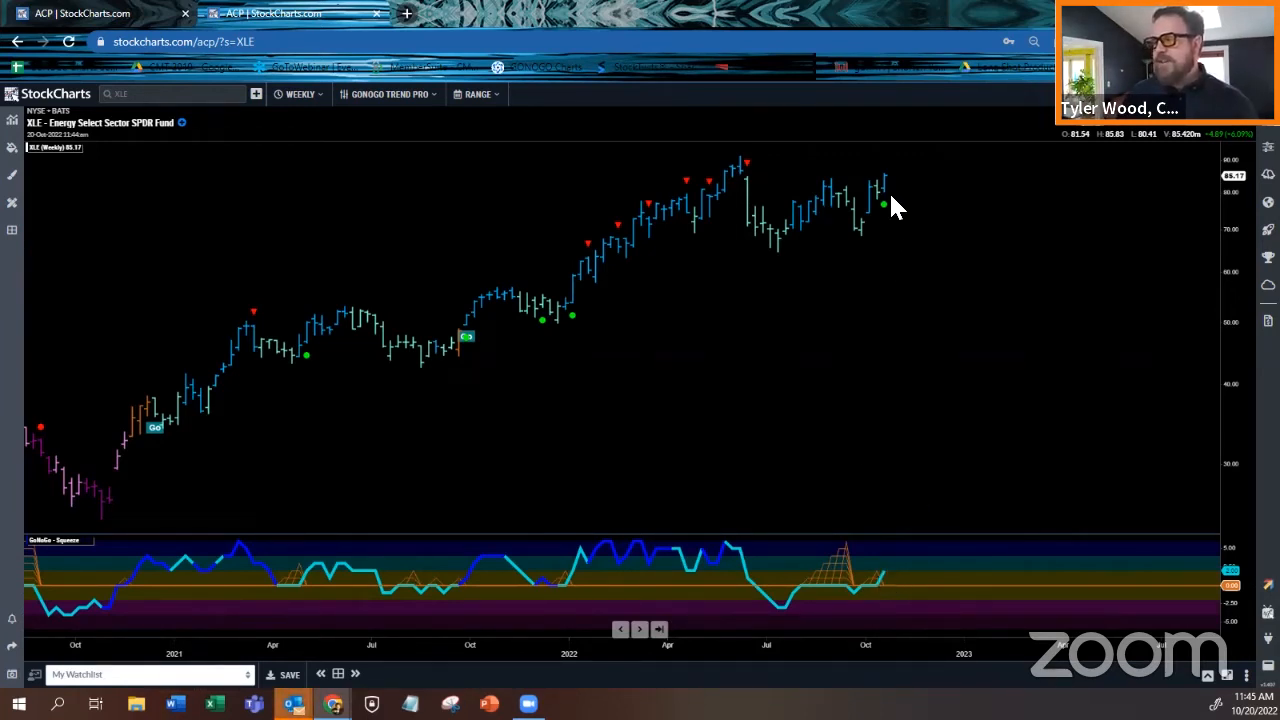
mouse_move(630, 490)
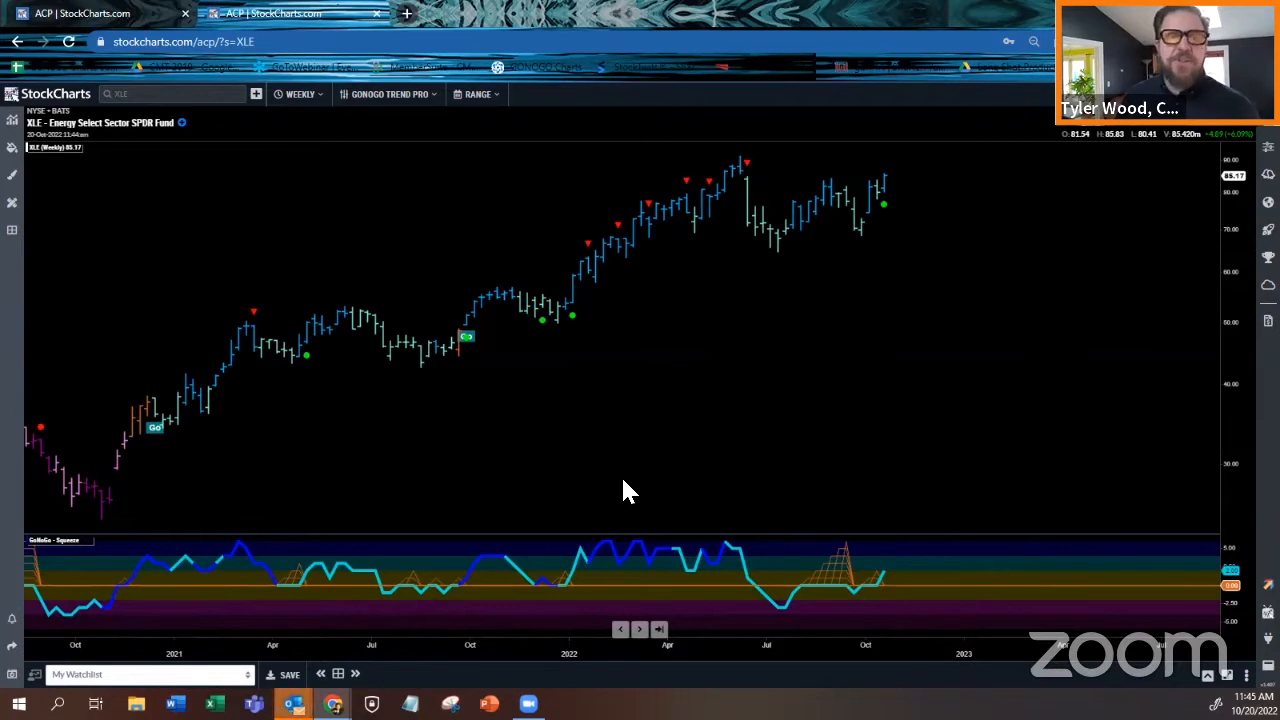
mouse_move(645, 285)
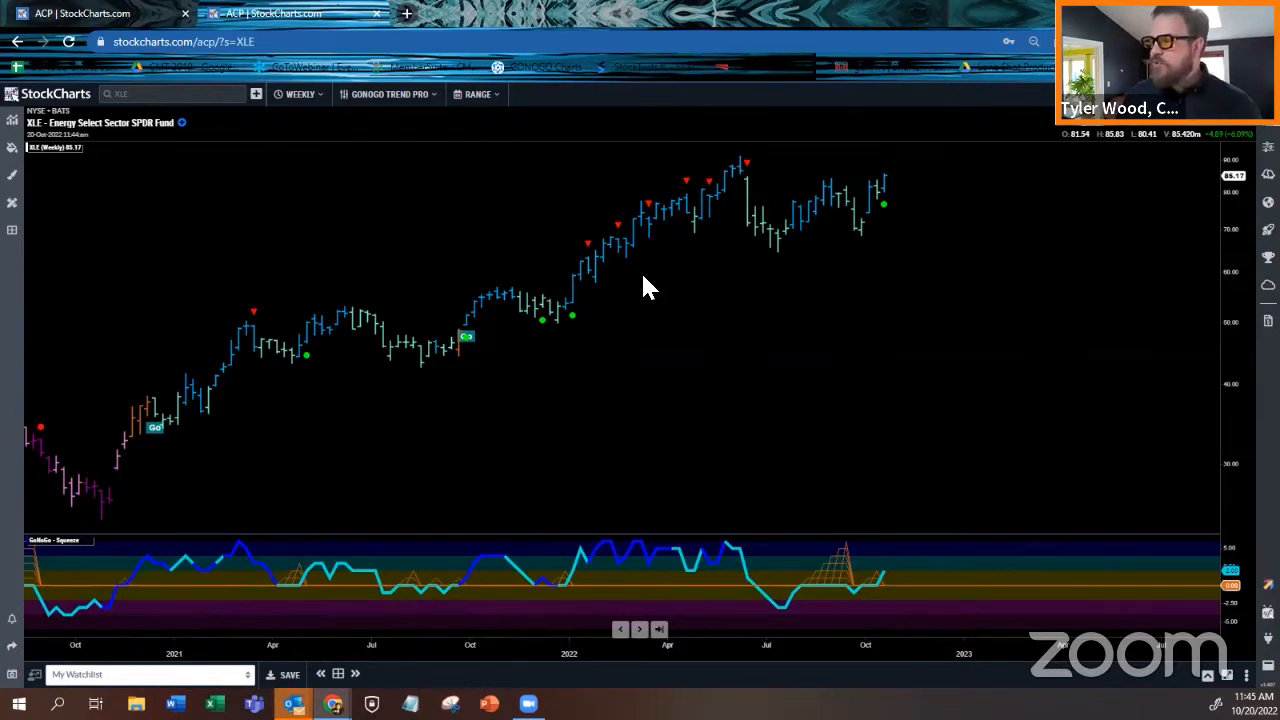
mouse_move(560, 628)
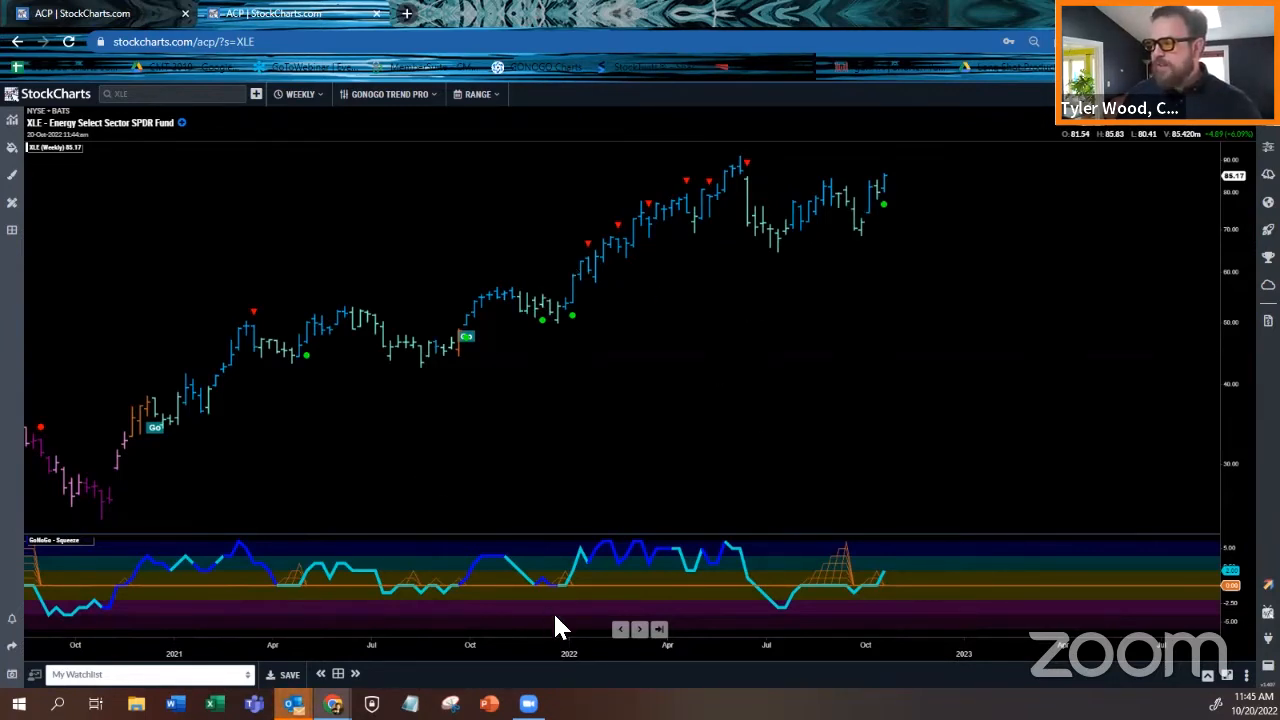
mouse_move(693, 608)
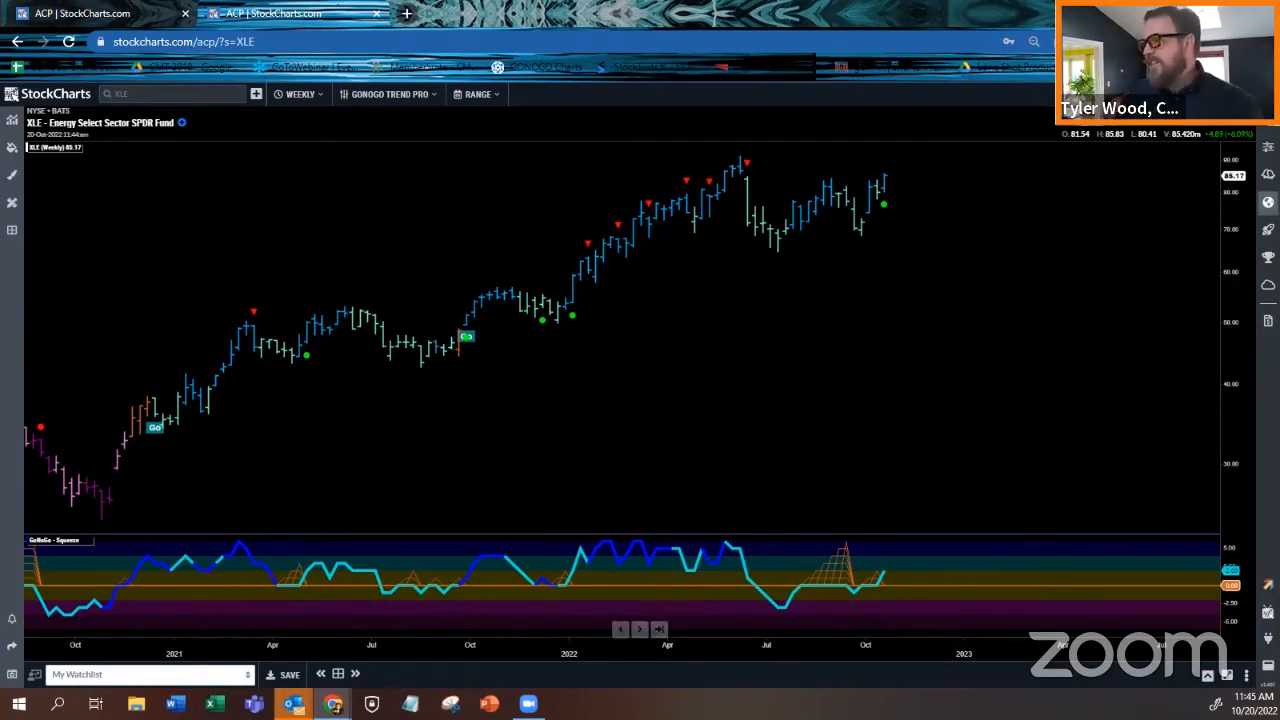
mouse_move(878, 598)
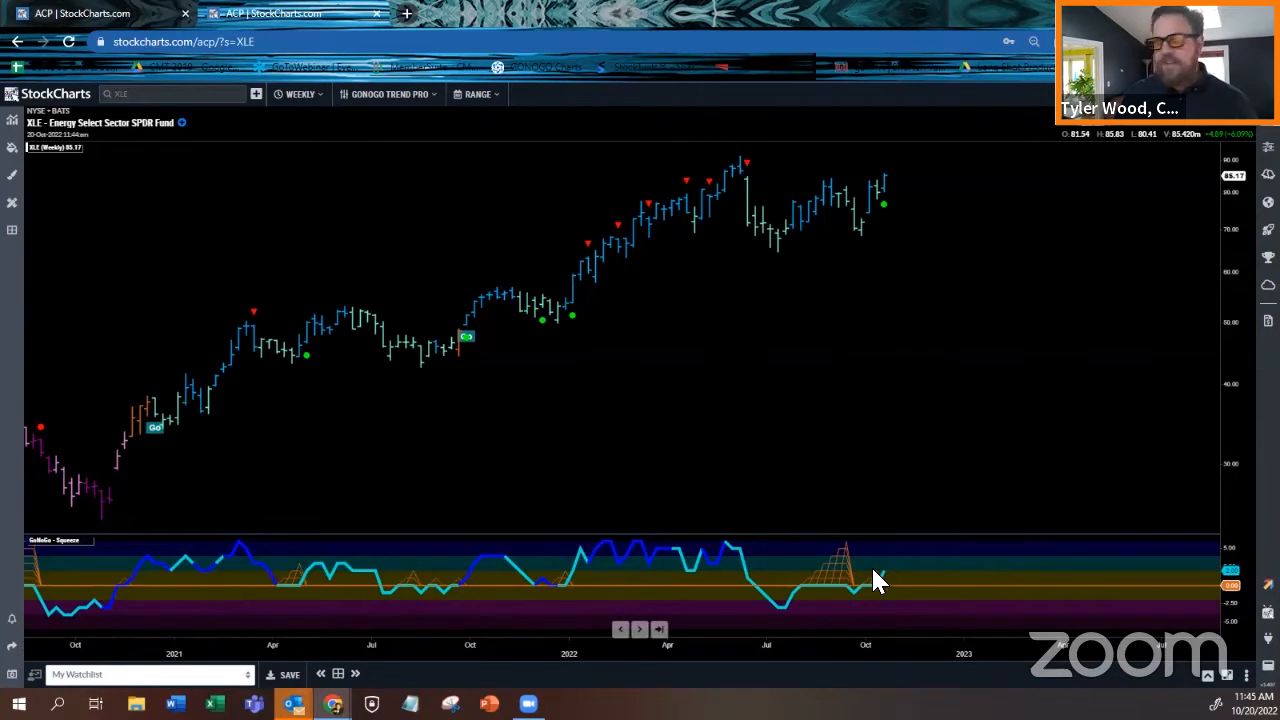
mouse_move(782, 190)
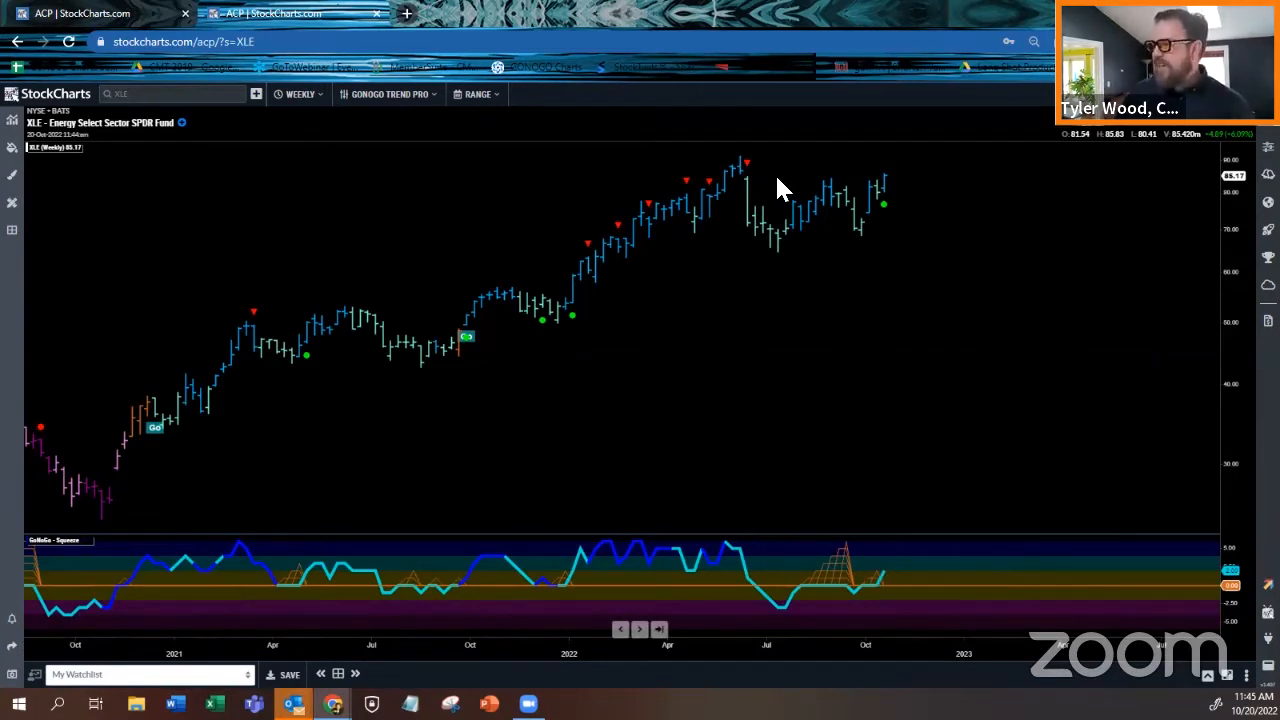
mouse_move(820, 215)
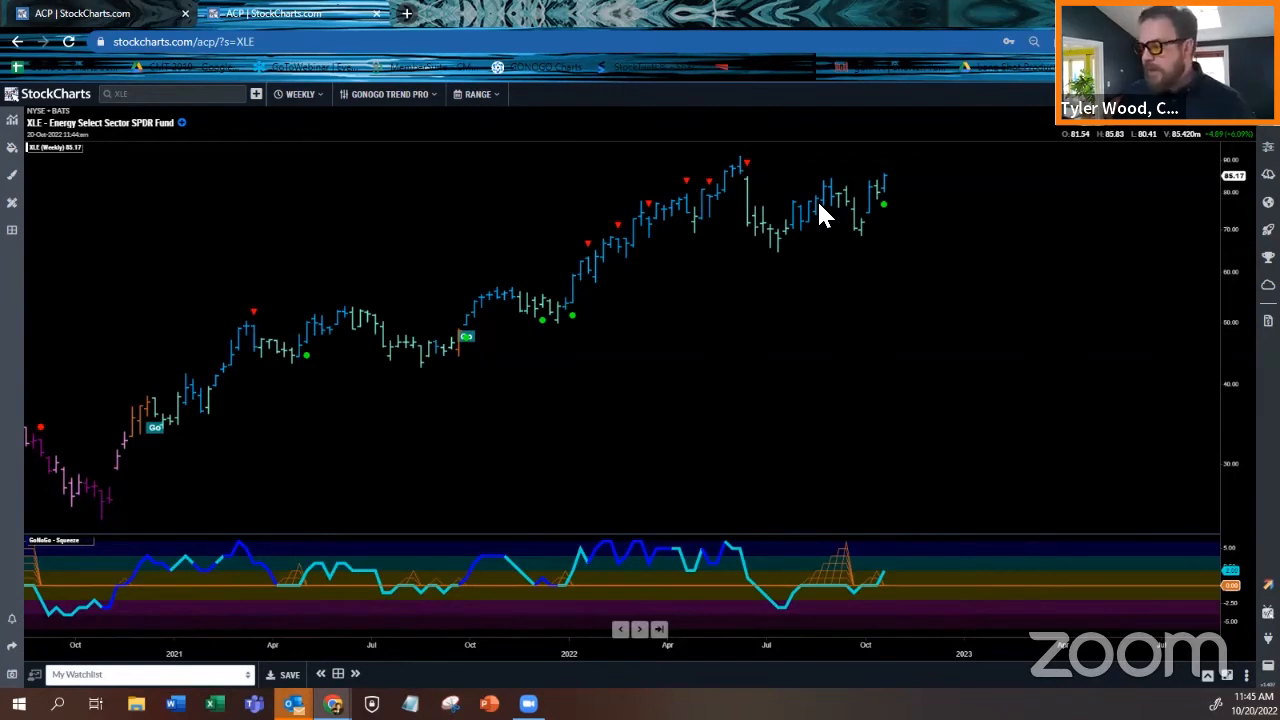
mouse_move(890, 207)
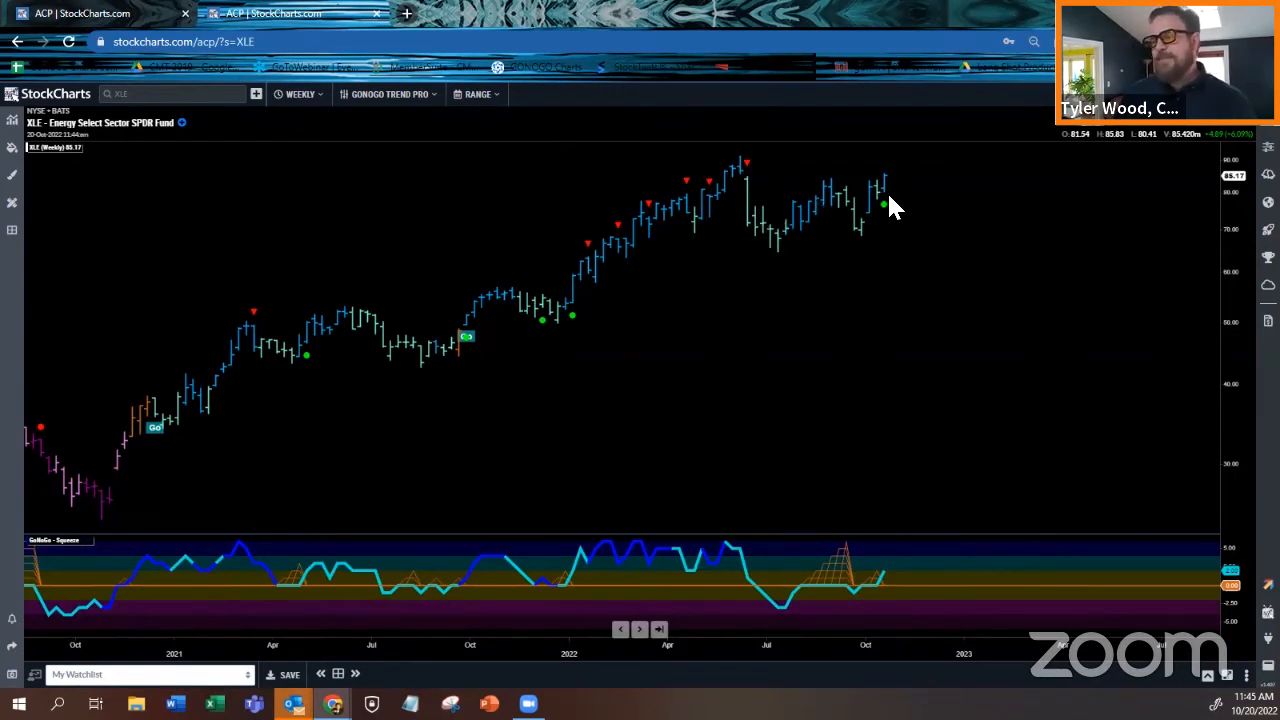
mouse_move(843, 357)
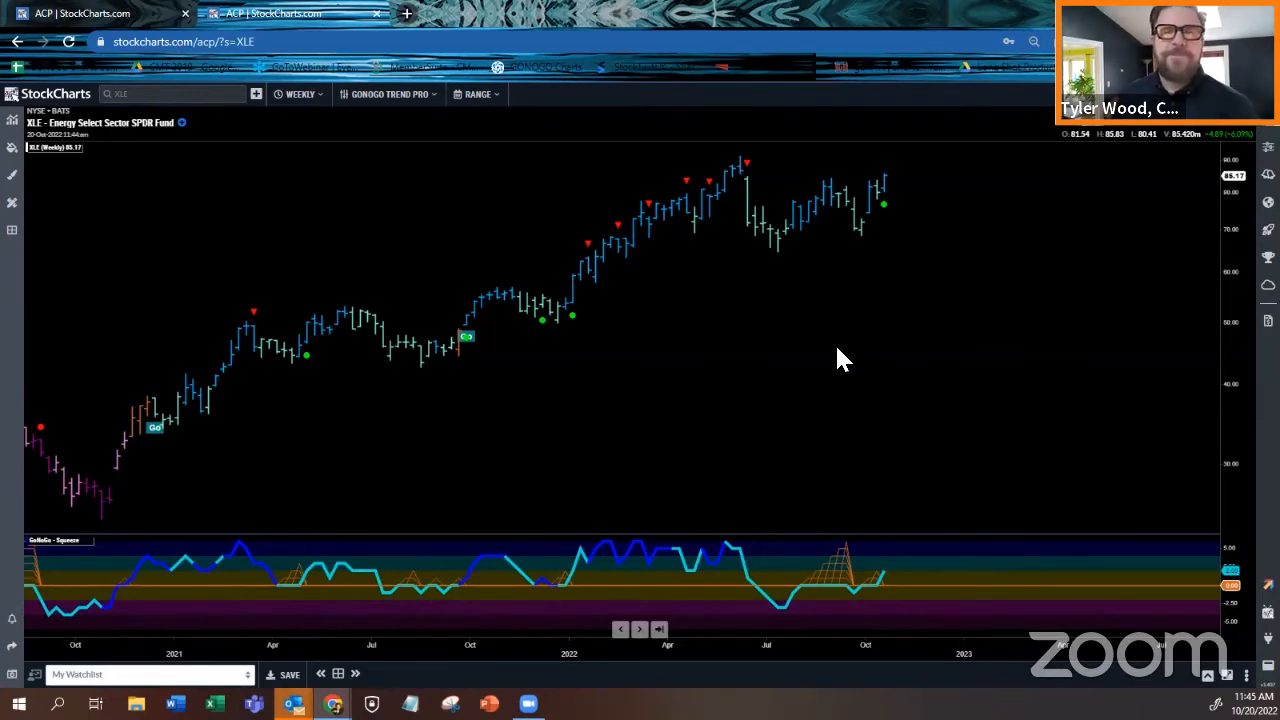
mouse_move(765, 416)
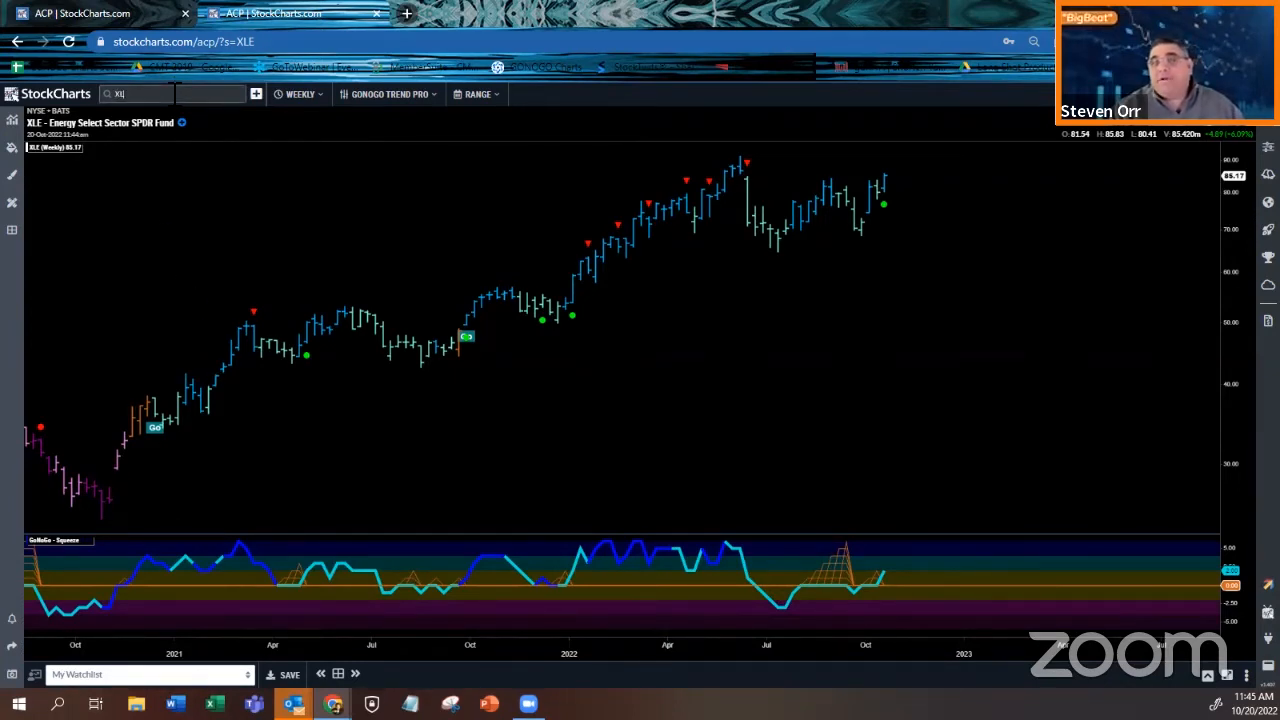
Enter XLK as the chart symbol to load its weekly chart.
type("XLK")
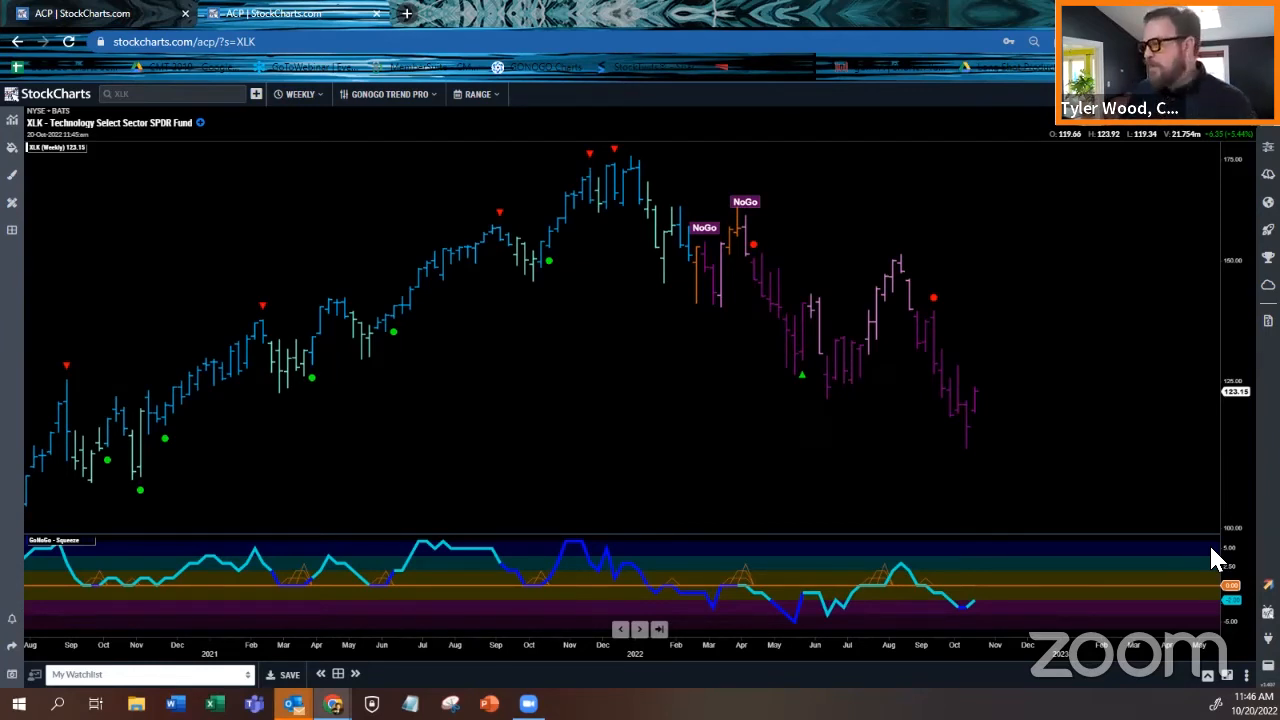
mouse_move(640, 168)
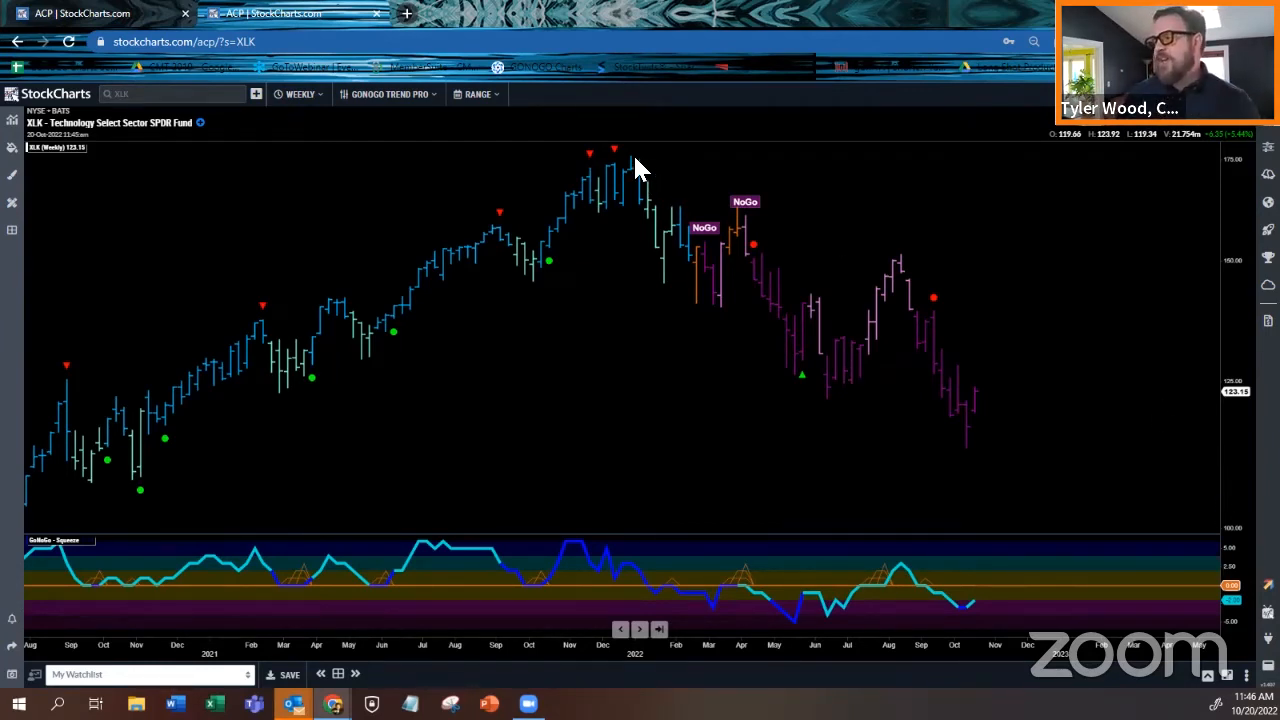
mouse_move(942, 467)
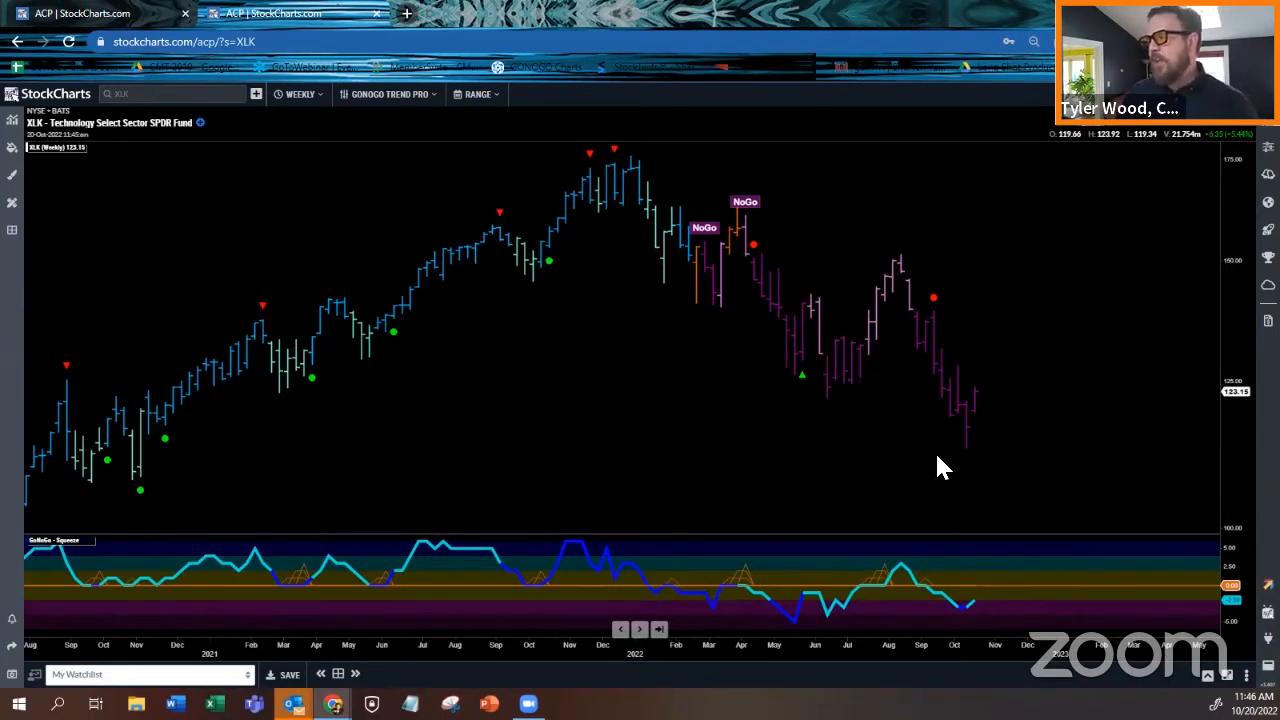
mouse_move(893, 307)
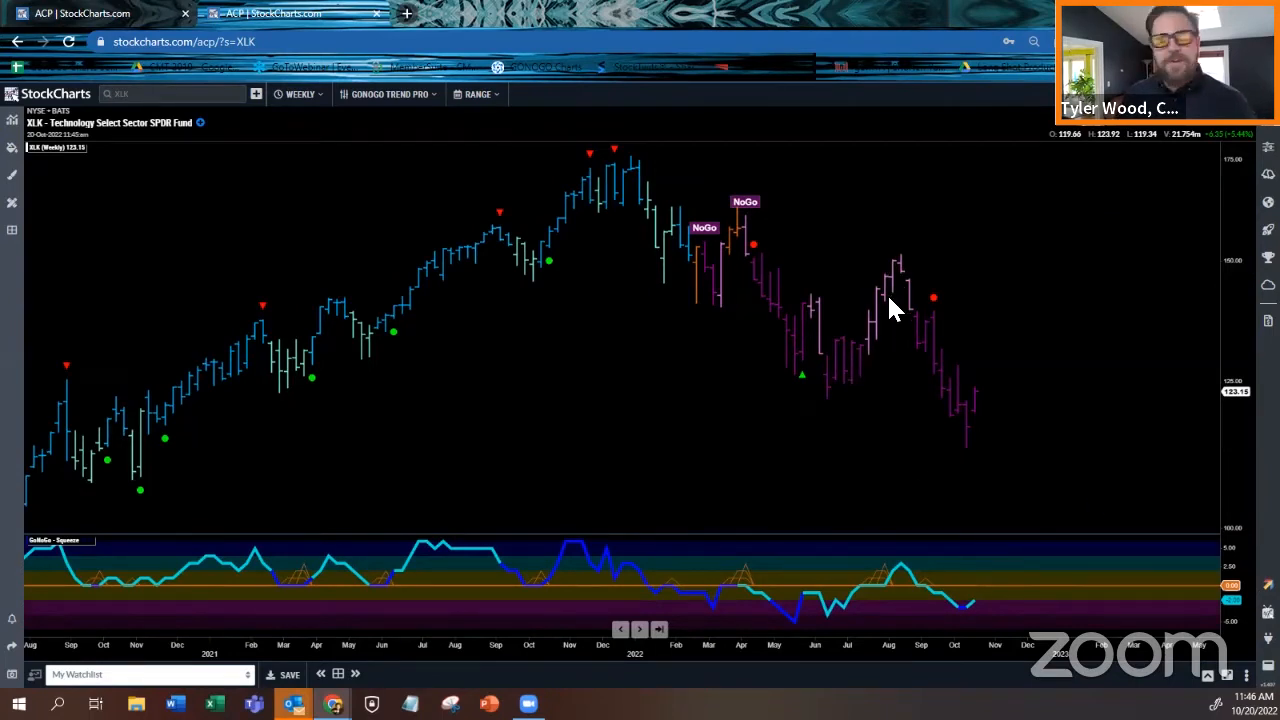
mouse_move(925, 250)
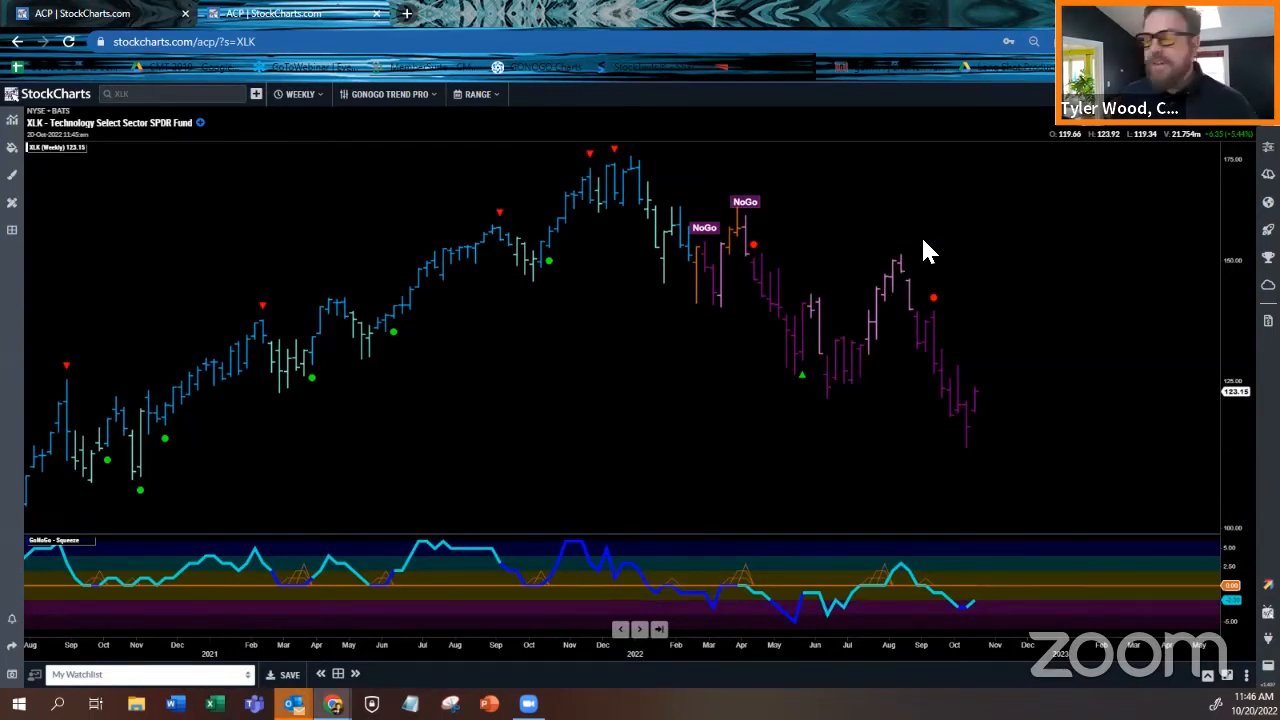
mouse_move(882, 332)
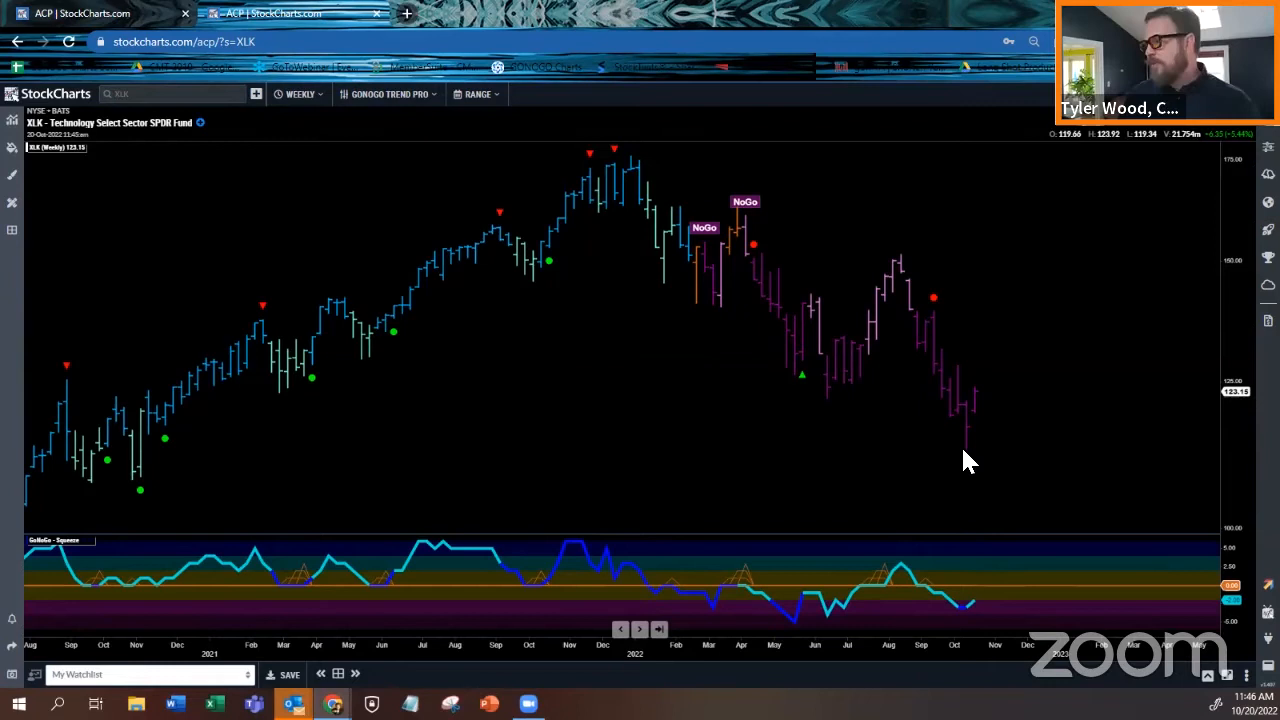
mouse_move(917, 517)
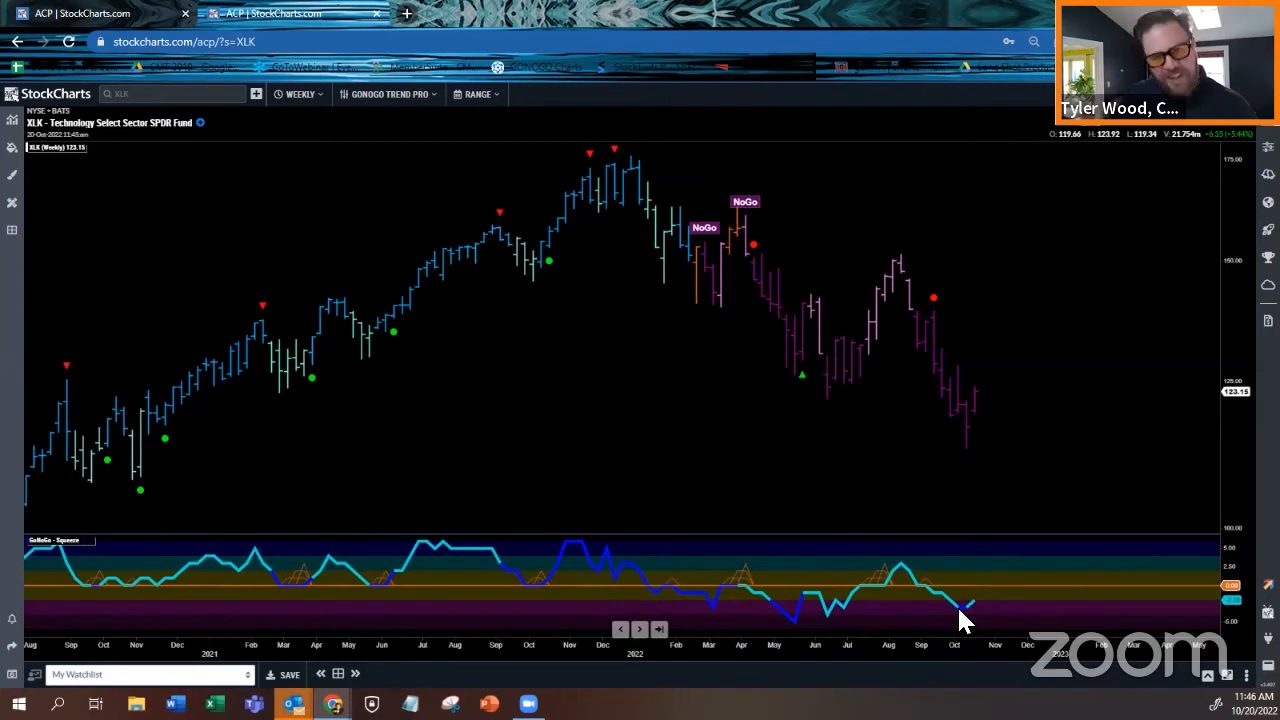
mouse_move(994, 440)
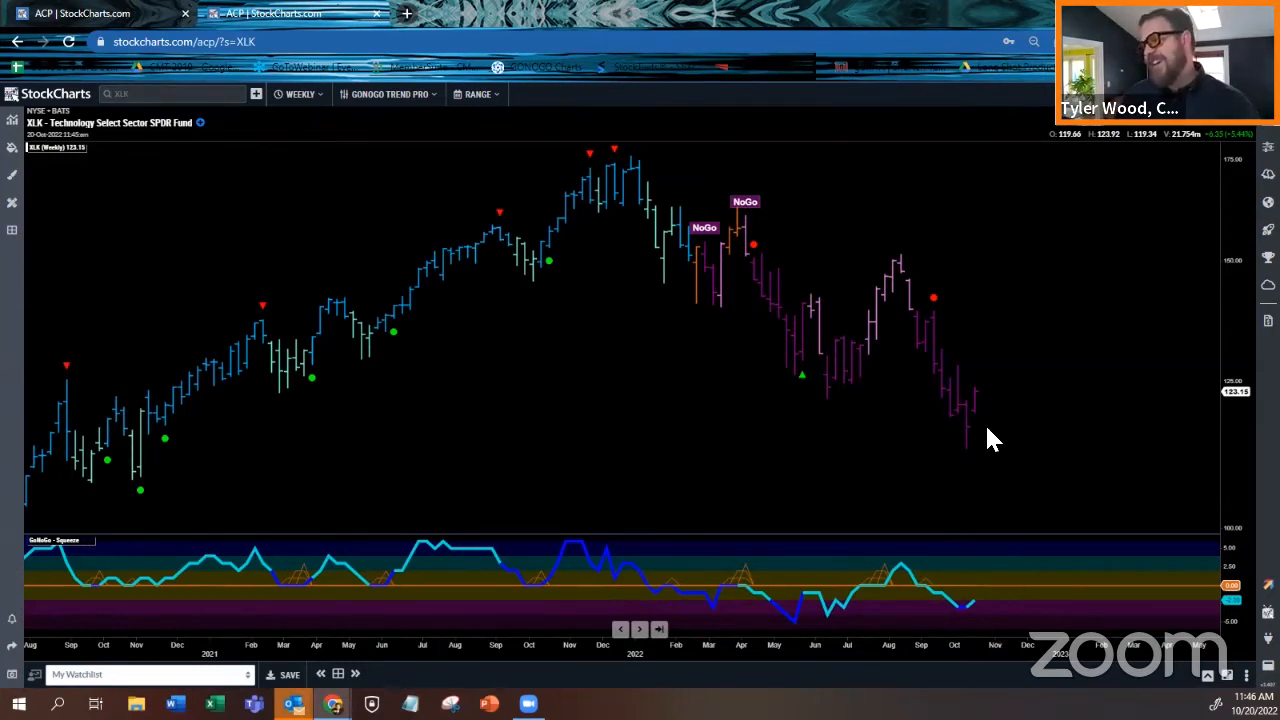
mouse_move(985, 432)
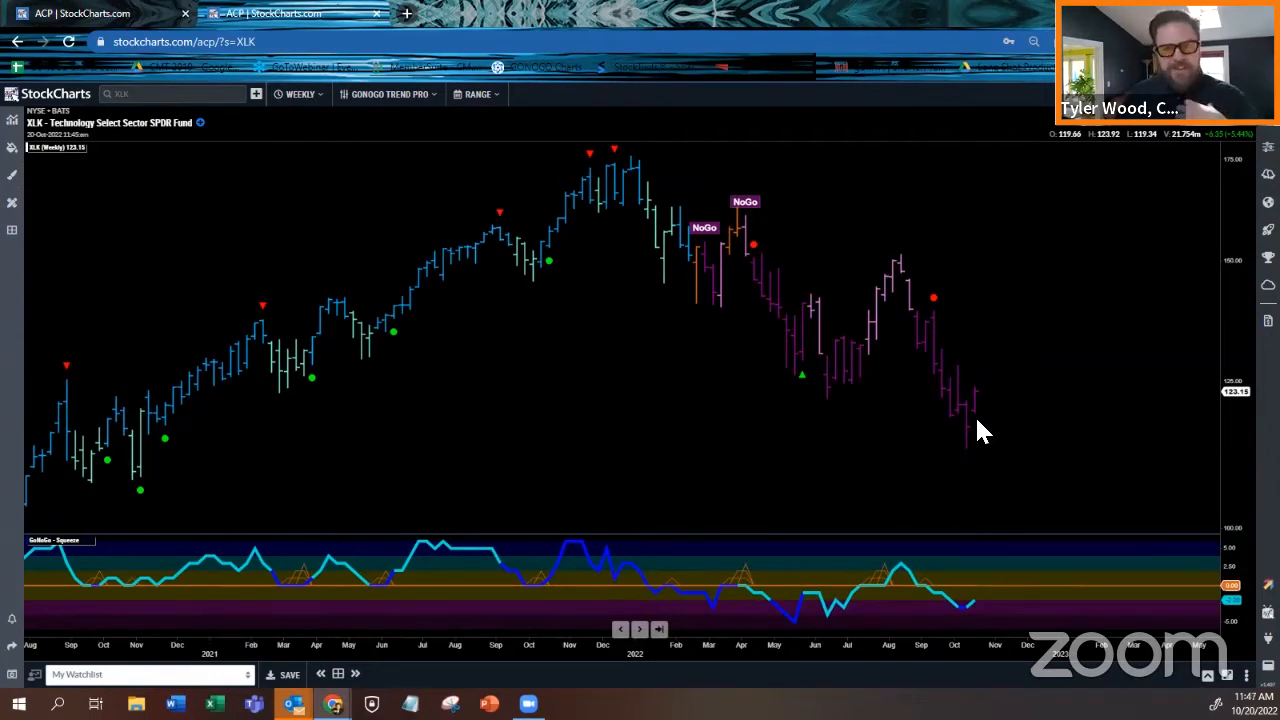
mouse_move(1047, 348)
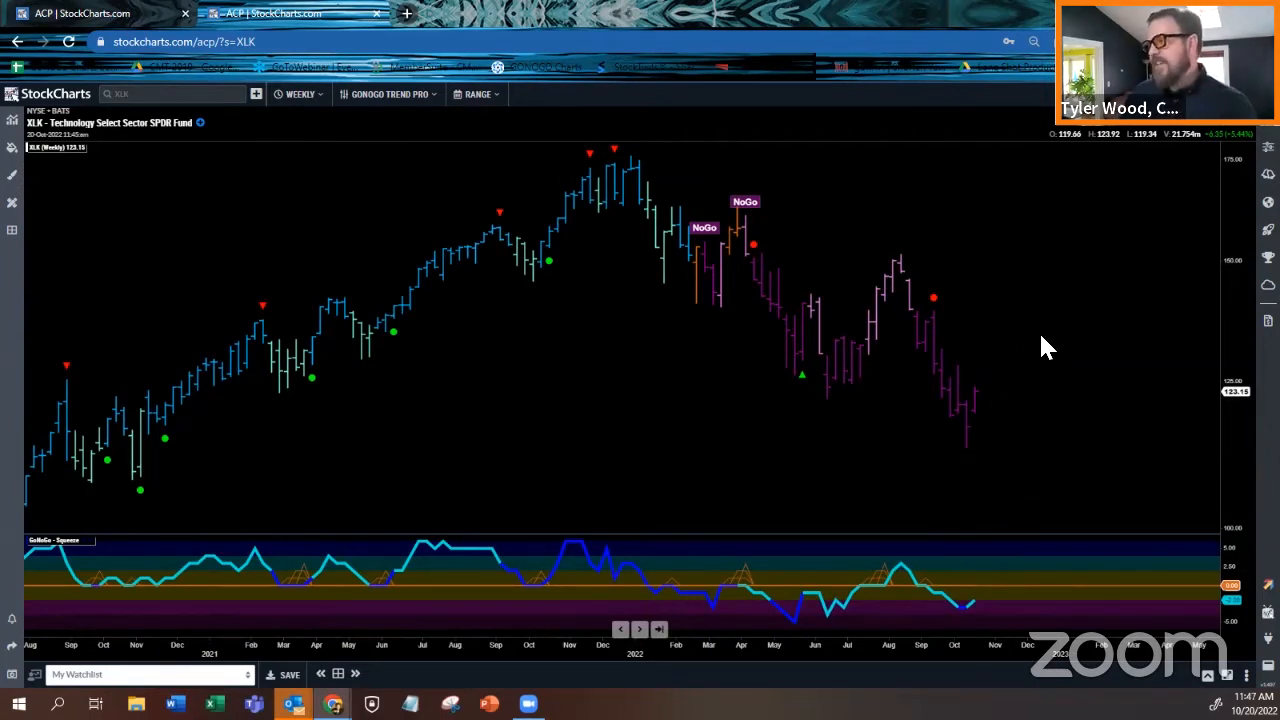
mouse_move(1005, 435)
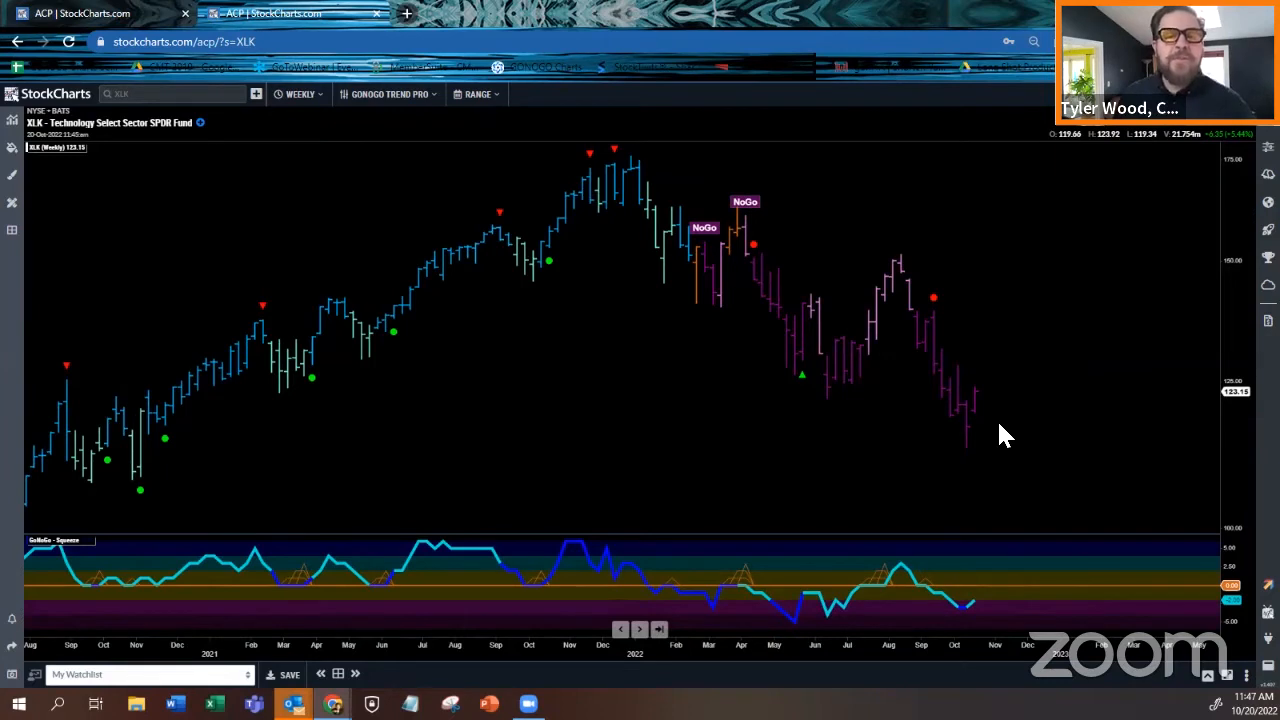
mouse_move(990, 580)
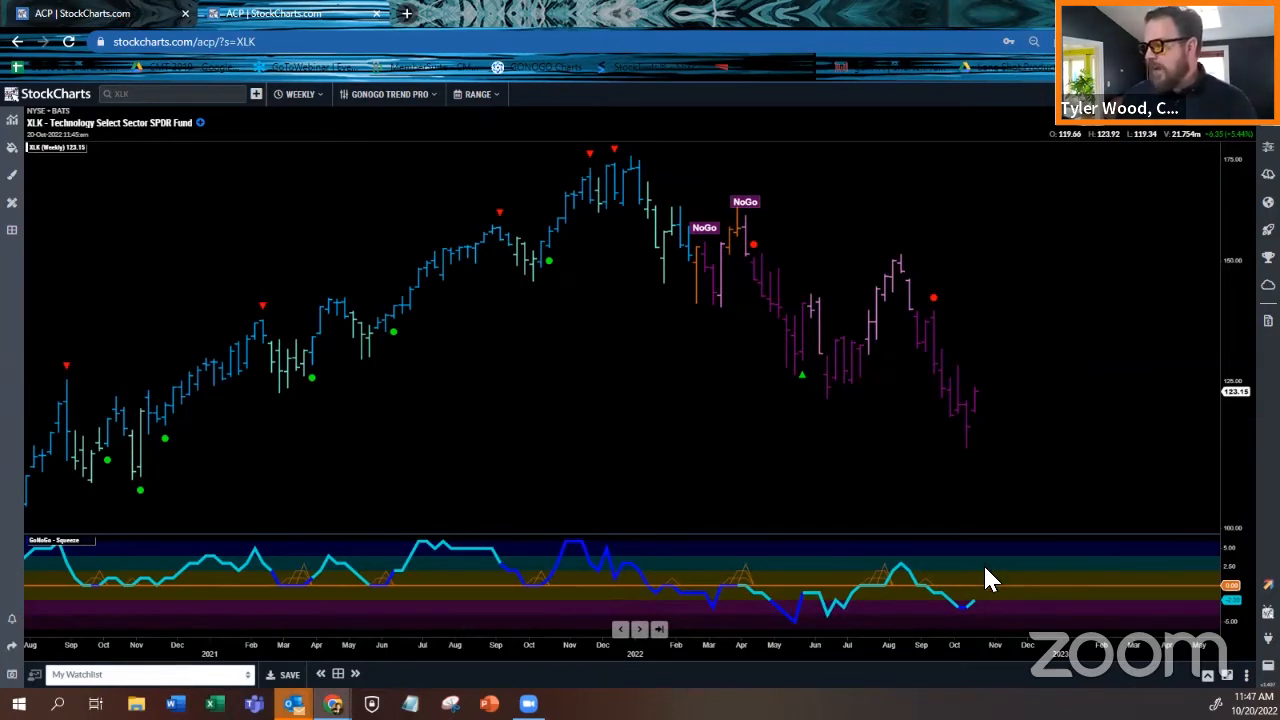
mouse_move(1030, 565)
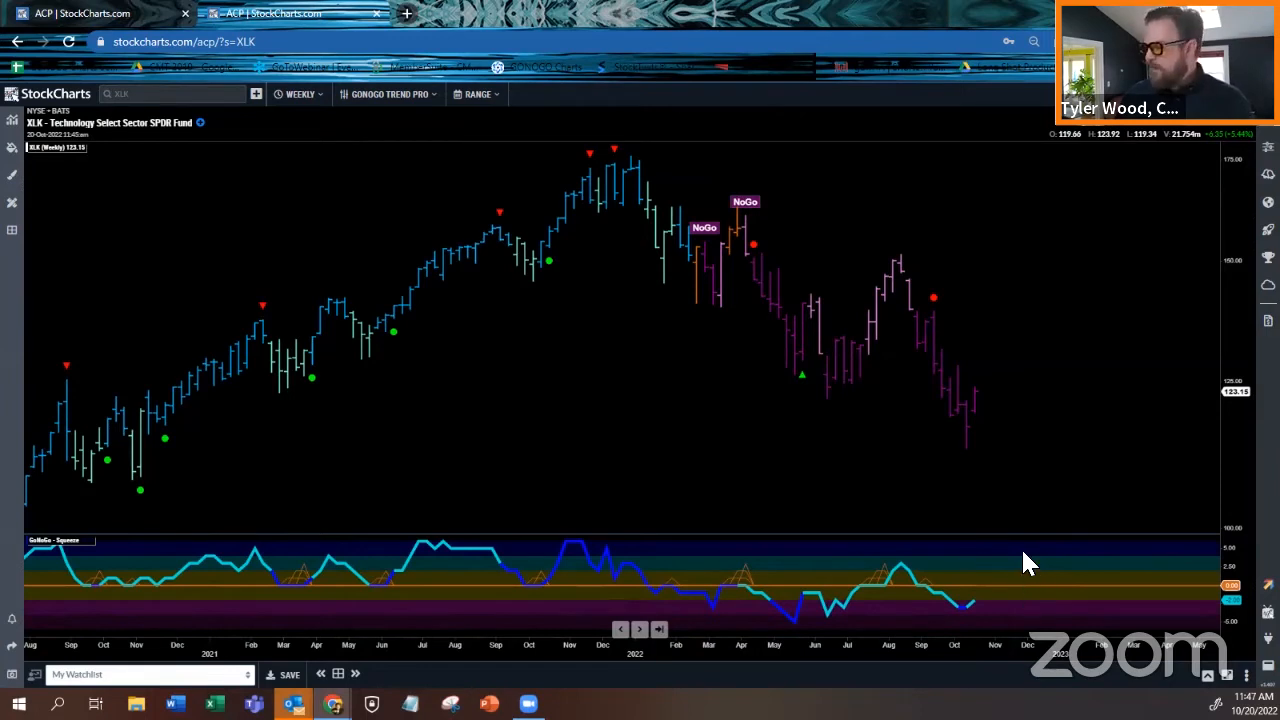
mouse_move(980, 388)
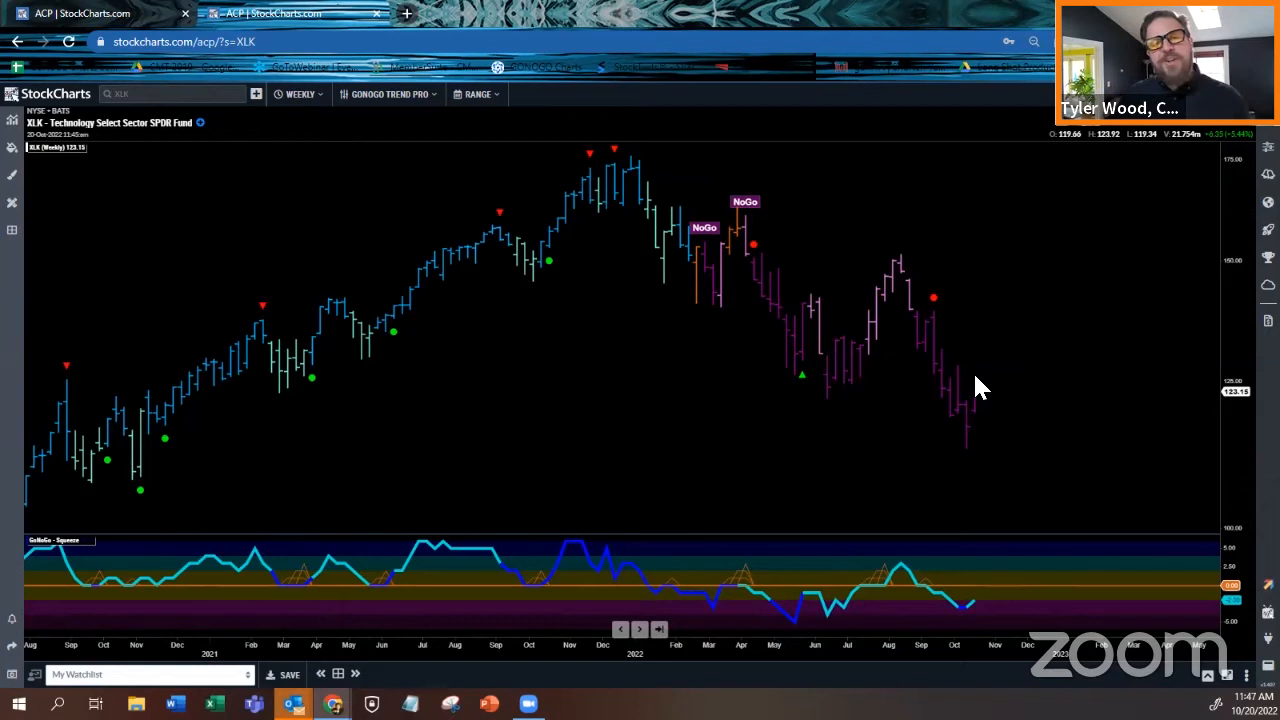
mouse_move(995, 435)
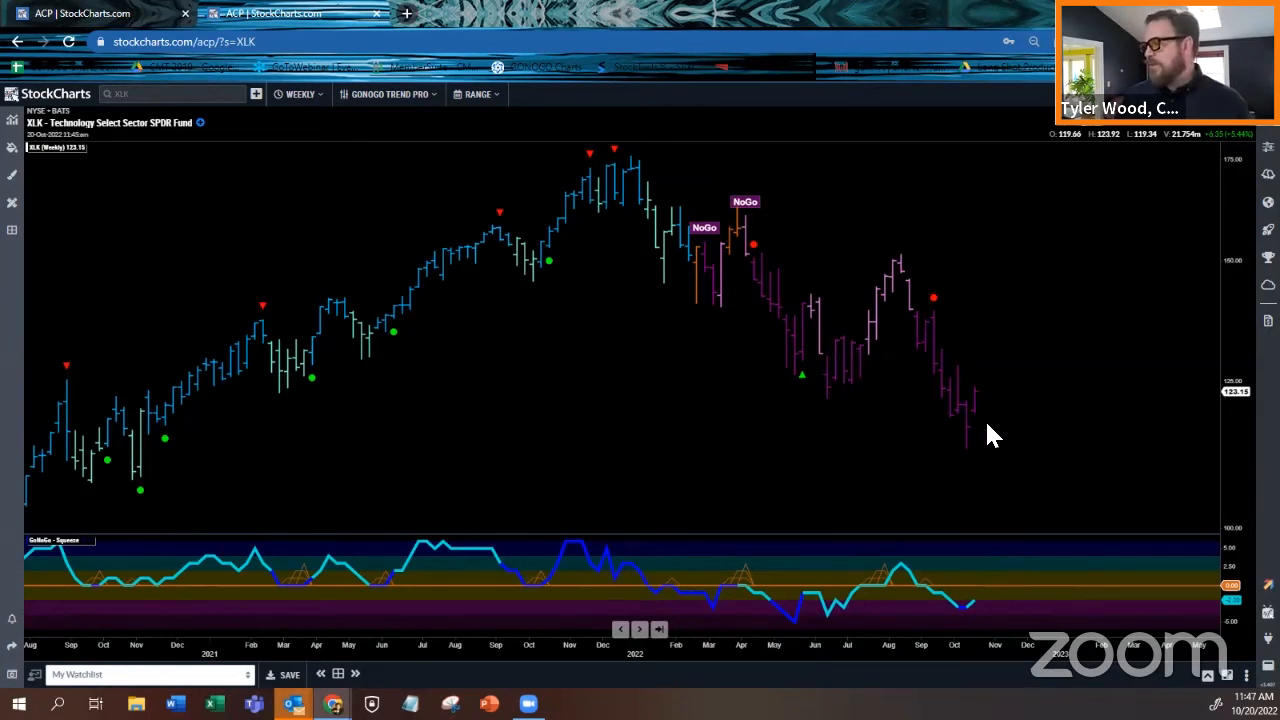
mouse_move(994, 447)
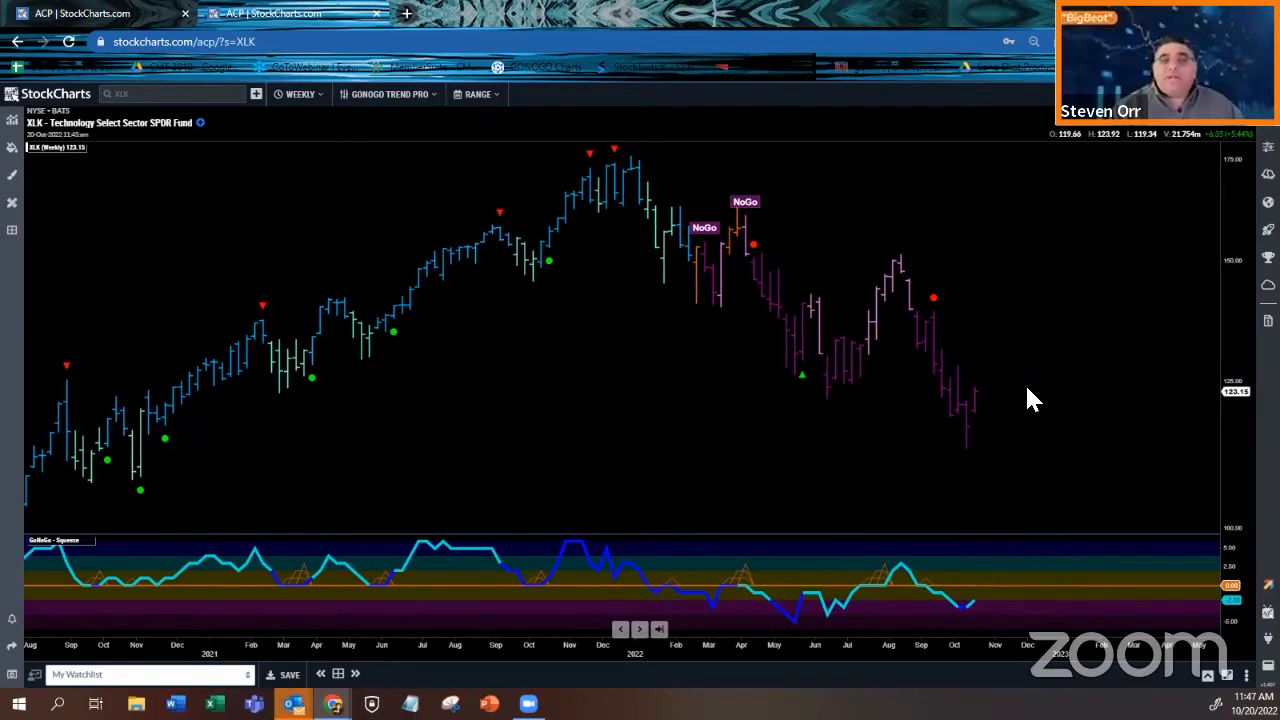
mouse_move(1012, 434)
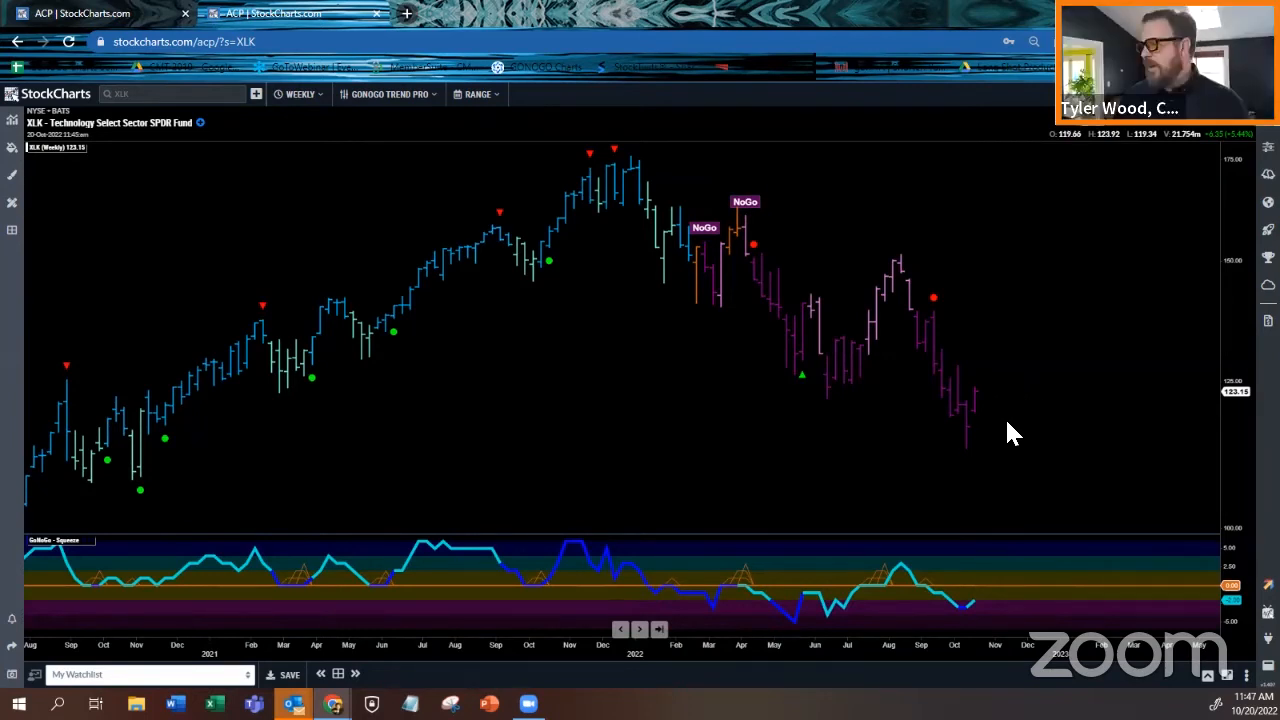
mouse_move(560, 268)
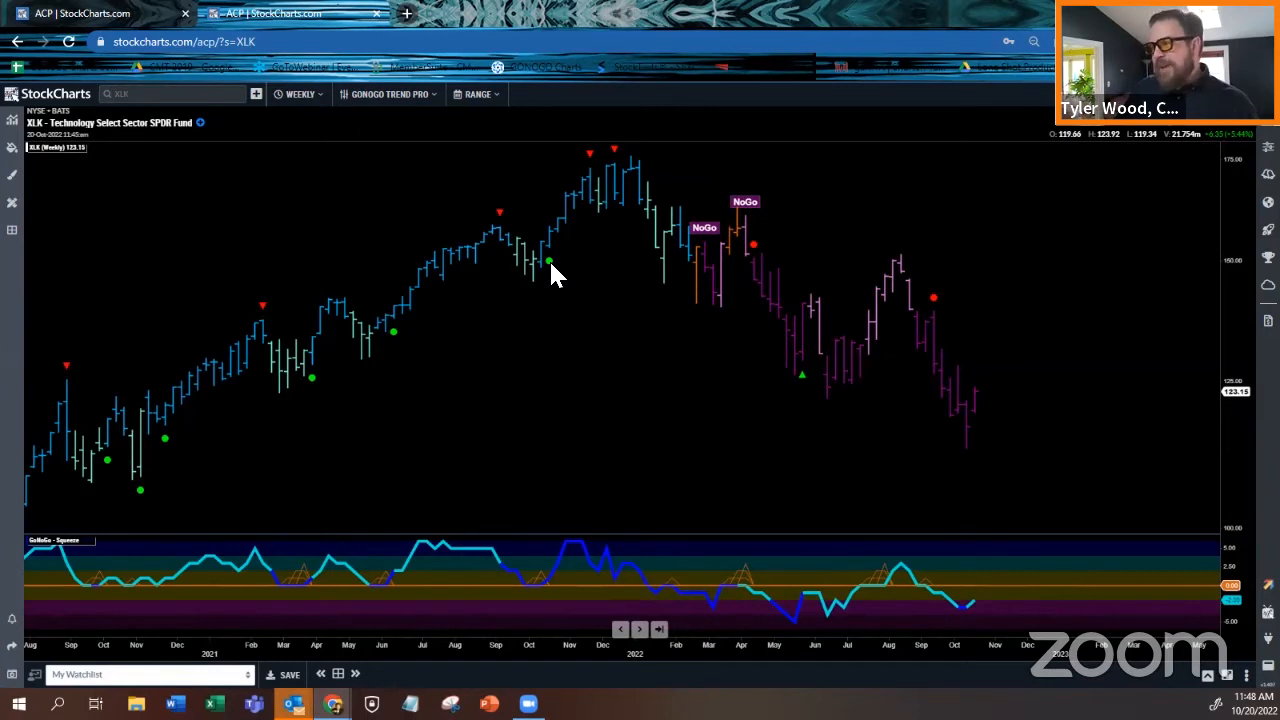
mouse_move(550, 310)
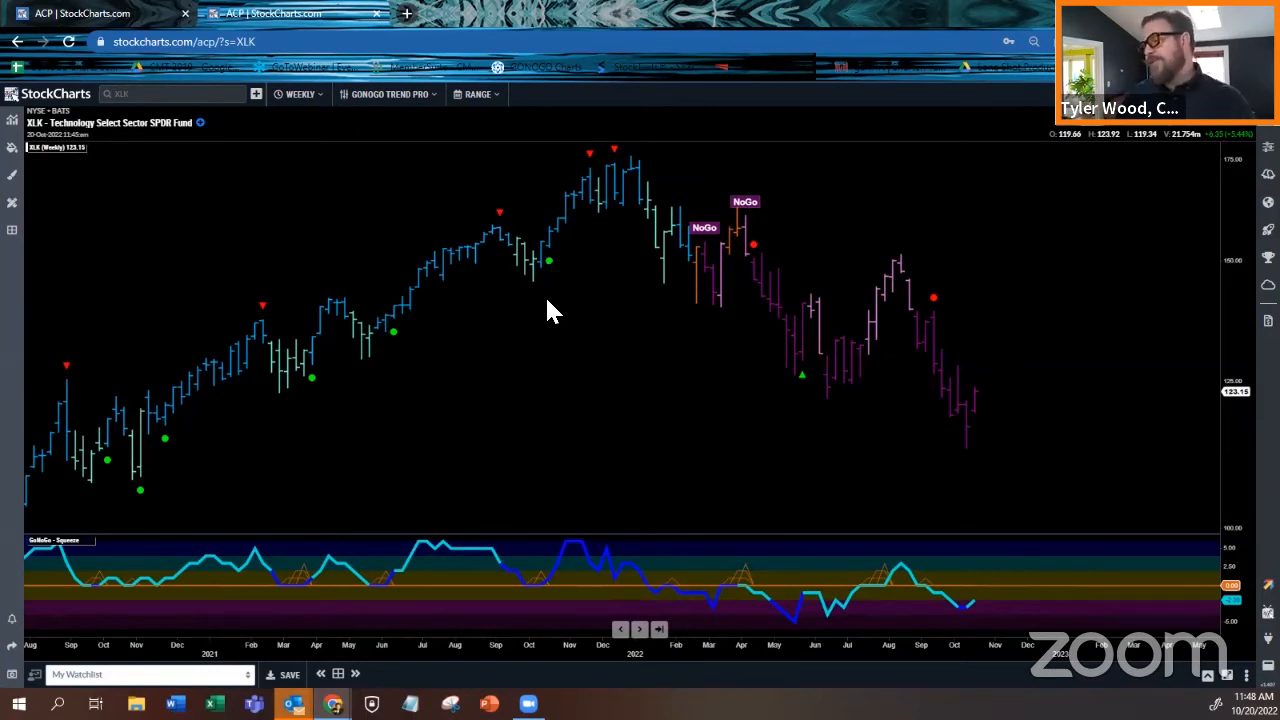
mouse_move(405, 662)
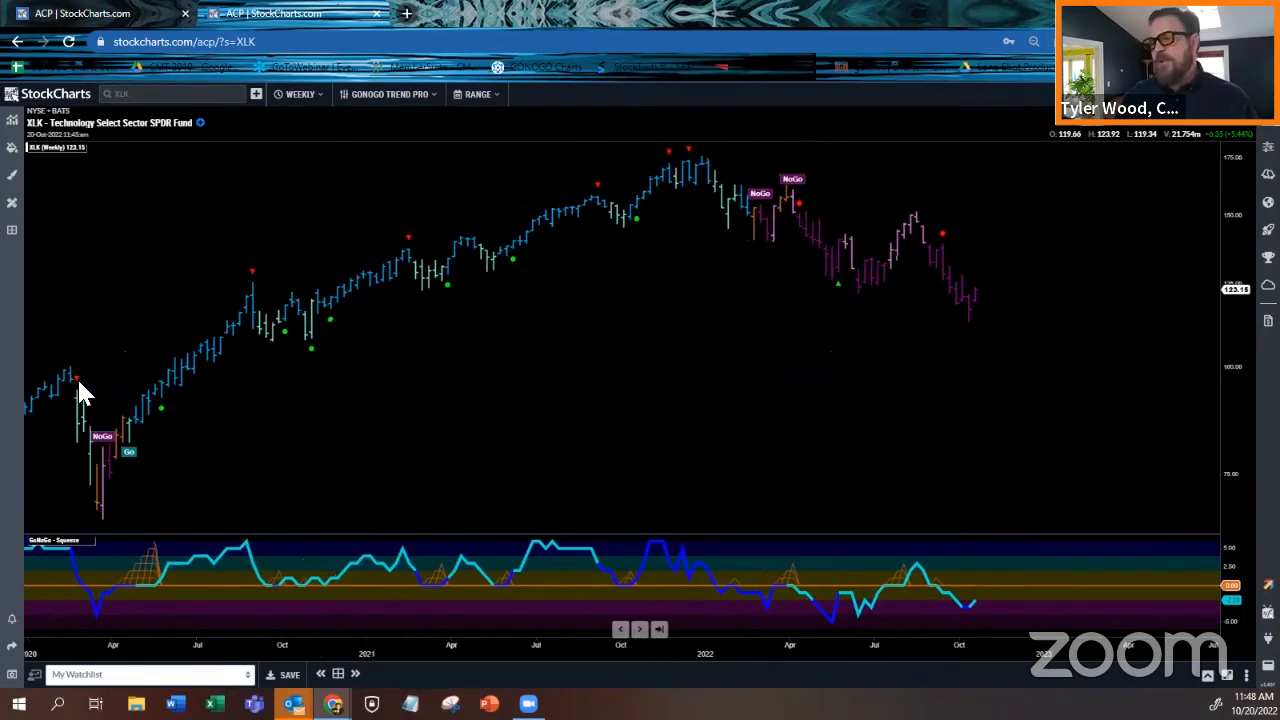
mouse_move(1240, 388)
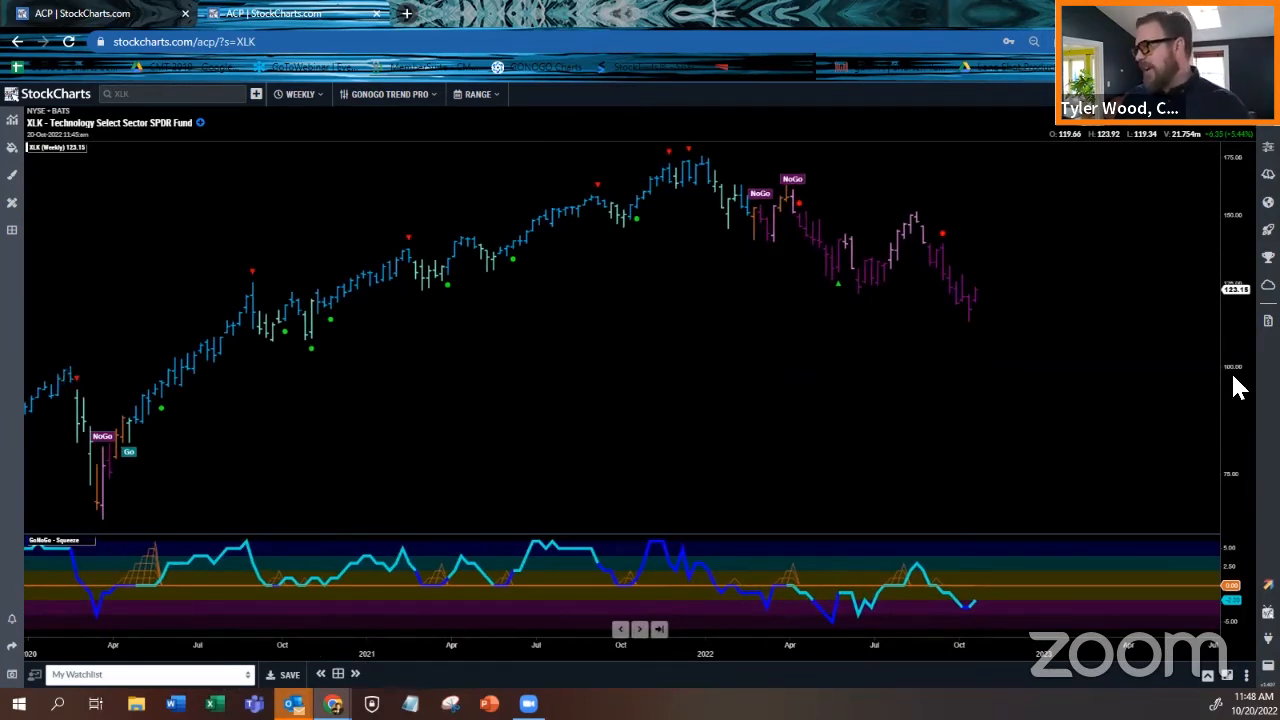
mouse_move(1008, 358)
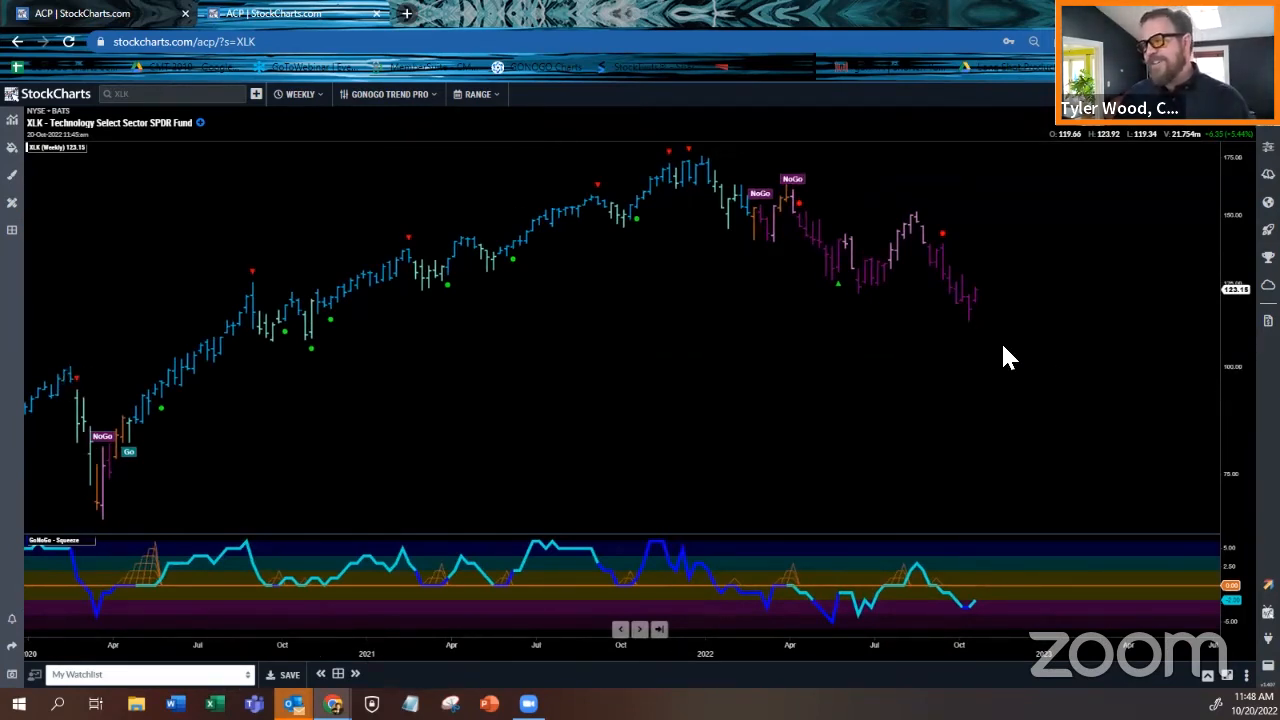
mouse_move(447, 363)
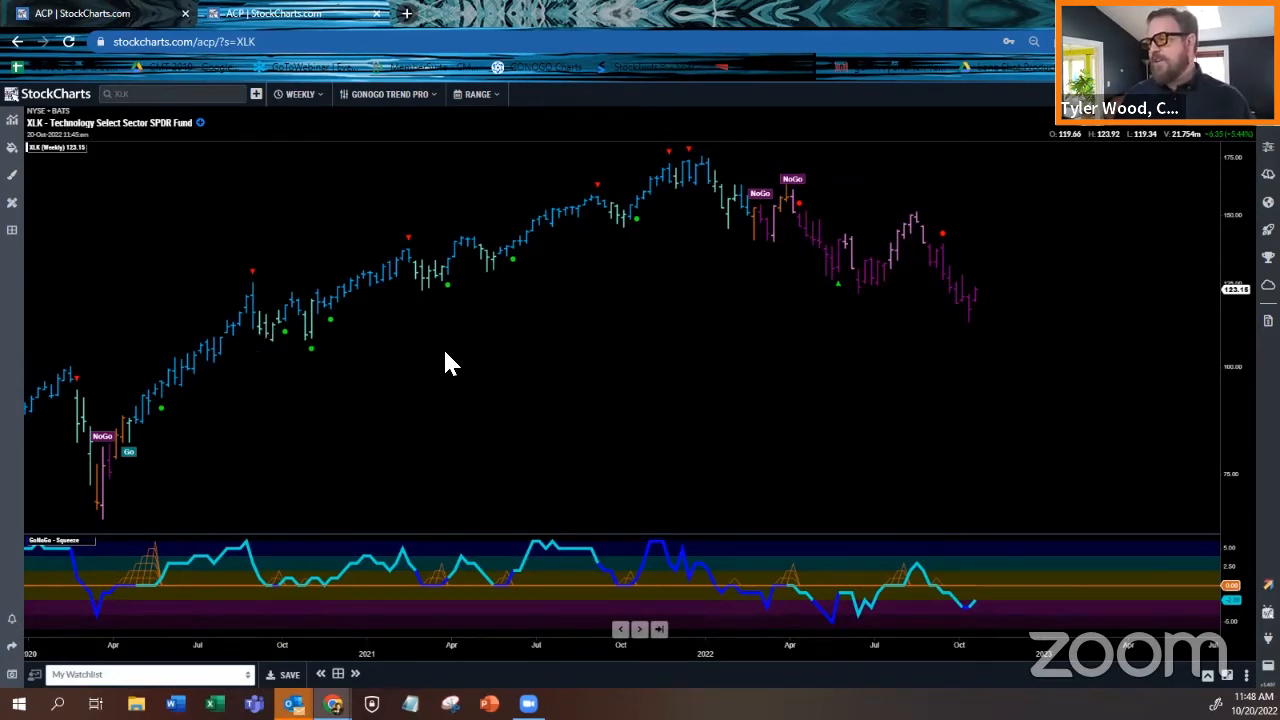
mouse_move(370, 325)
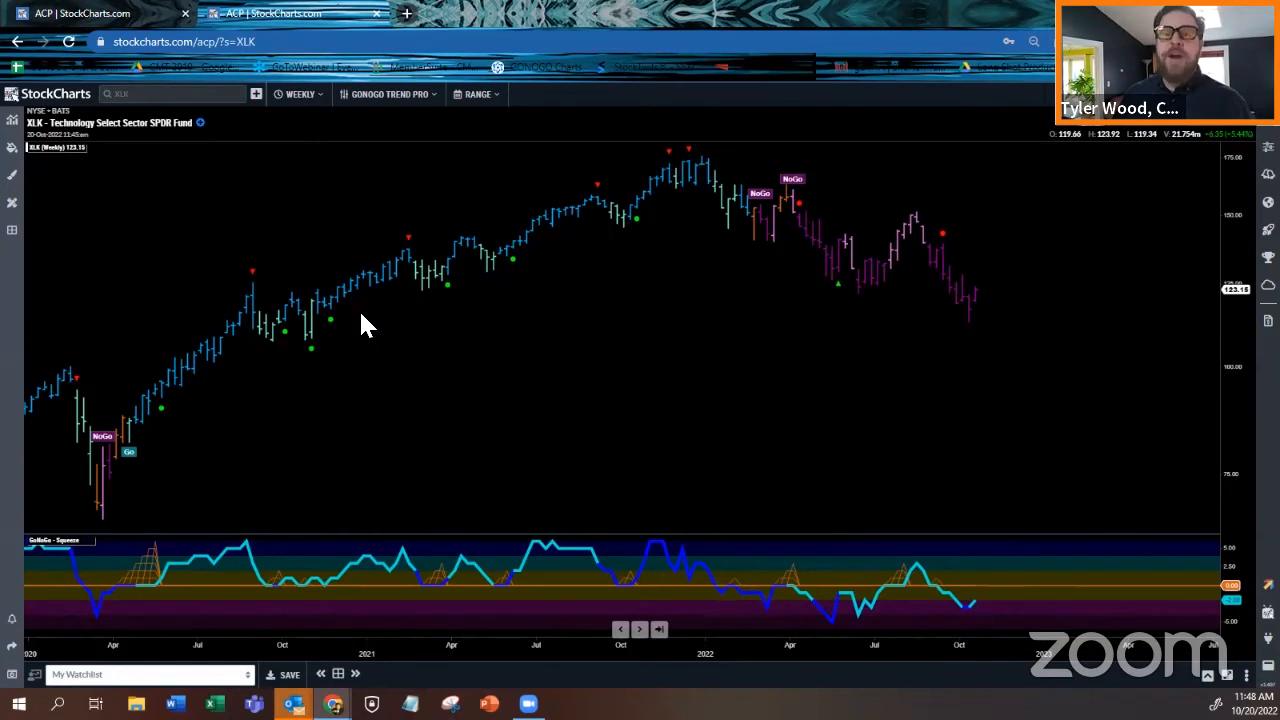
mouse_move(885, 338)
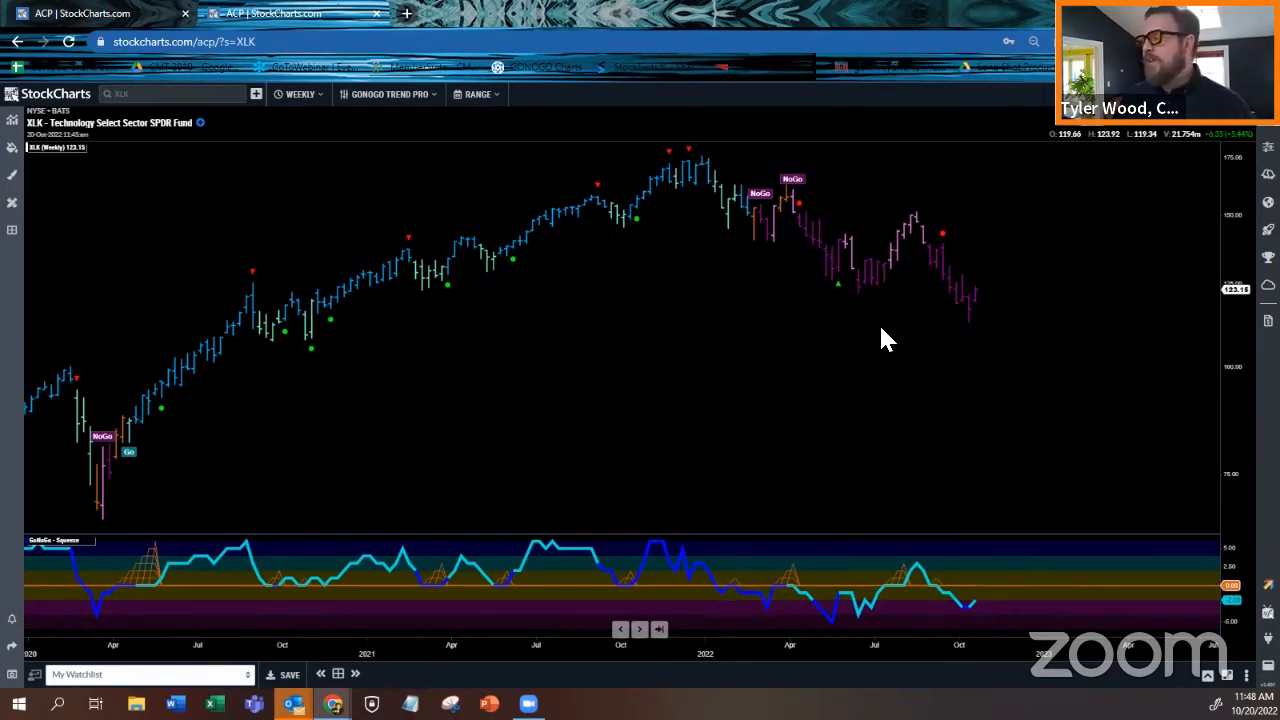
mouse_move(1020, 324)
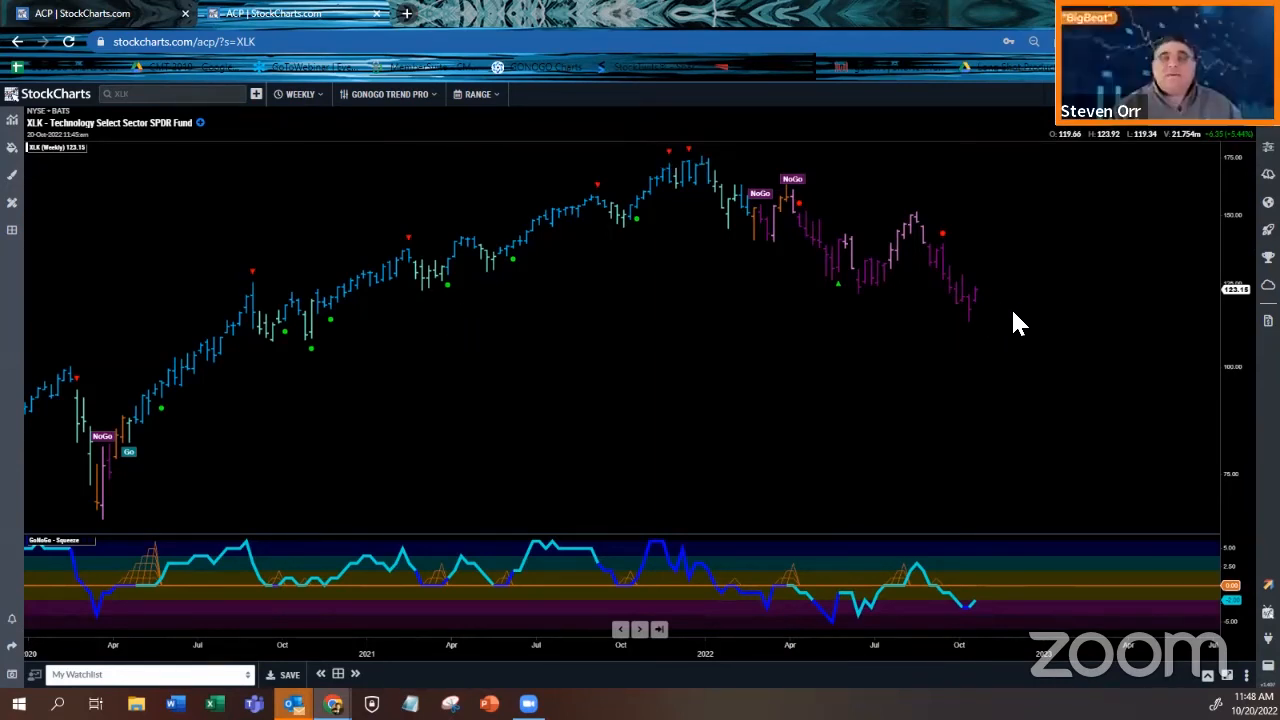
mouse_move(1003, 330)
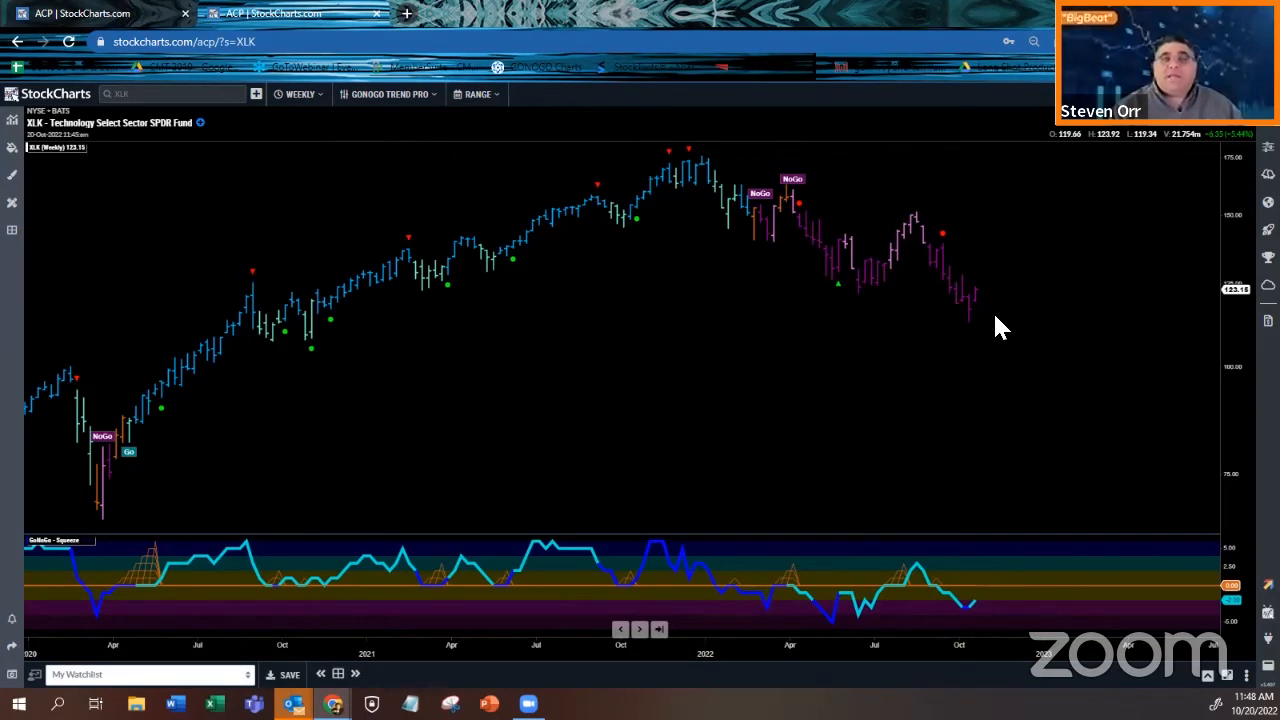
mouse_move(885, 365)
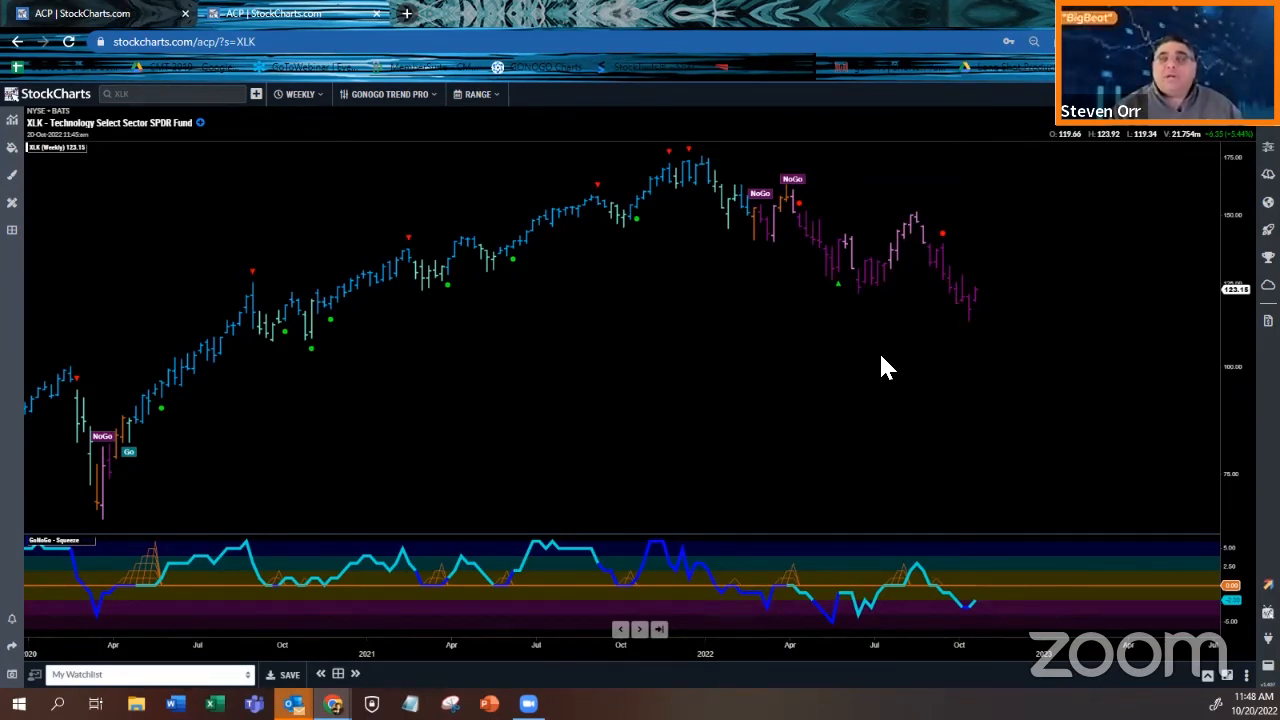
Open the period dropdown on XLK's weekly chart to choose 15-minute bars.
left_click(299, 94)
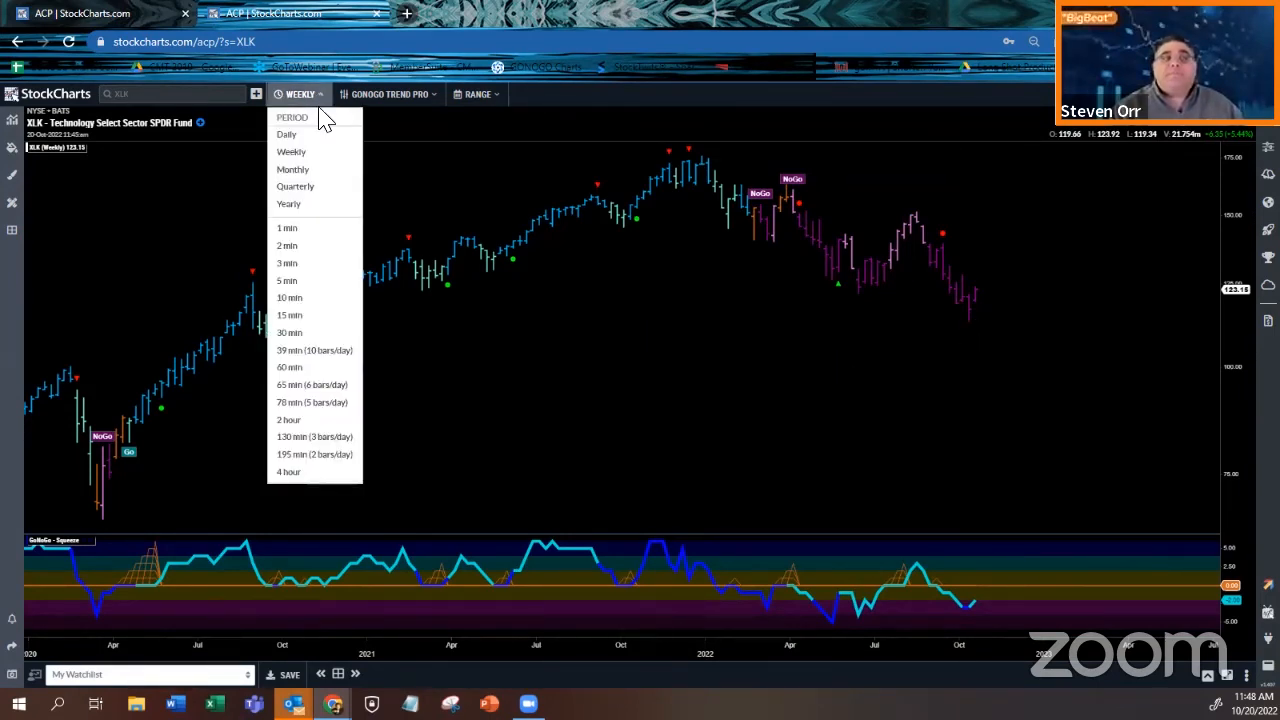
mouse_move(290, 281)
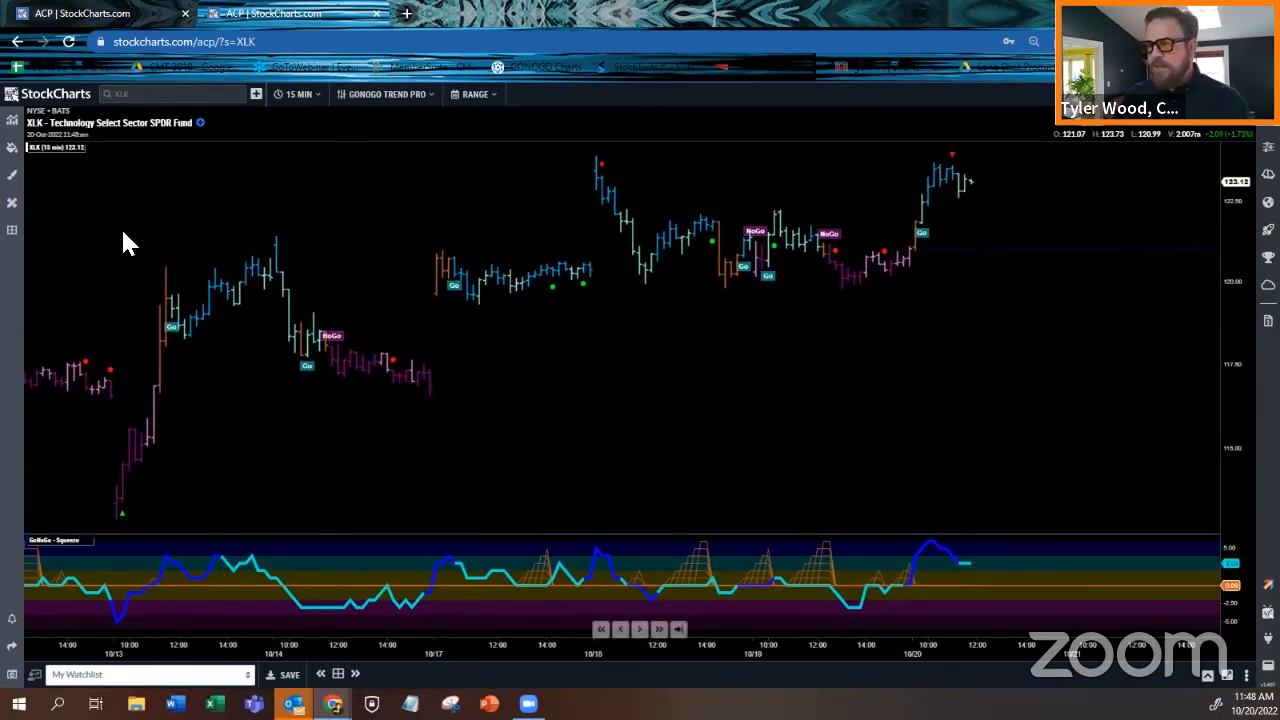
mouse_move(108, 505)
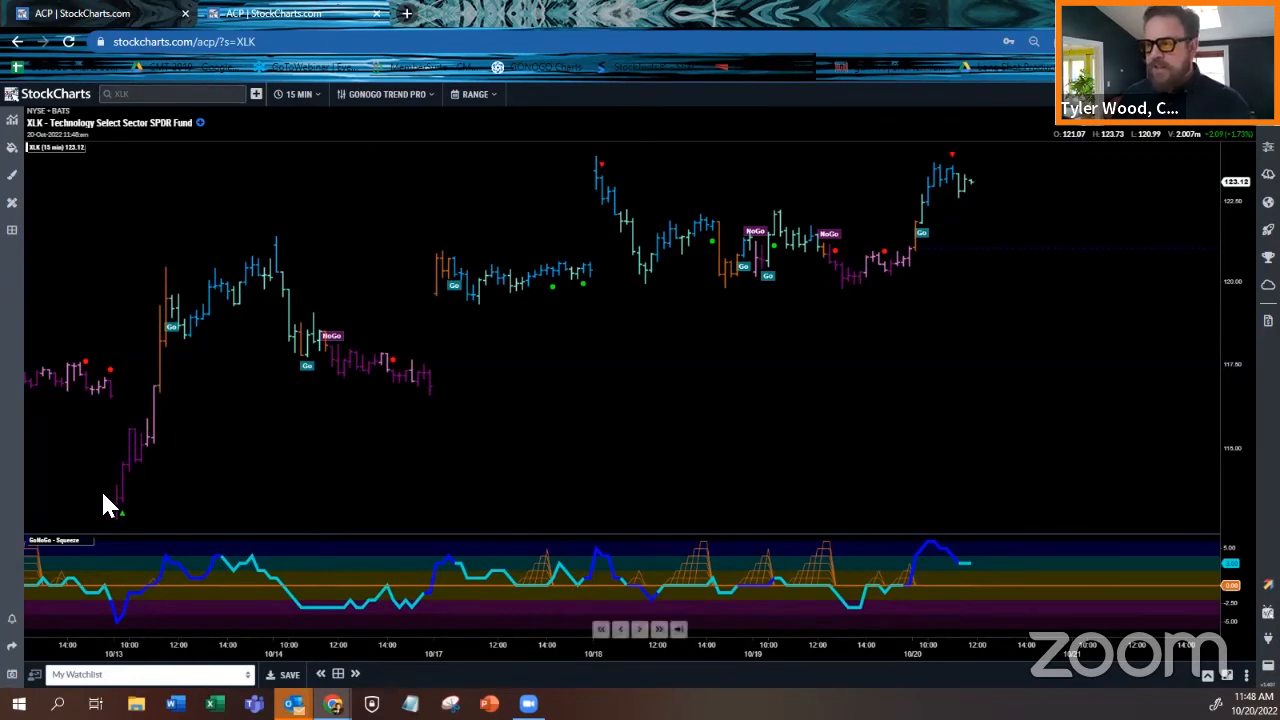
mouse_move(163, 588)
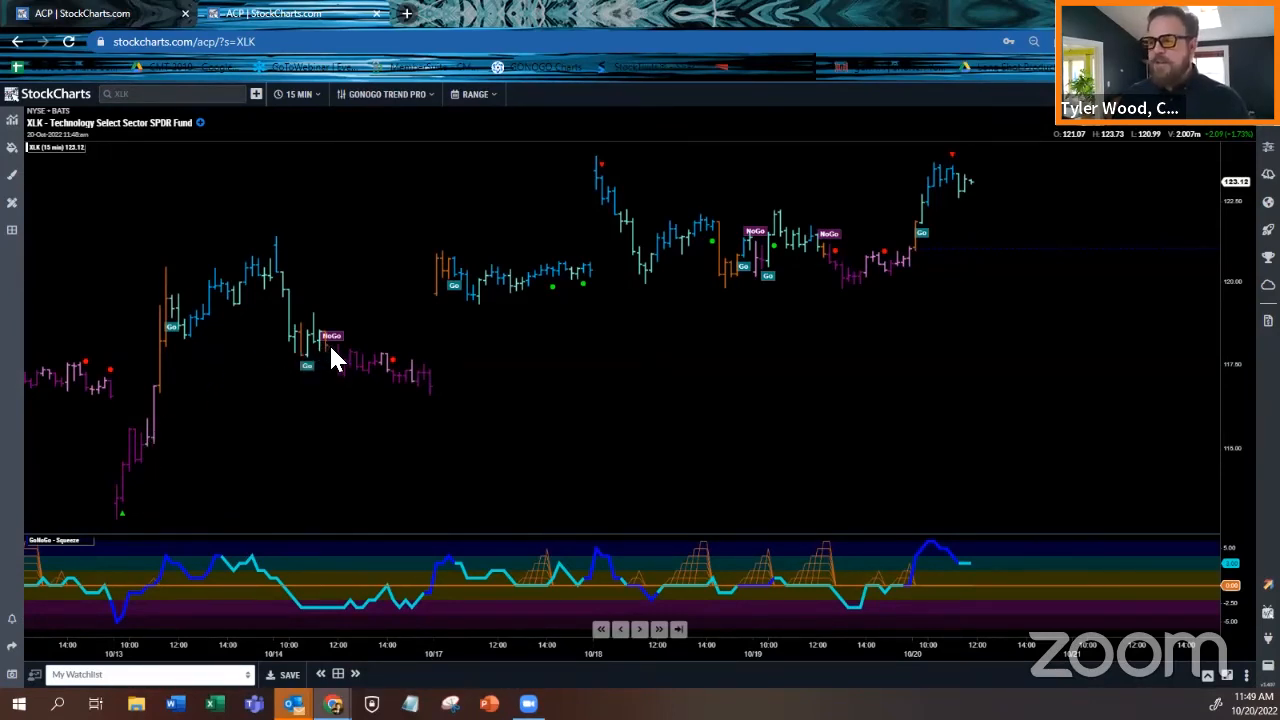
mouse_move(332, 355)
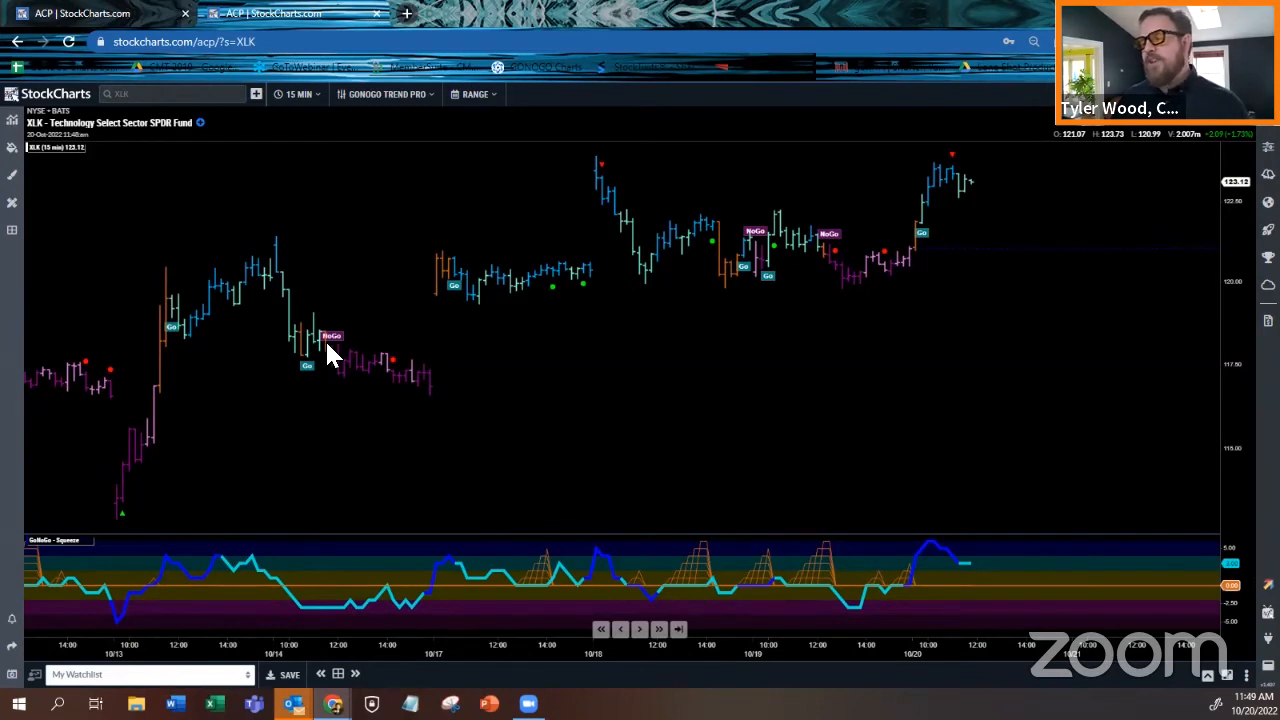
mouse_move(293, 605)
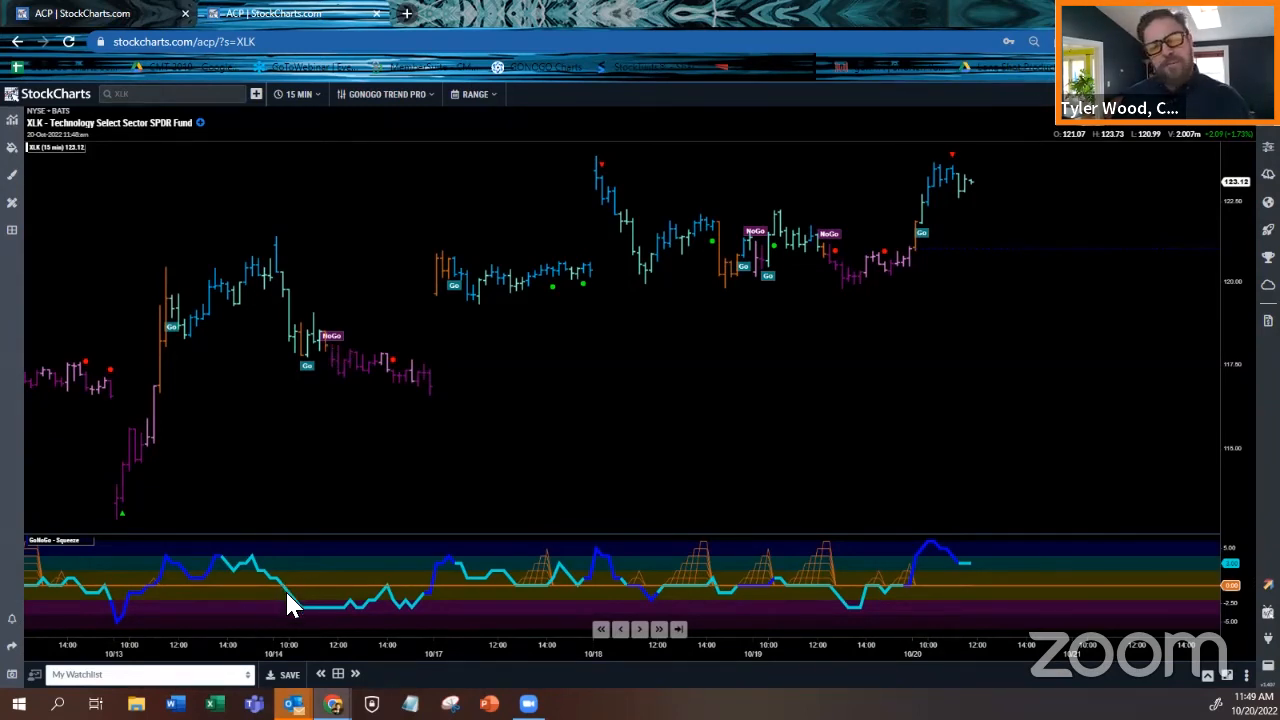
mouse_move(255, 627)
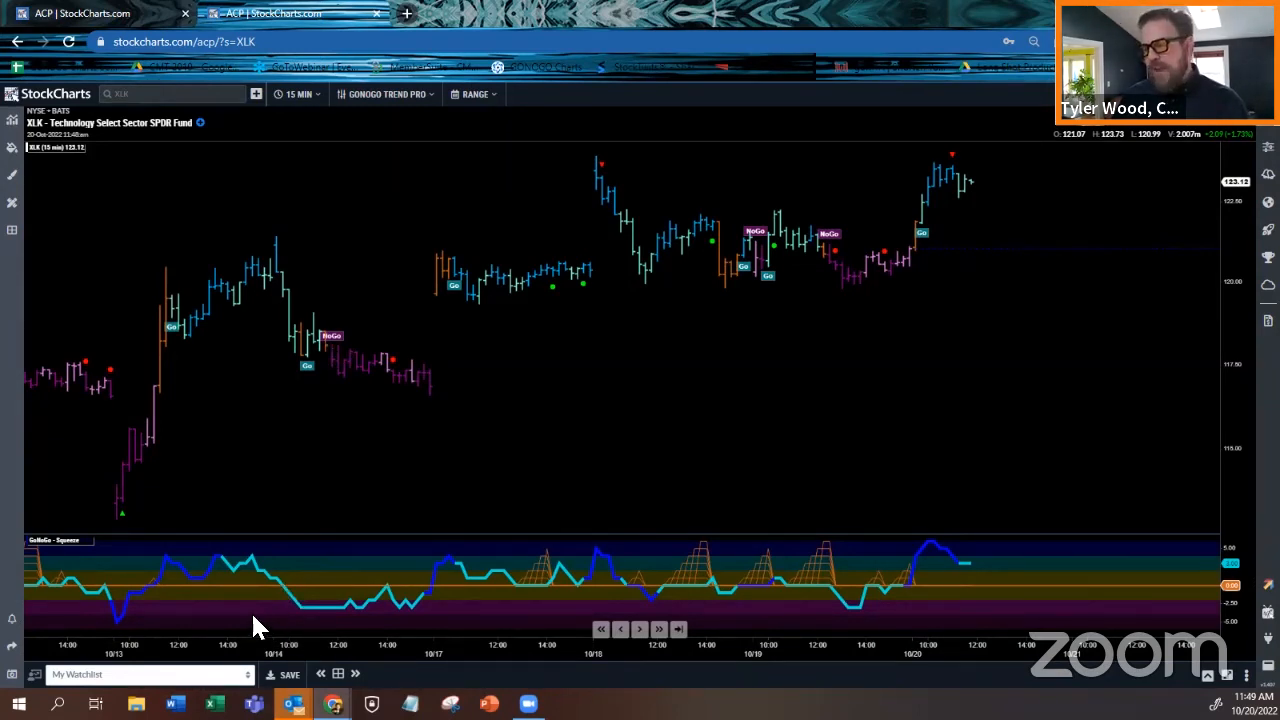
mouse_move(585, 555)
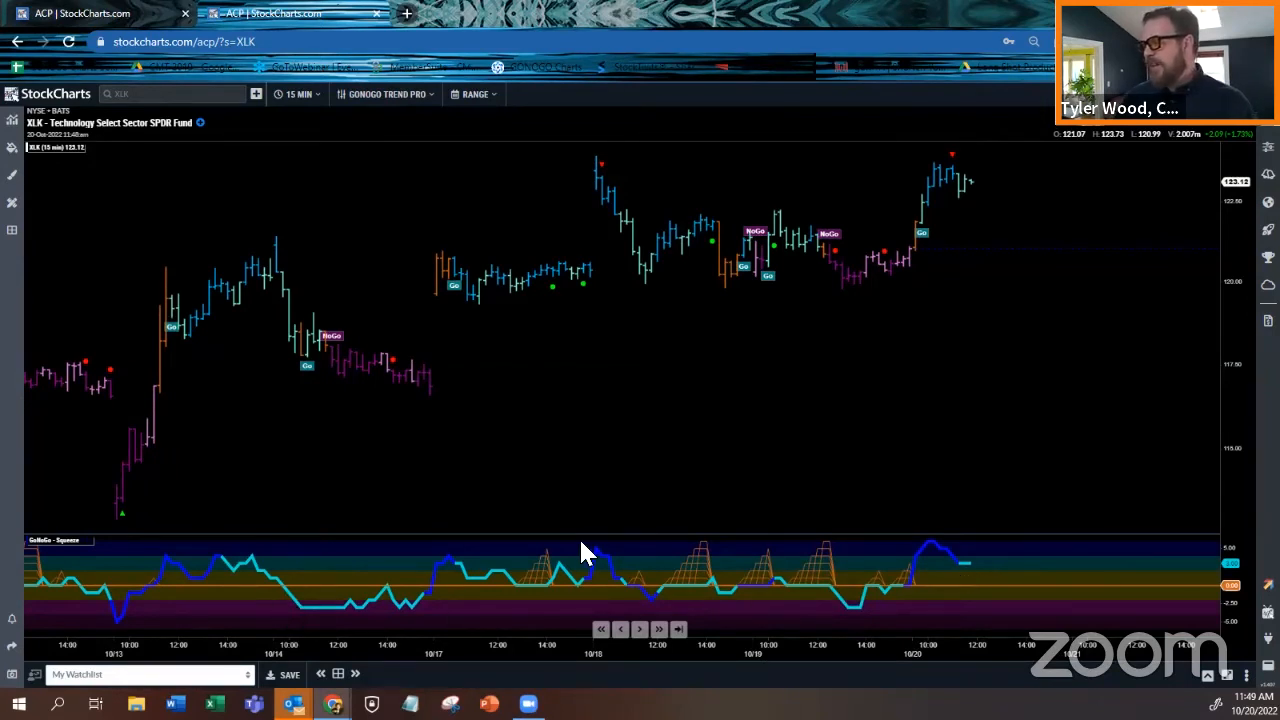
mouse_move(728, 580)
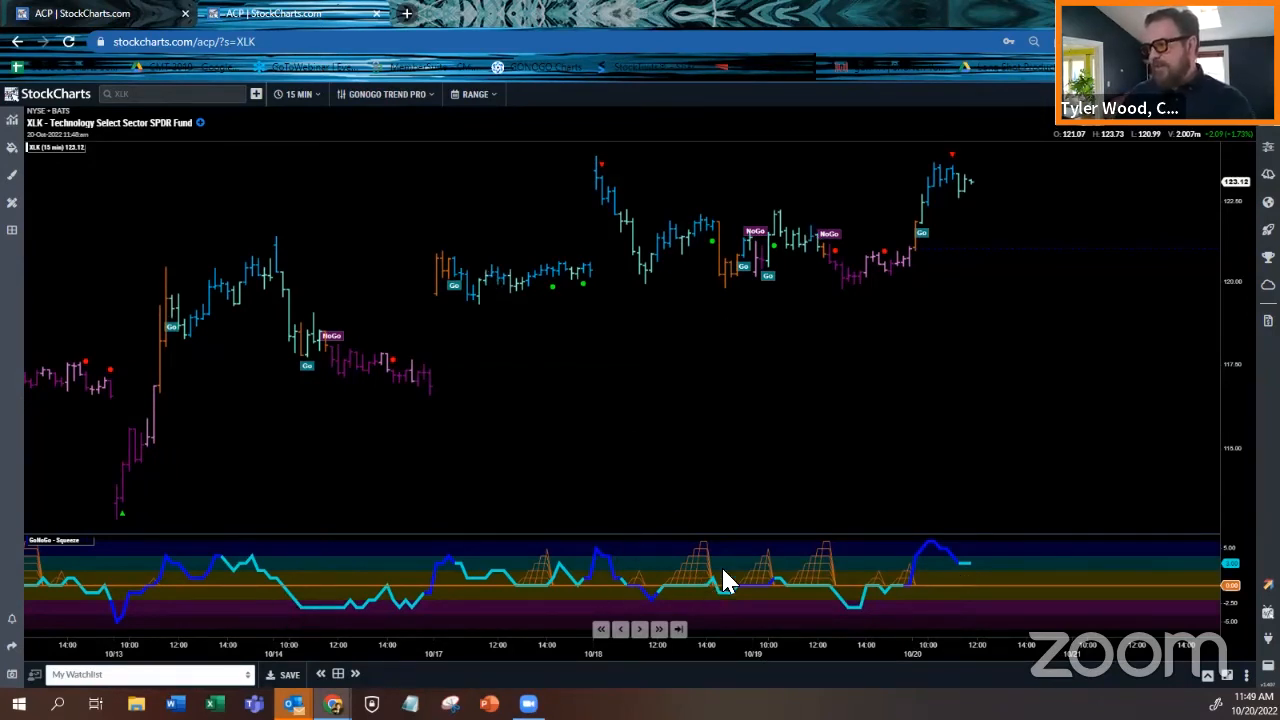
mouse_move(765, 573)
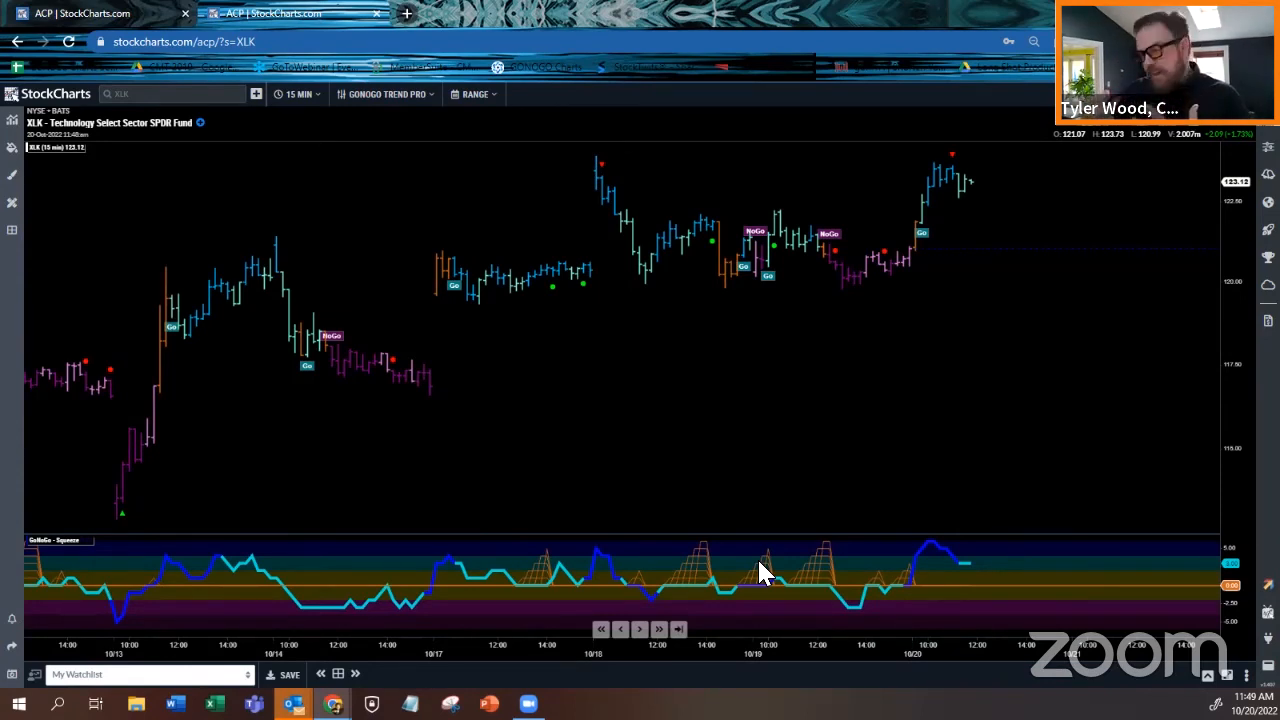
mouse_move(825, 590)
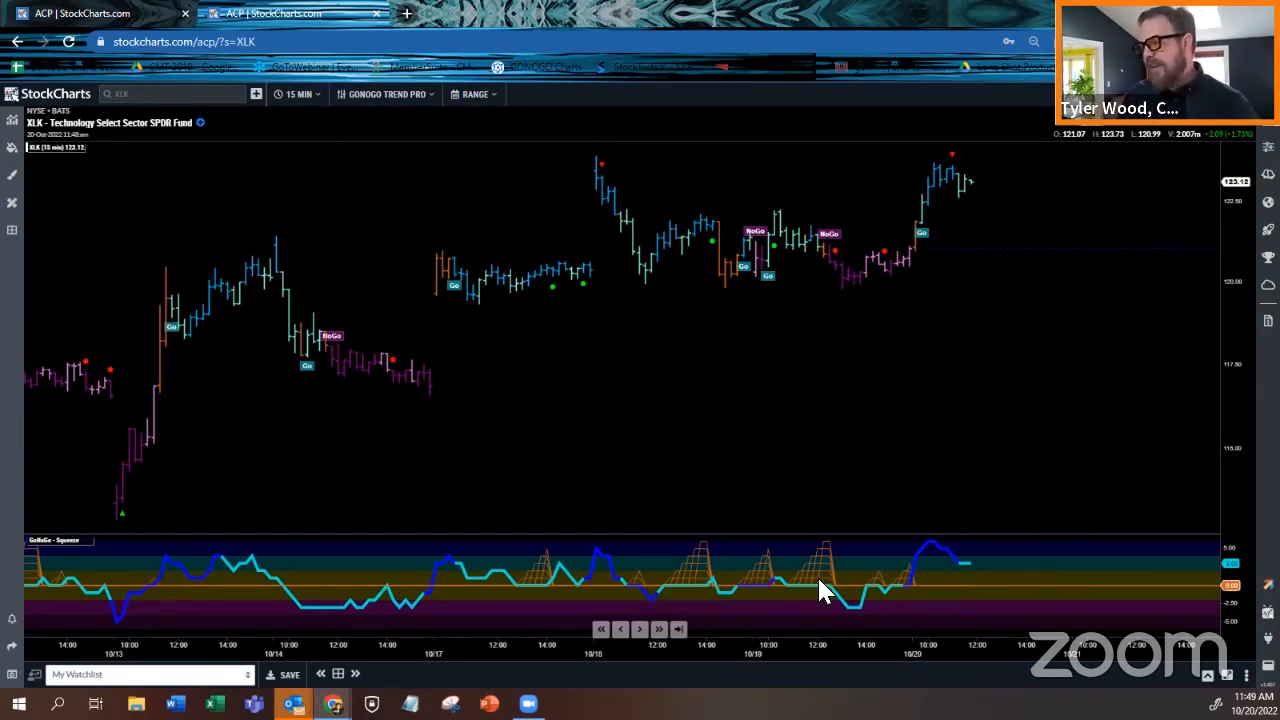
mouse_move(845, 605)
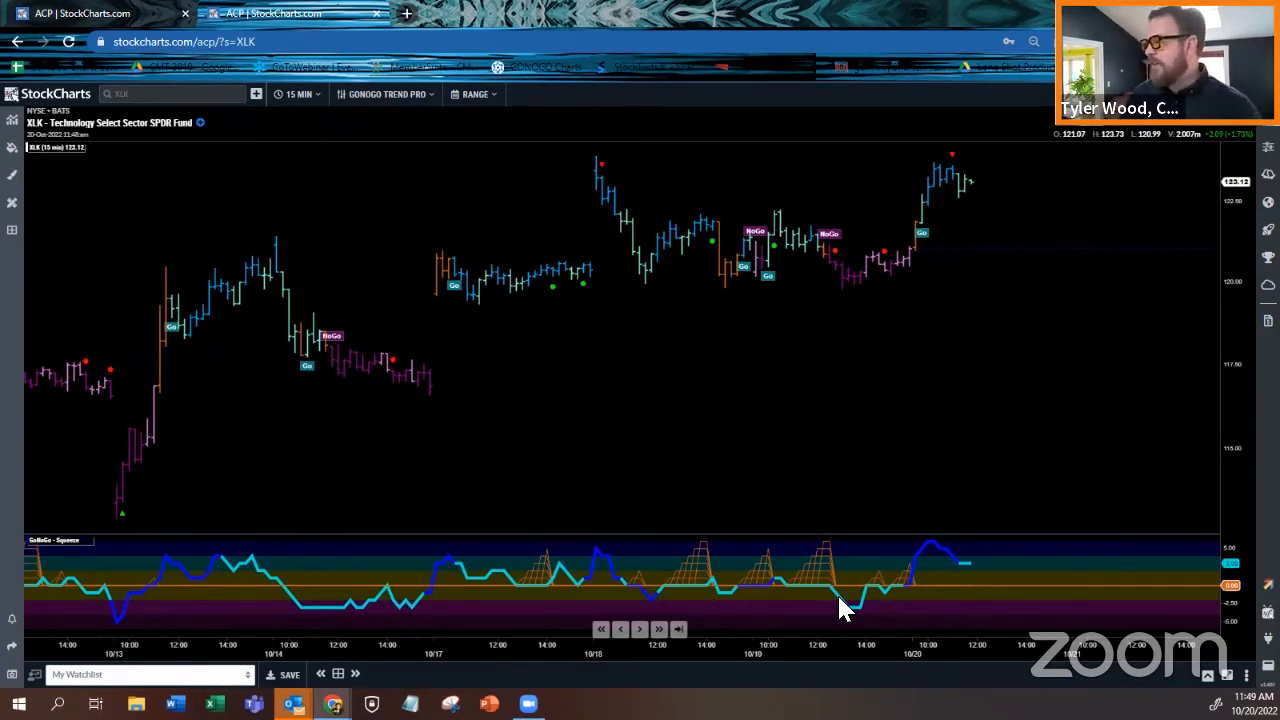
mouse_move(390, 315)
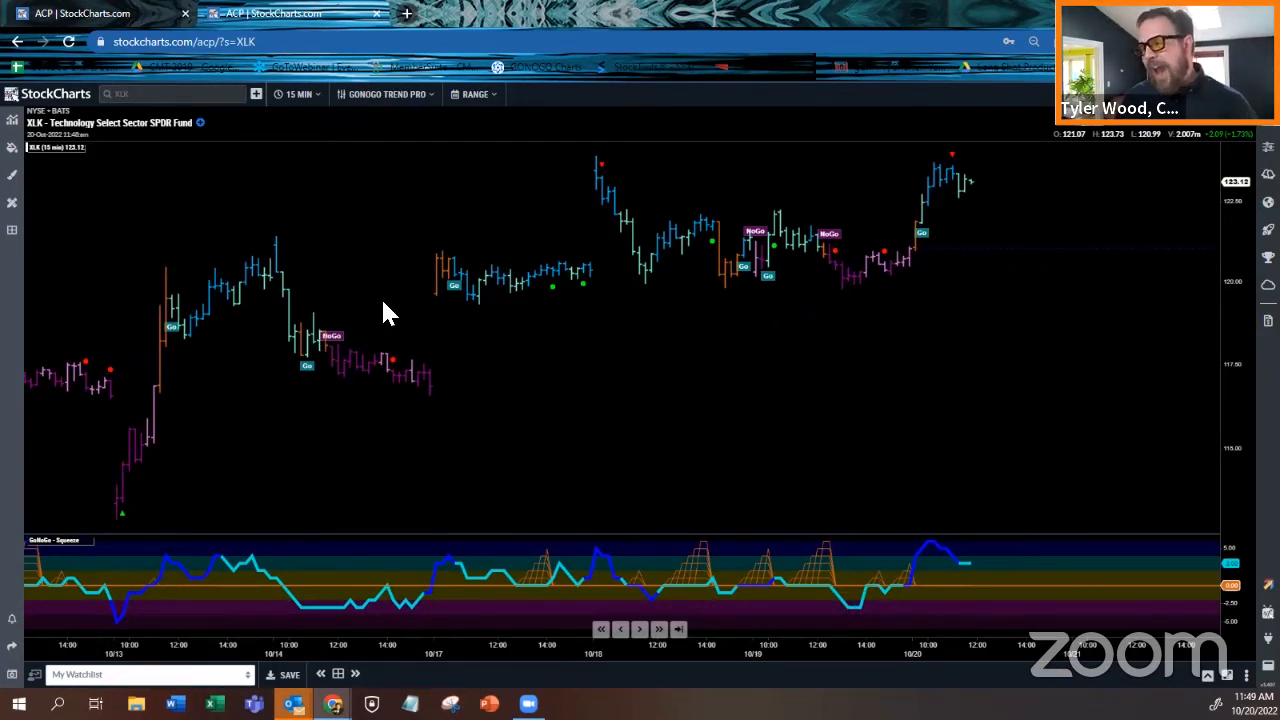
mouse_move(428, 305)
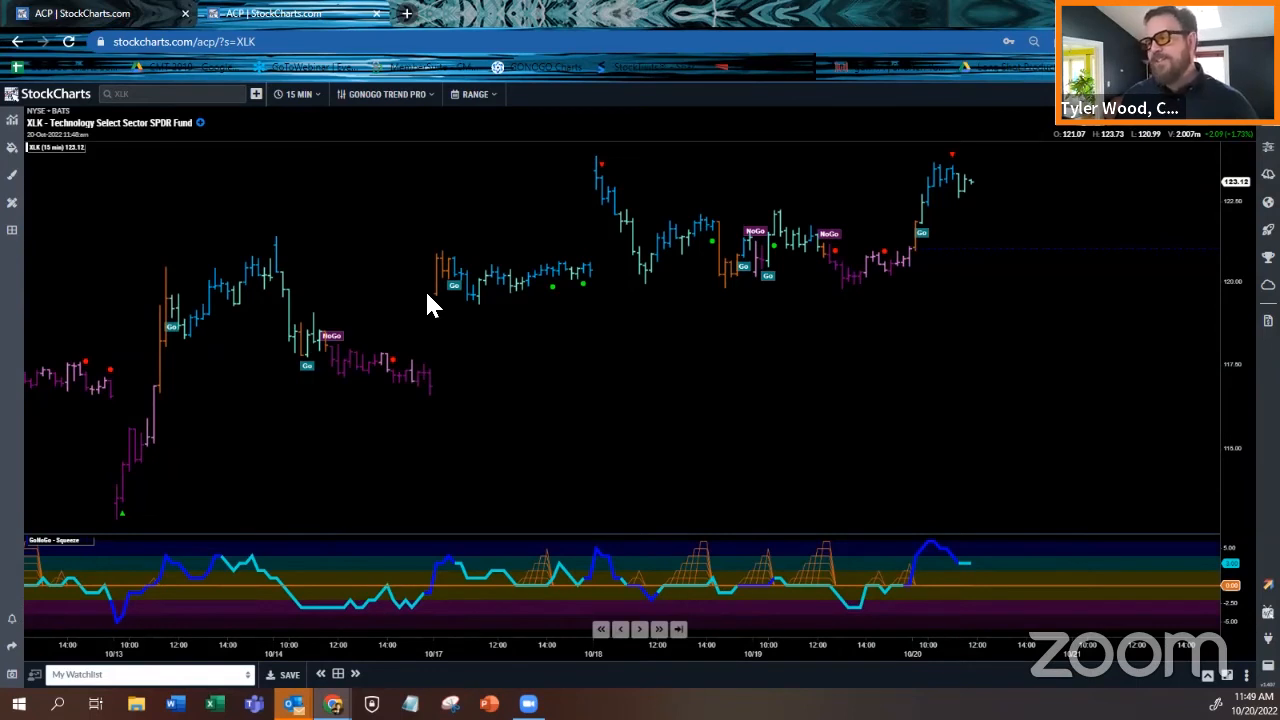
mouse_move(495, 295)
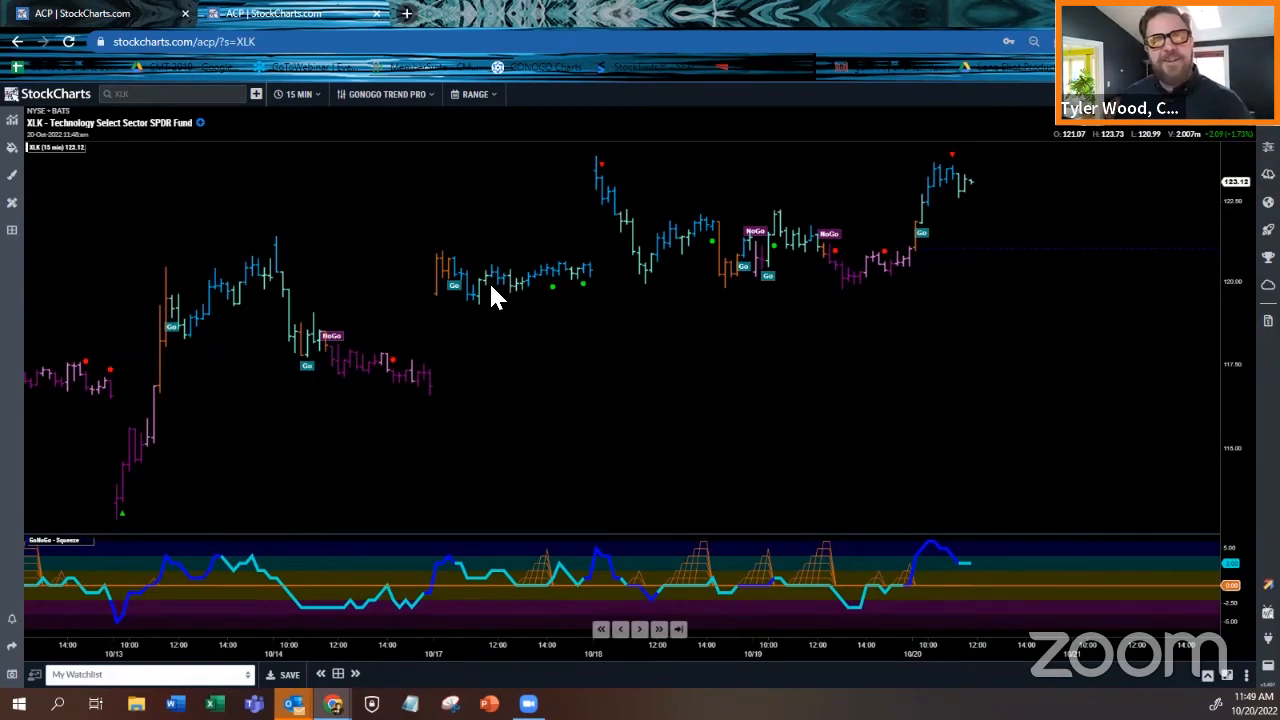
mouse_move(528, 290)
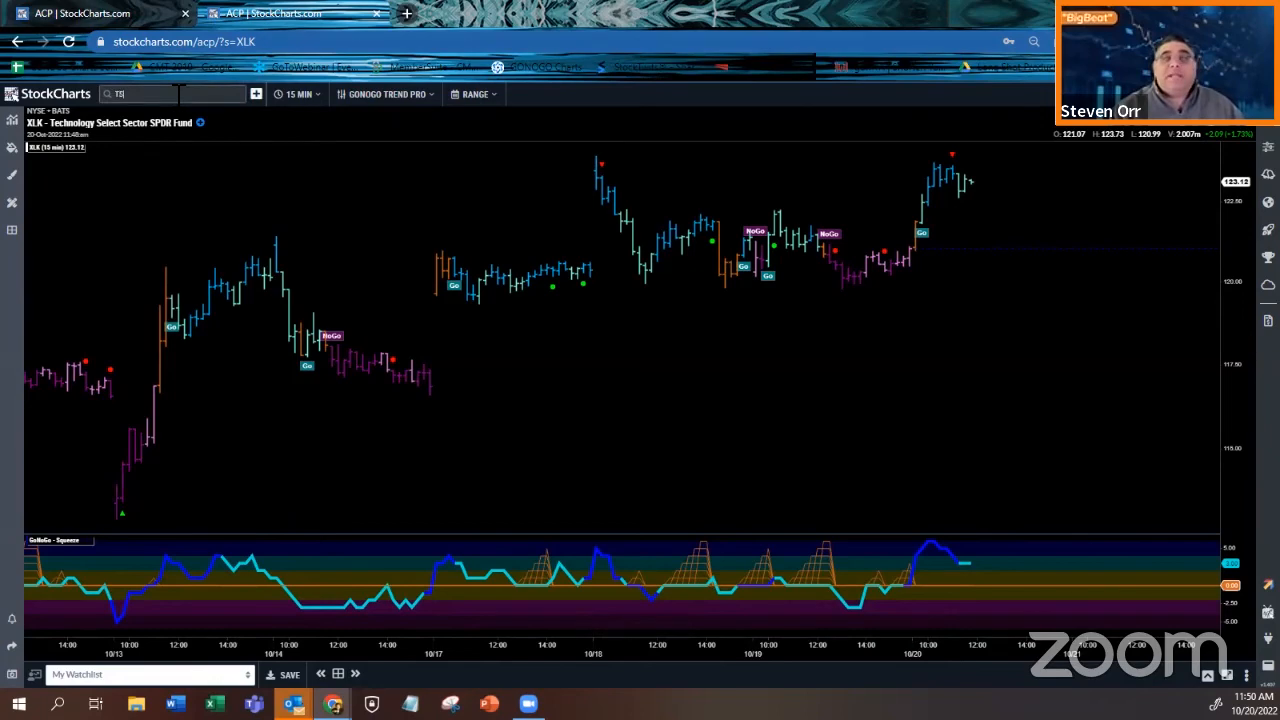
Load TSLA and set its chart period to Daily.
type("TSLA")
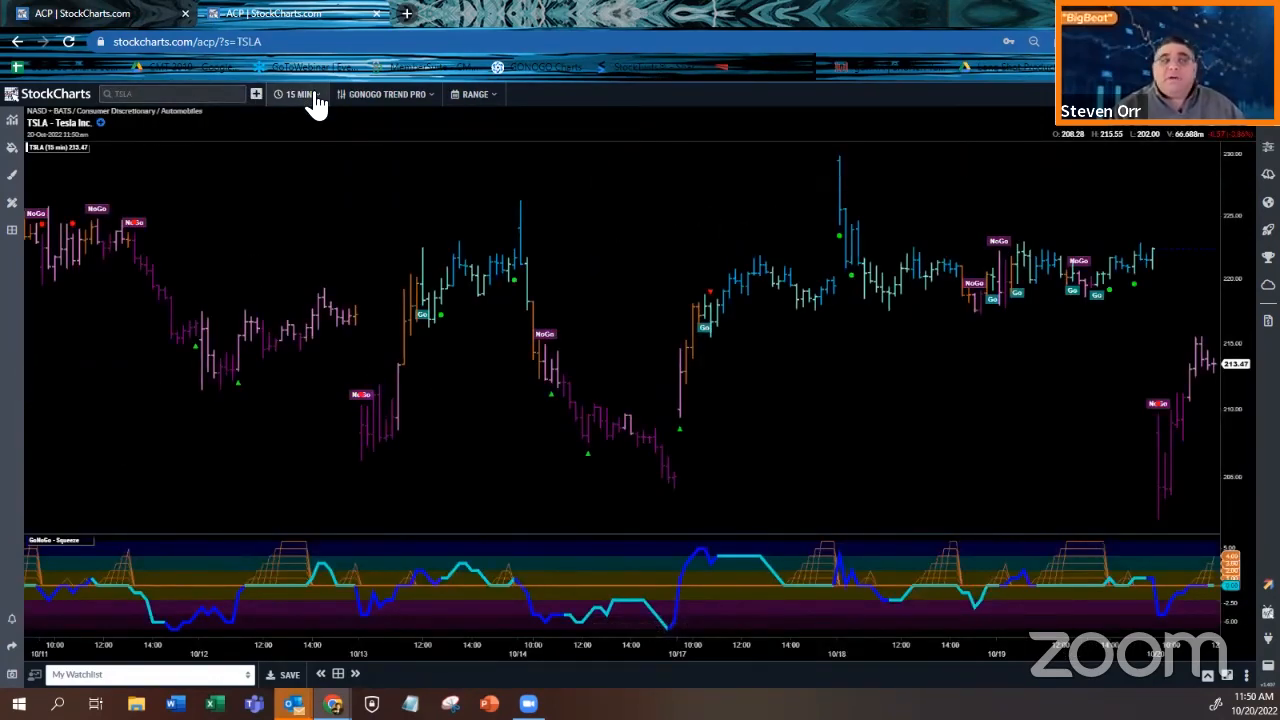
left_click(298, 94)
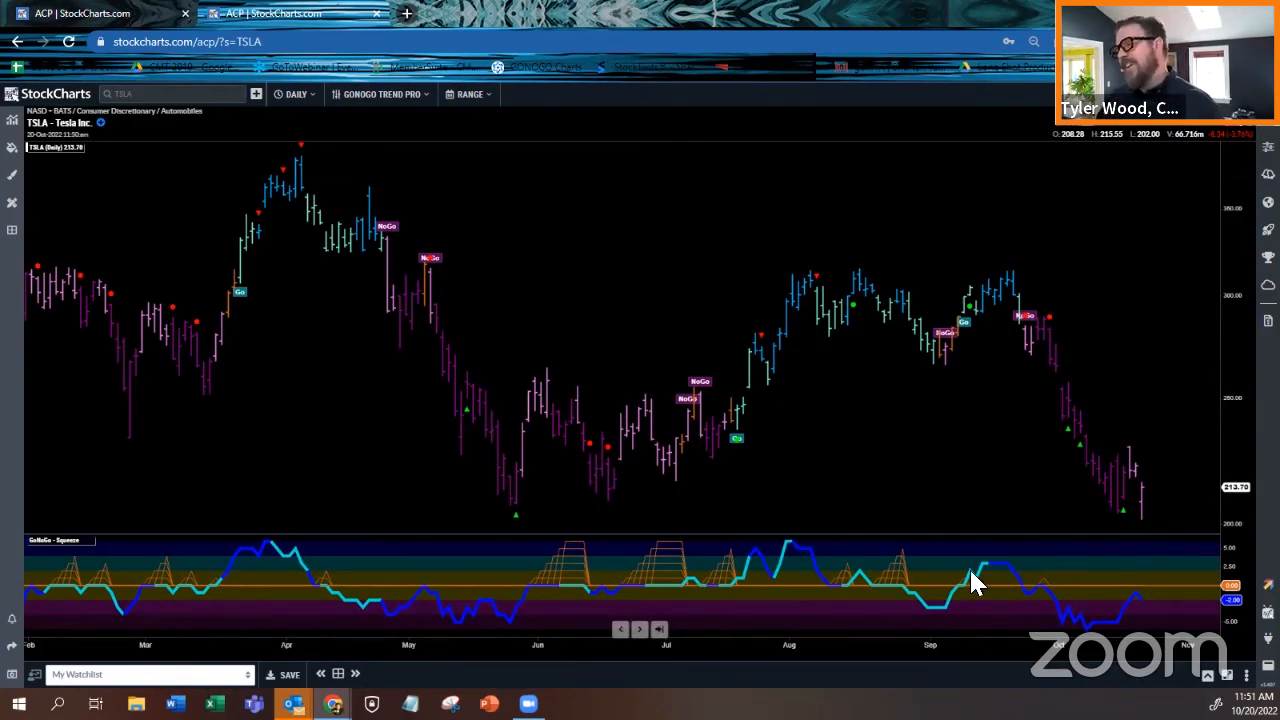
mouse_move(1000, 645)
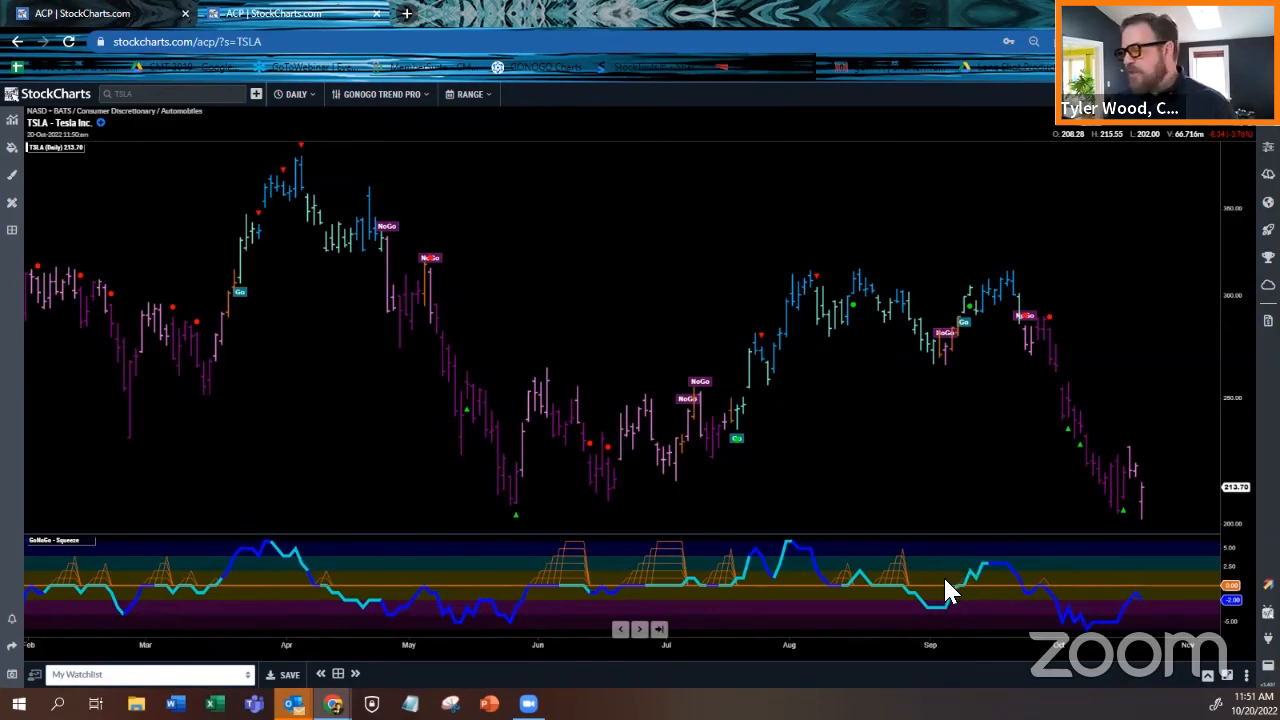
mouse_move(1100, 617)
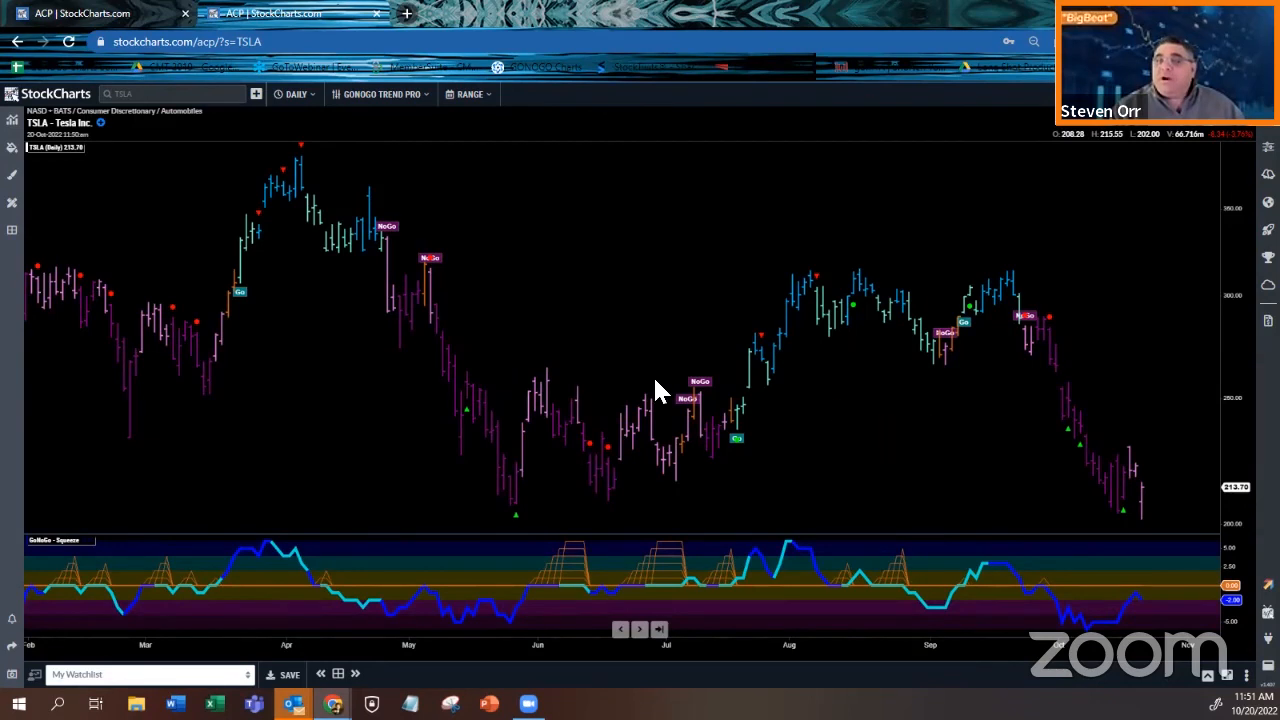
left_click(170, 94)
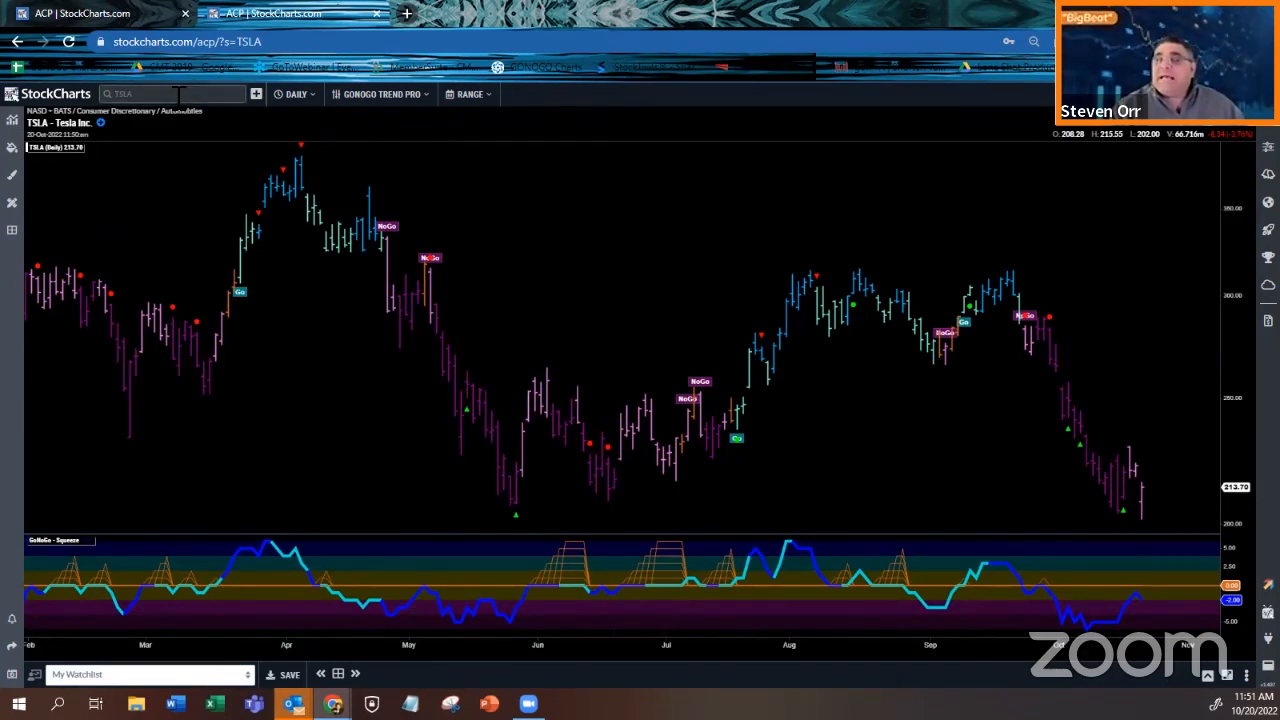